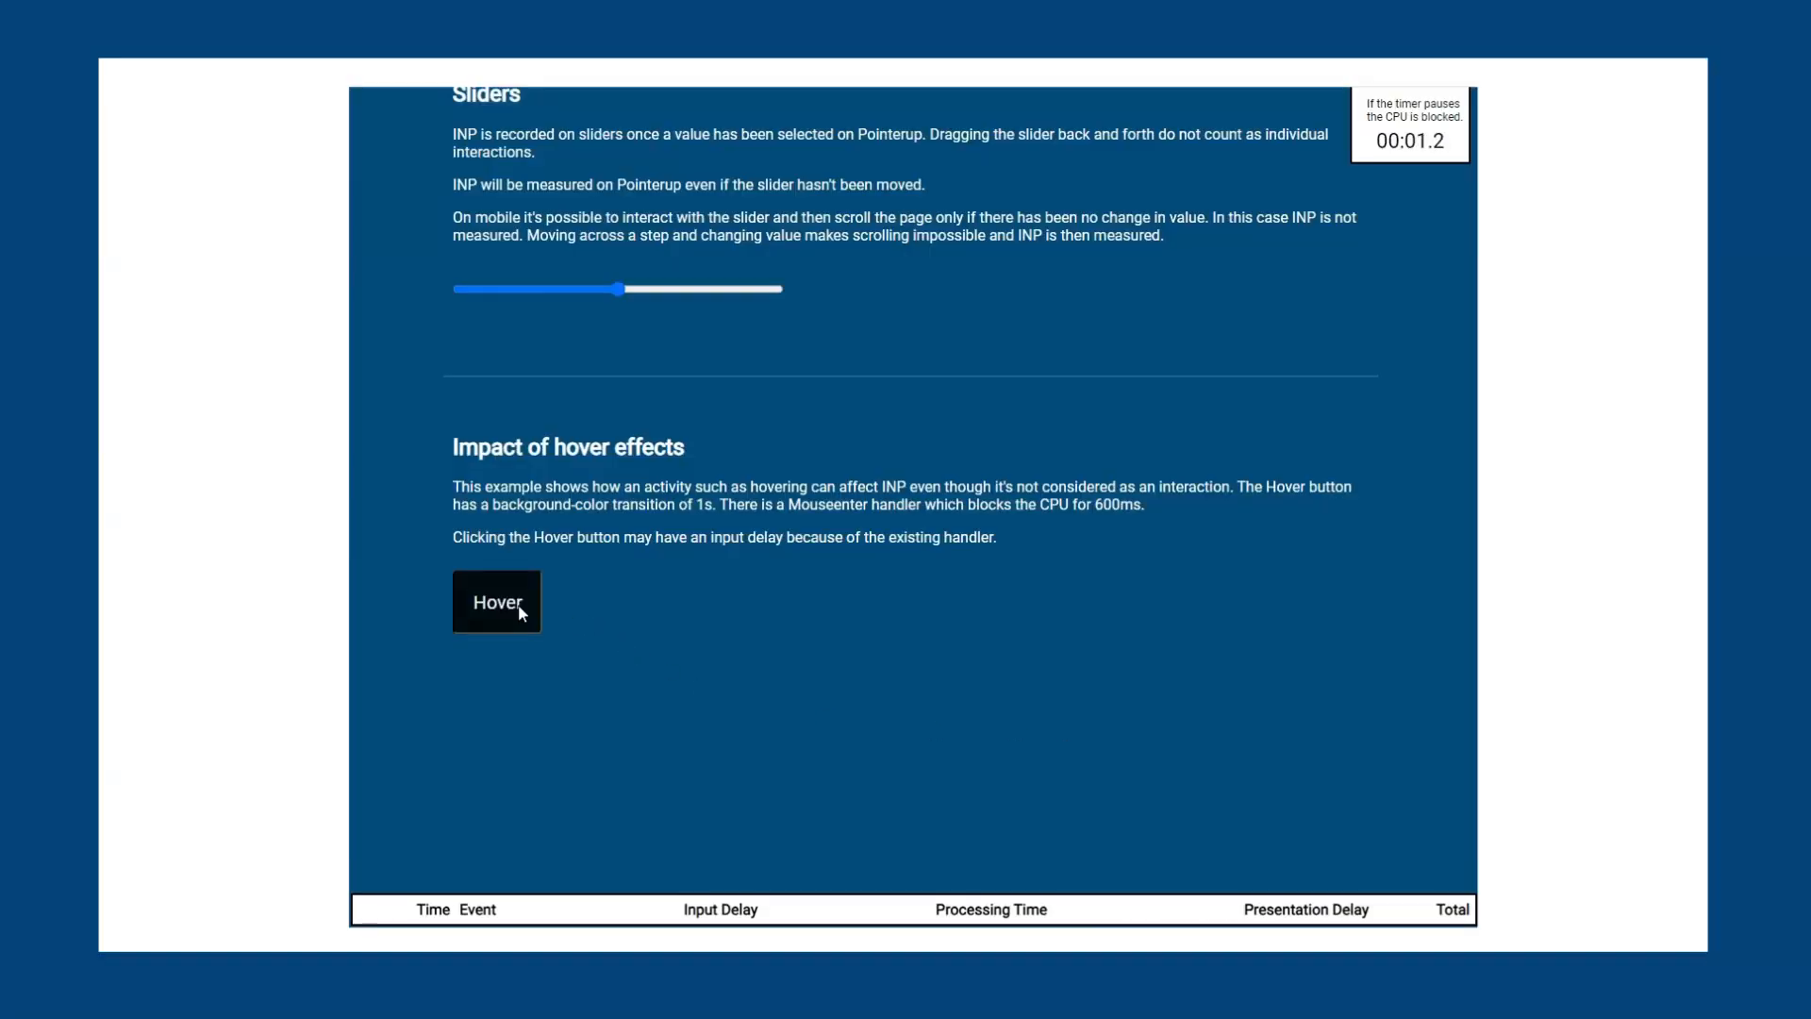
Step: Trigger the Hover button twice so the event table logs a click totalling 1008 ms
left_click(496, 601)
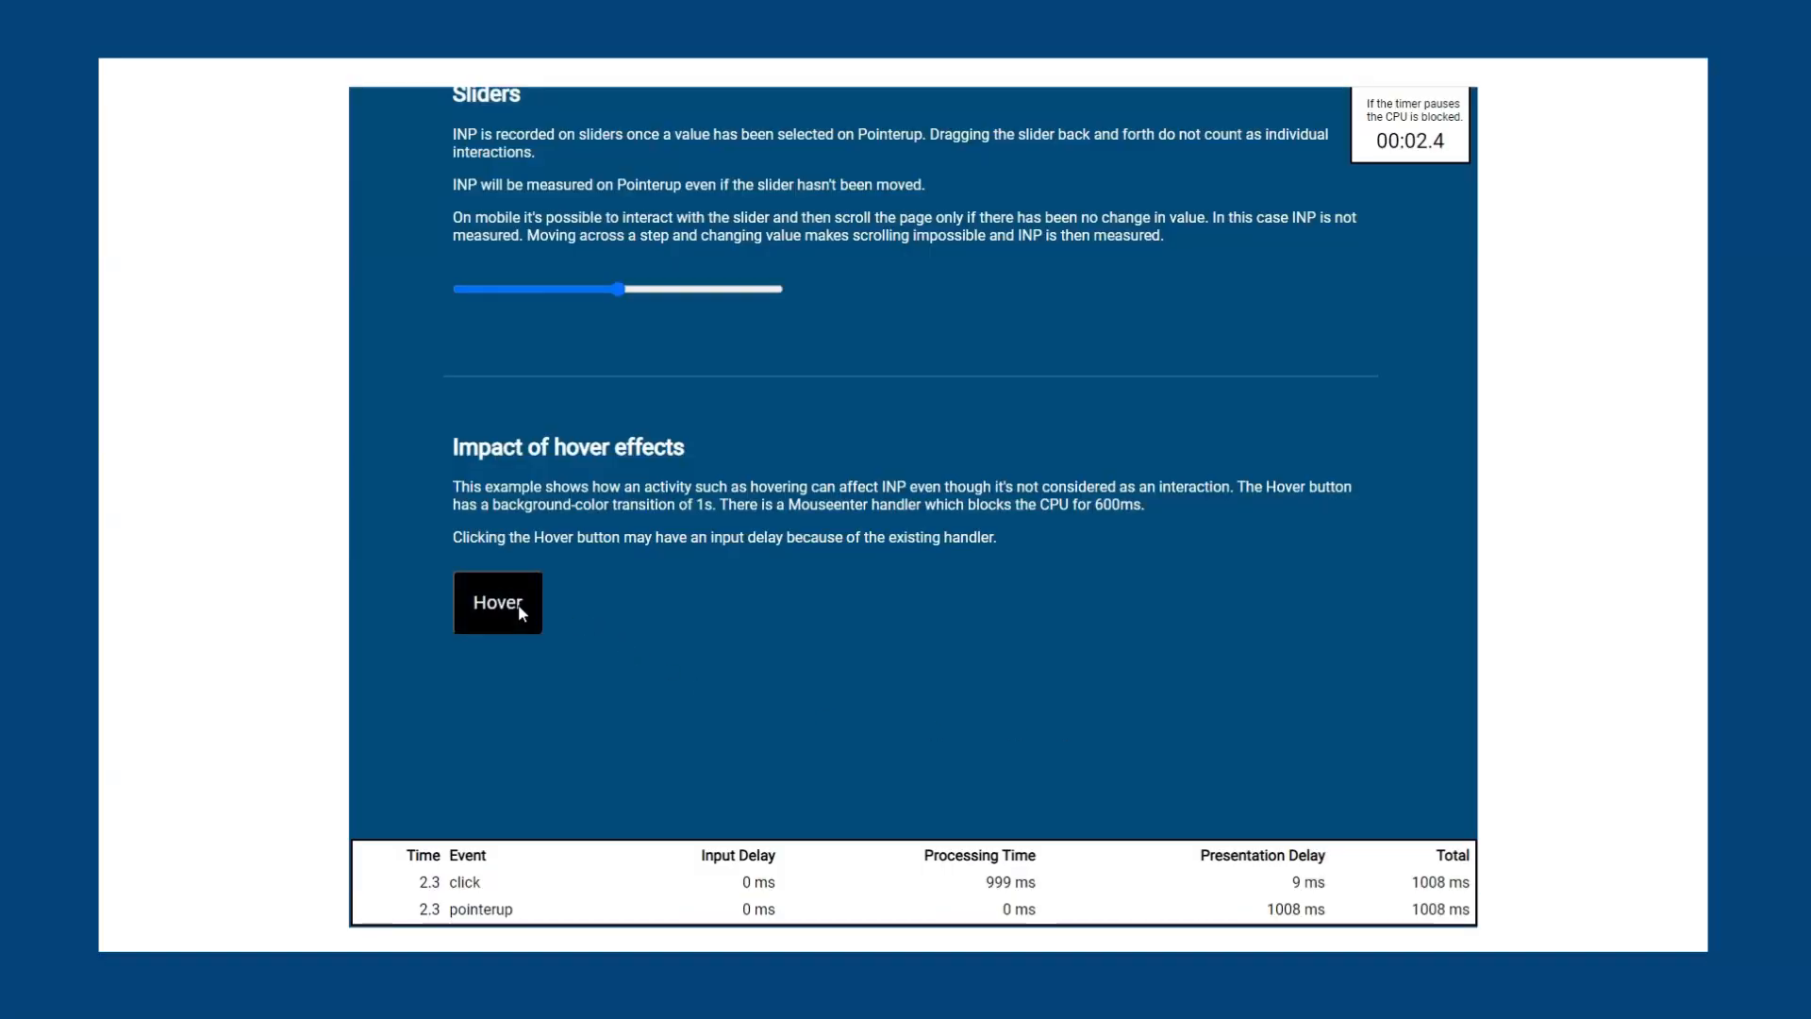
left_click(496, 602)
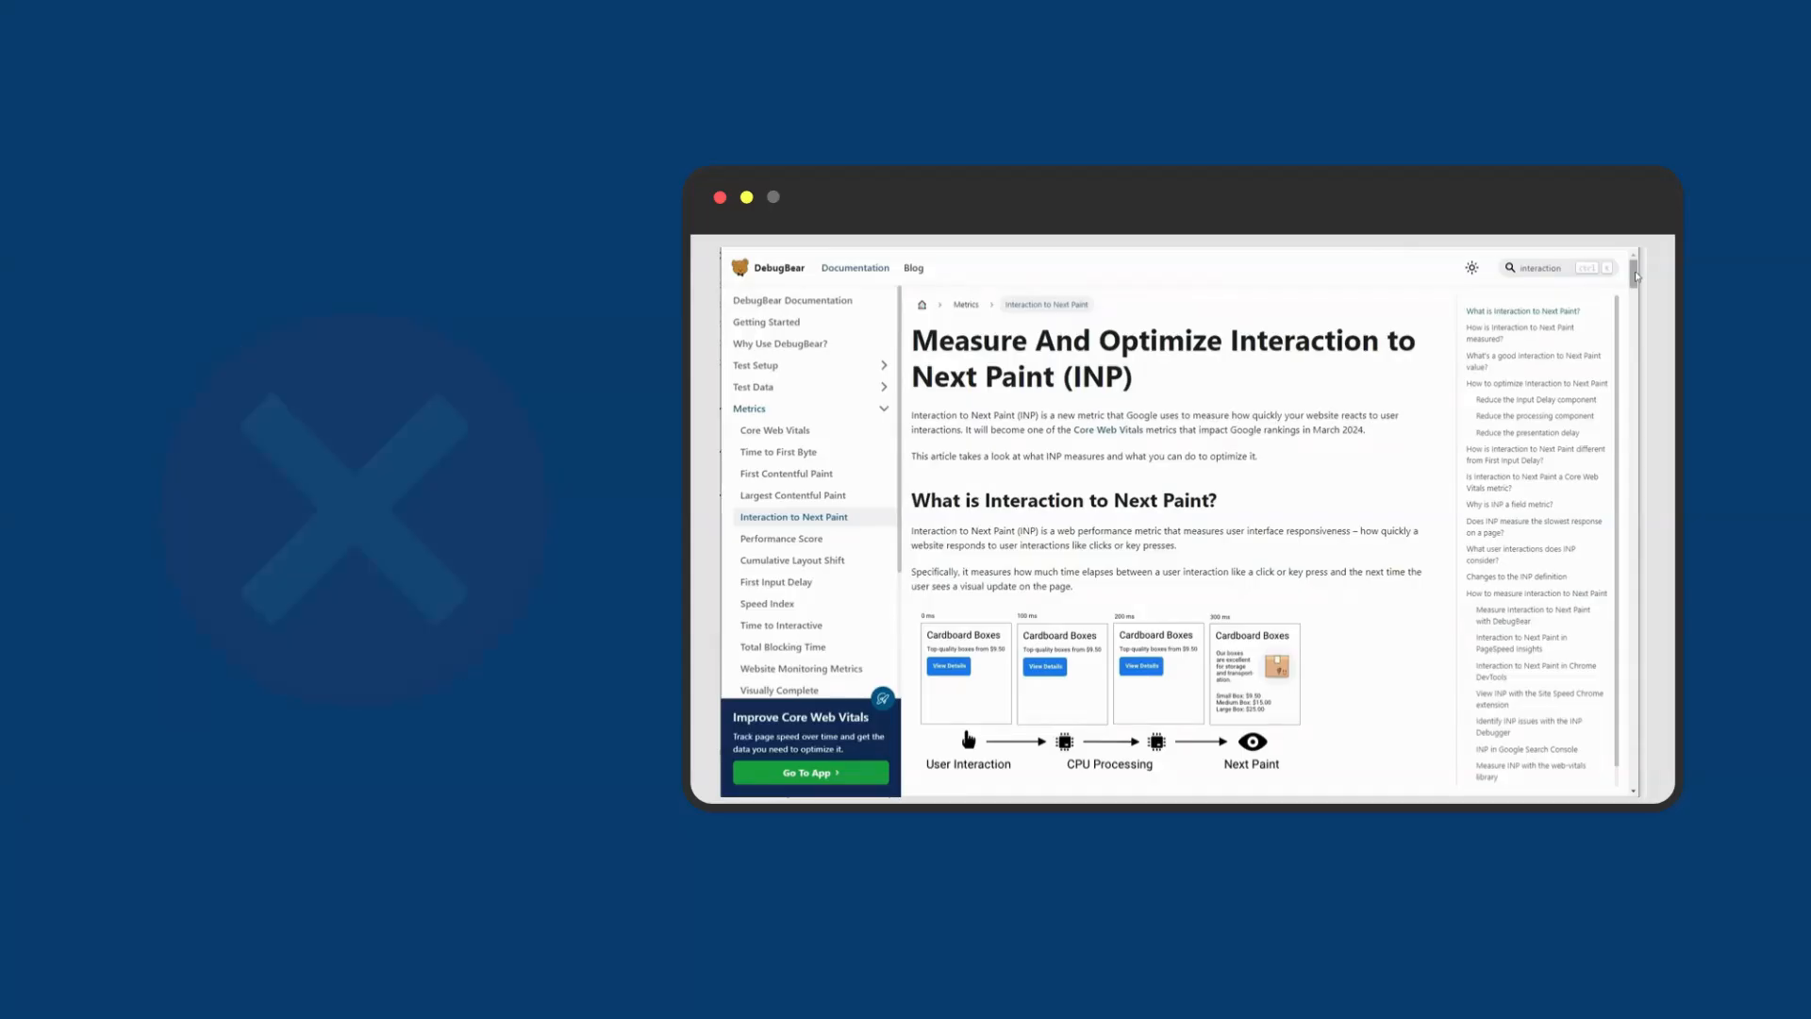
Step: Scroll through the Interaction to Next Paint documentation article
scroll("down", 3)
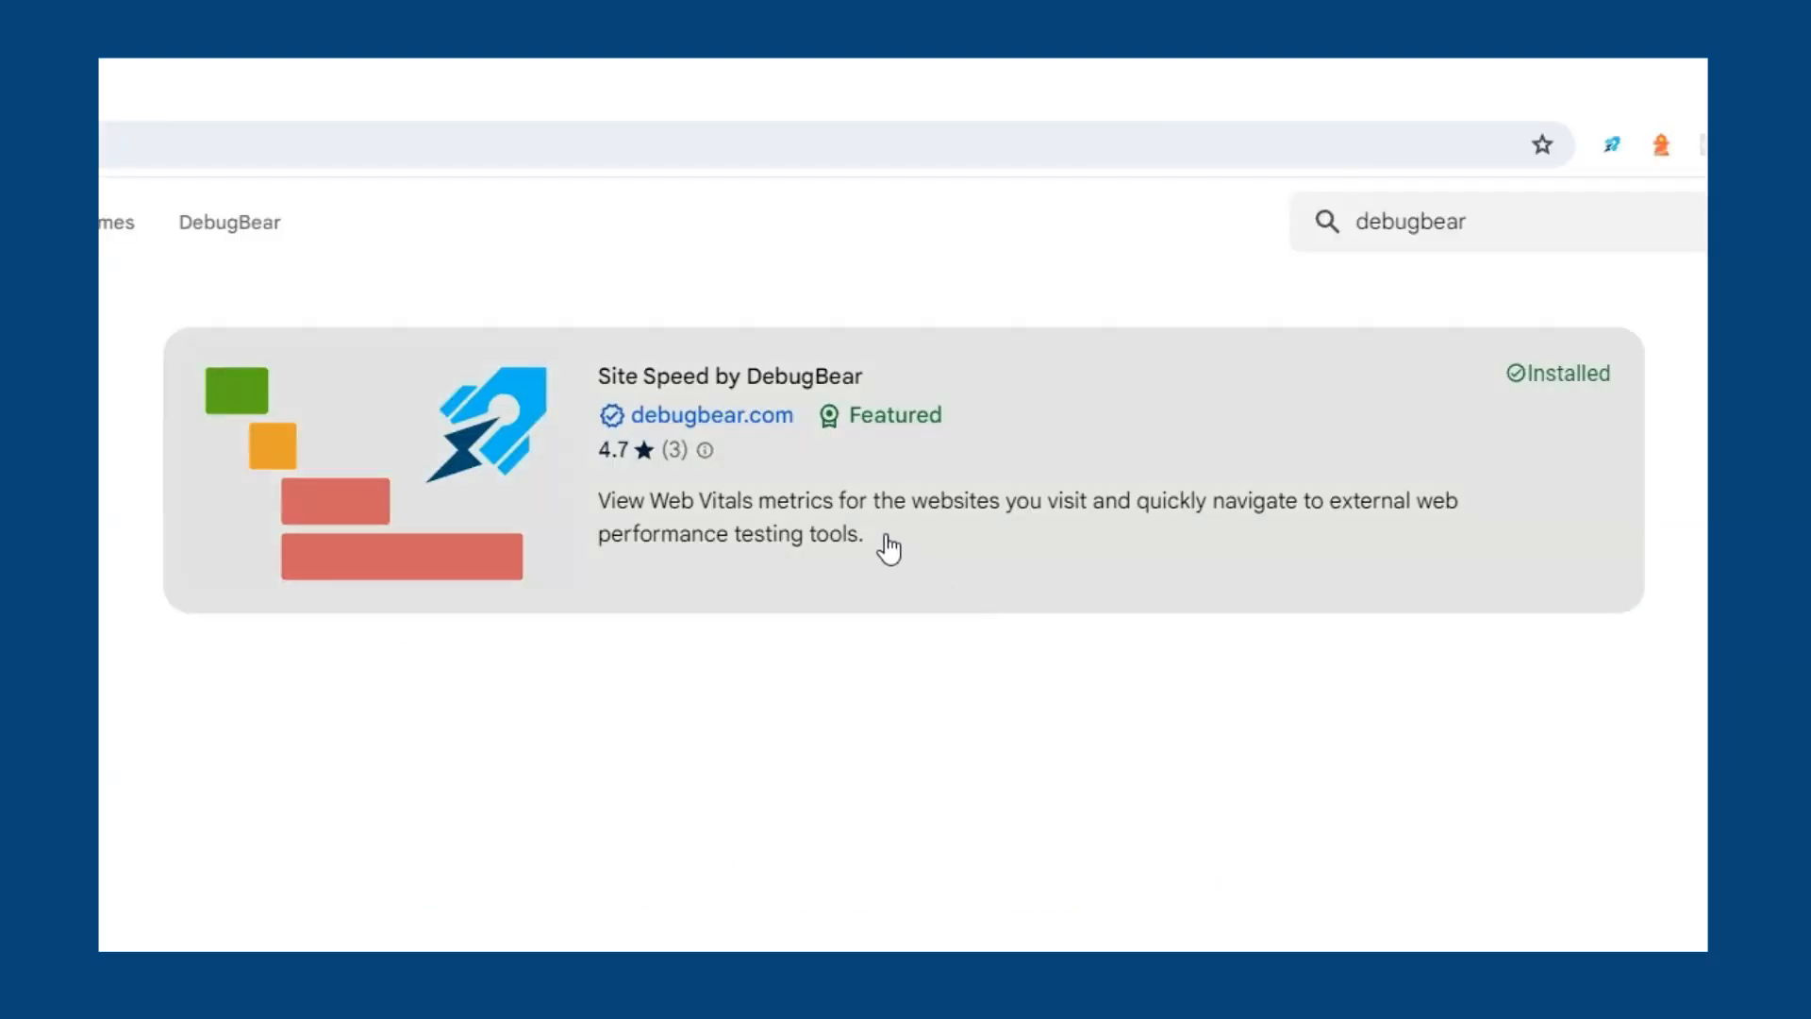
Step: Select the installed Site Speed by DebugBear extension and review its listing
left_click(728, 375)
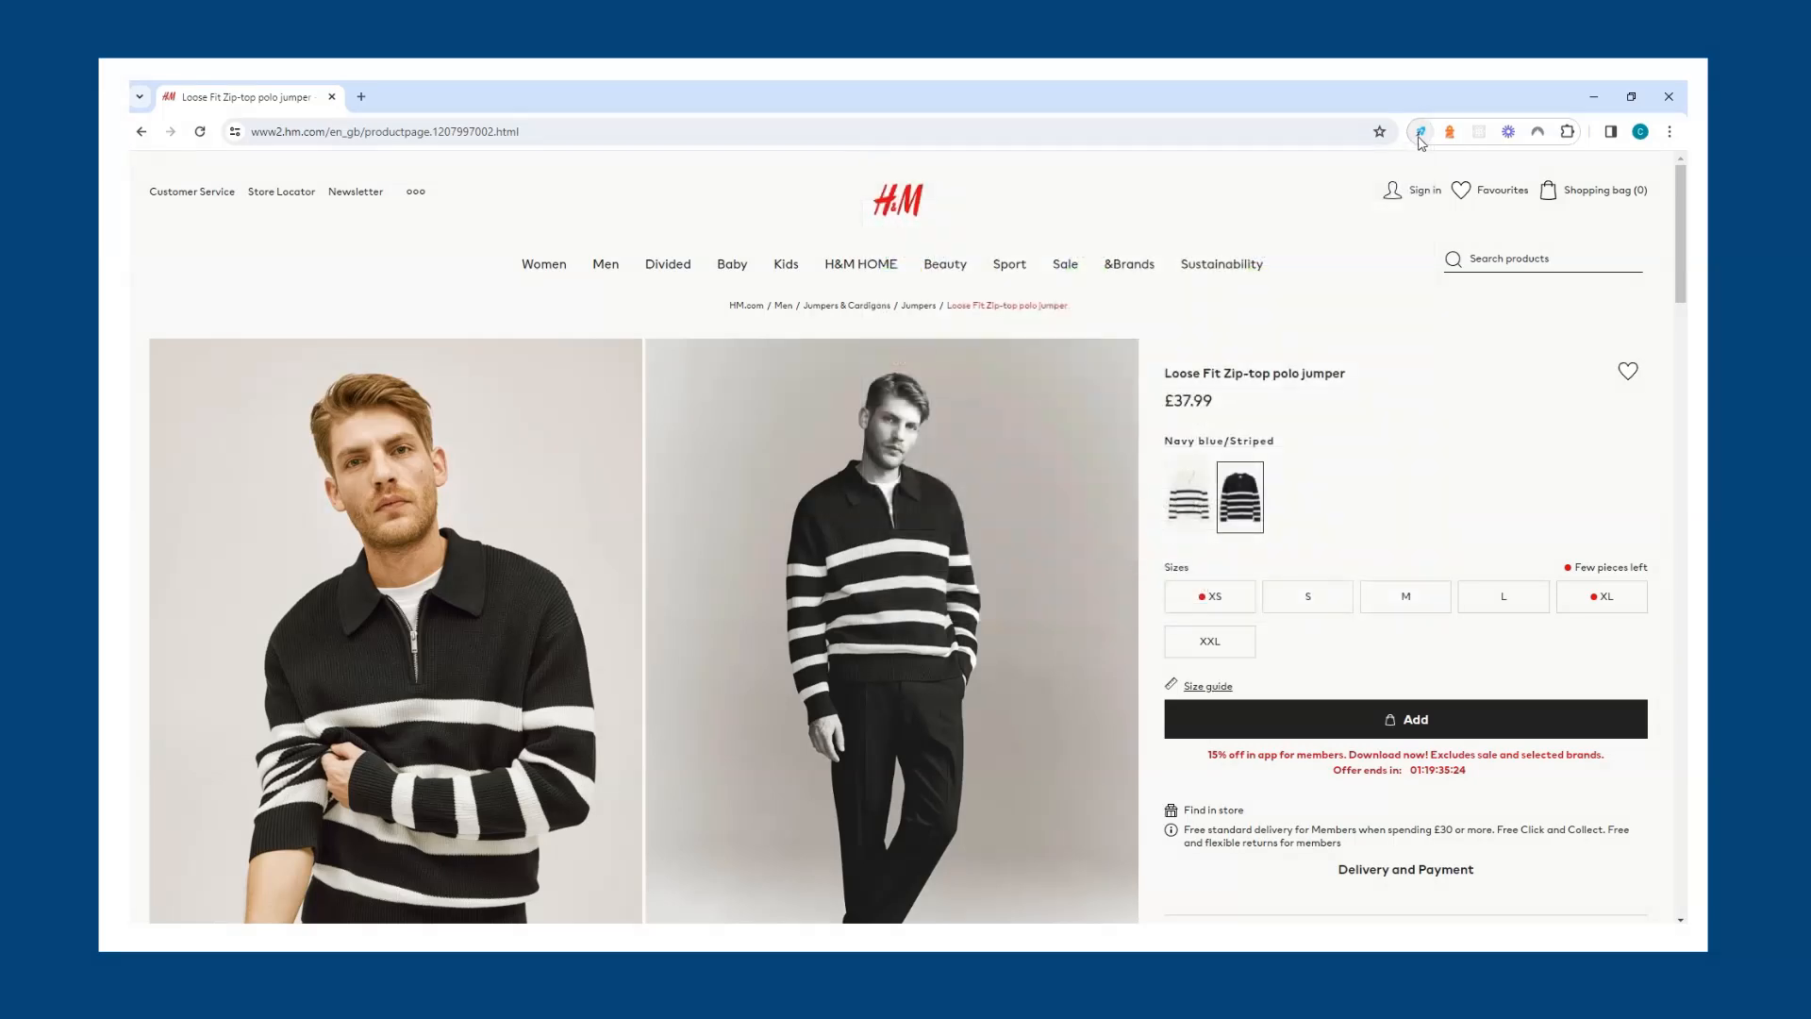
scroll("down", 3)
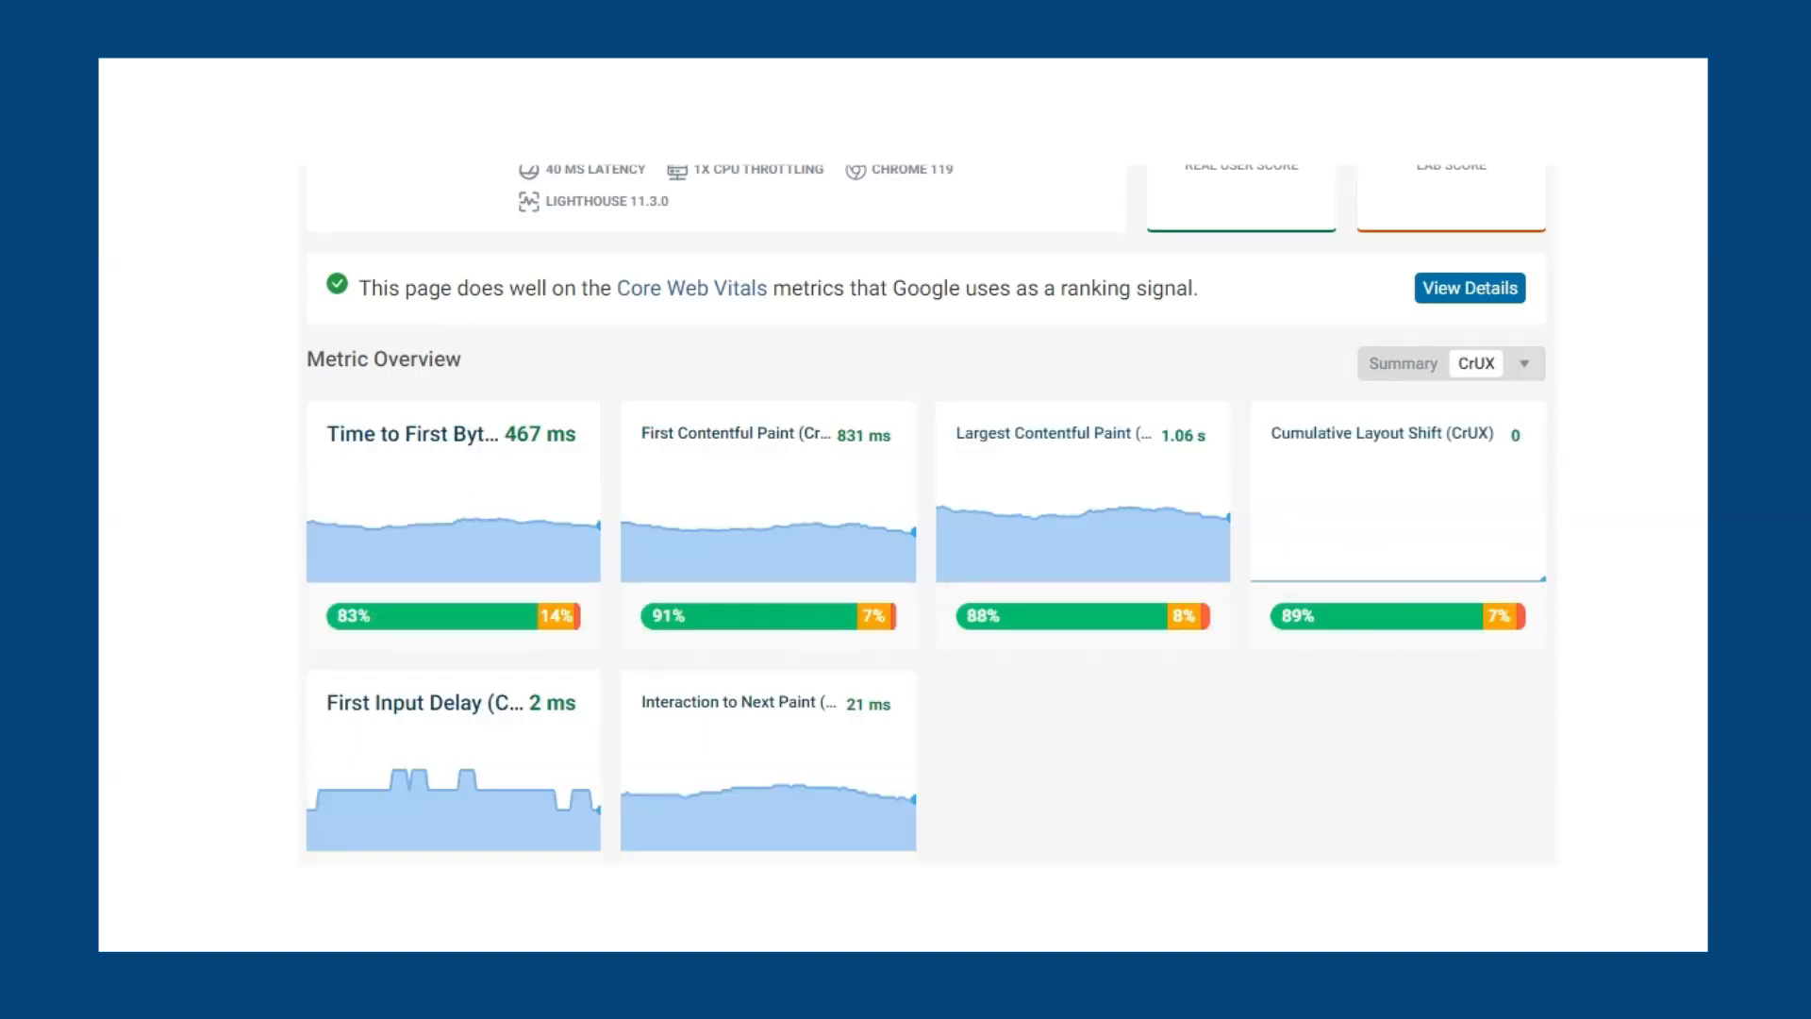
Step: Scroll the CrUX overview down to the INP histogram's 500 ms+ bar (3.4%, 172 views)
scroll("down", 3)
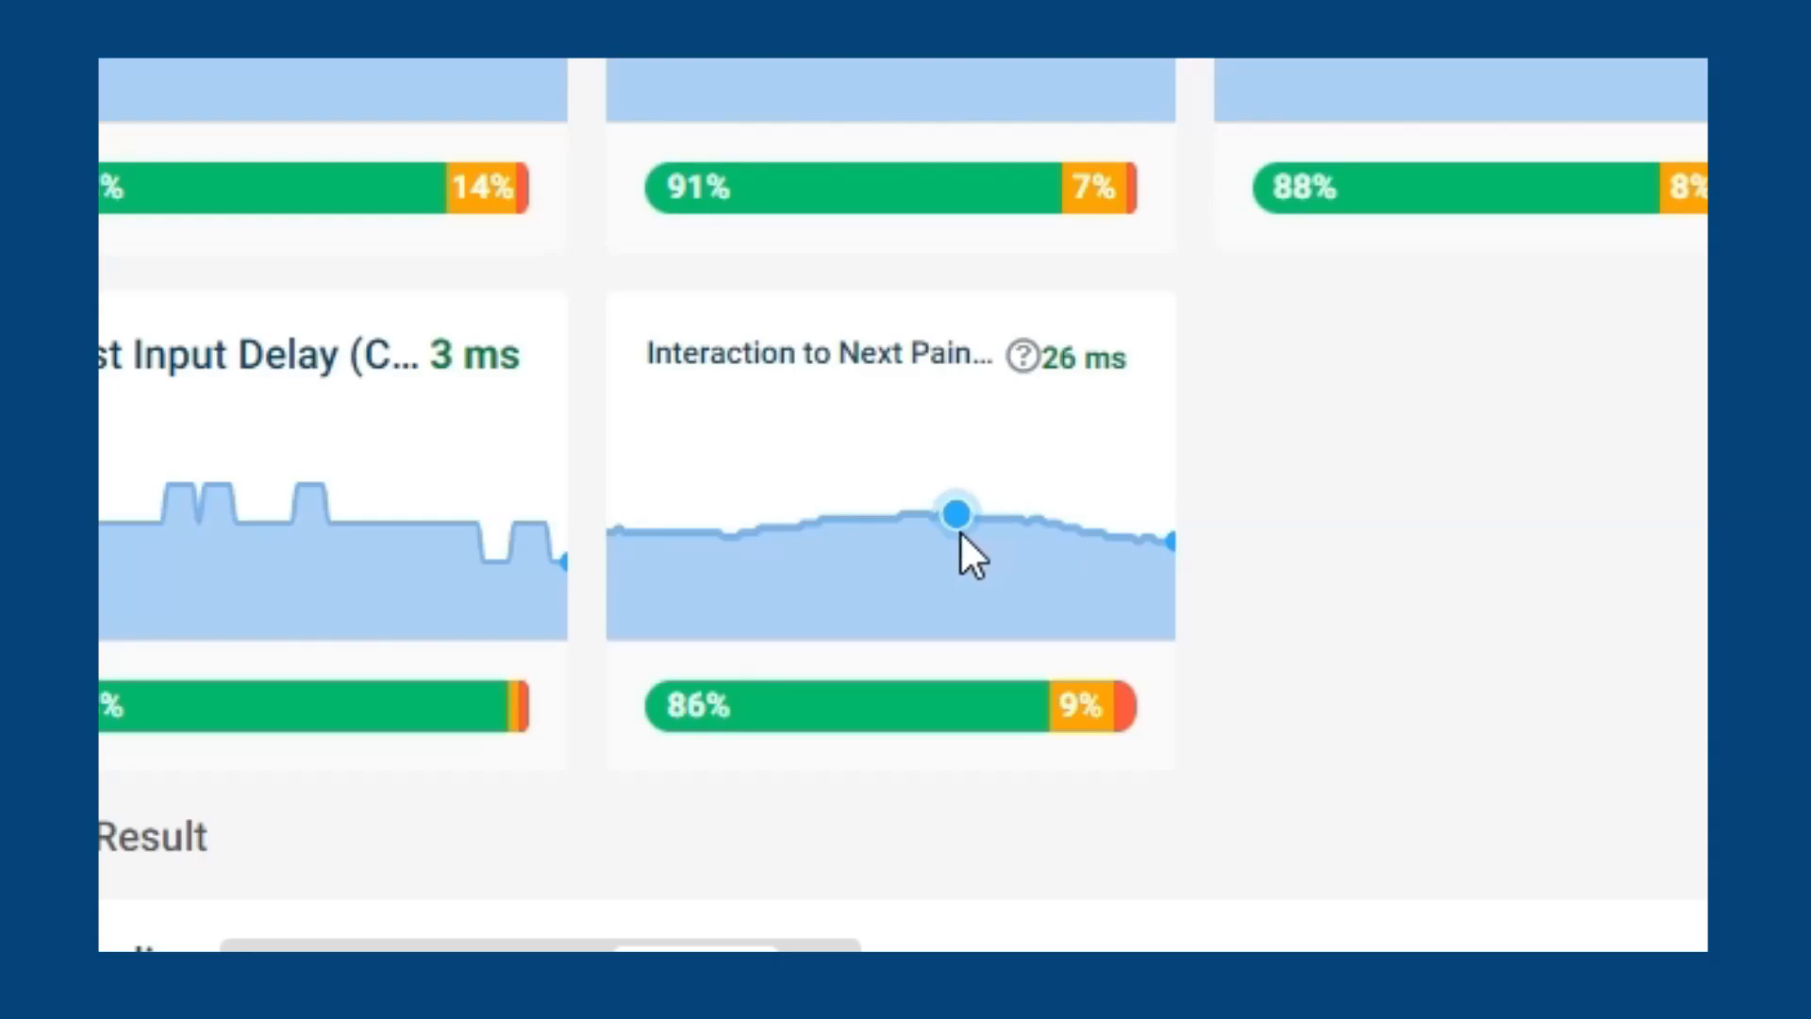
scroll("down", 3)
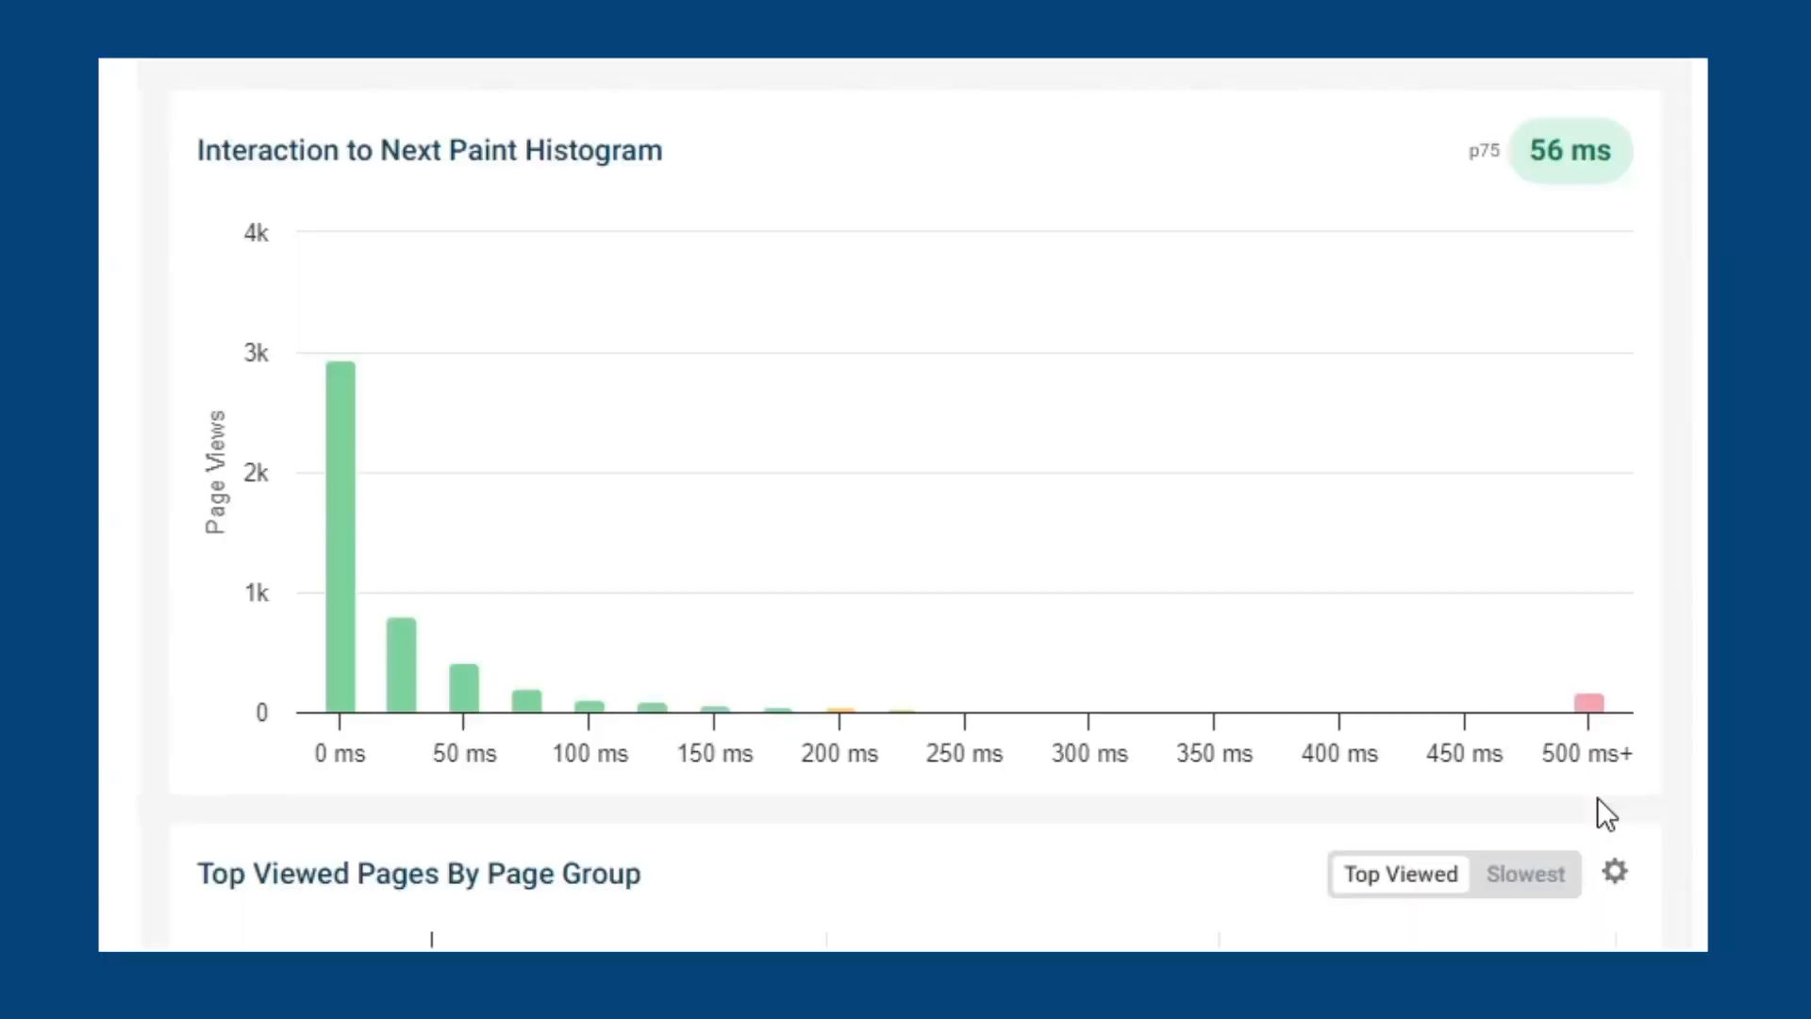
mouse_move(1592, 702)
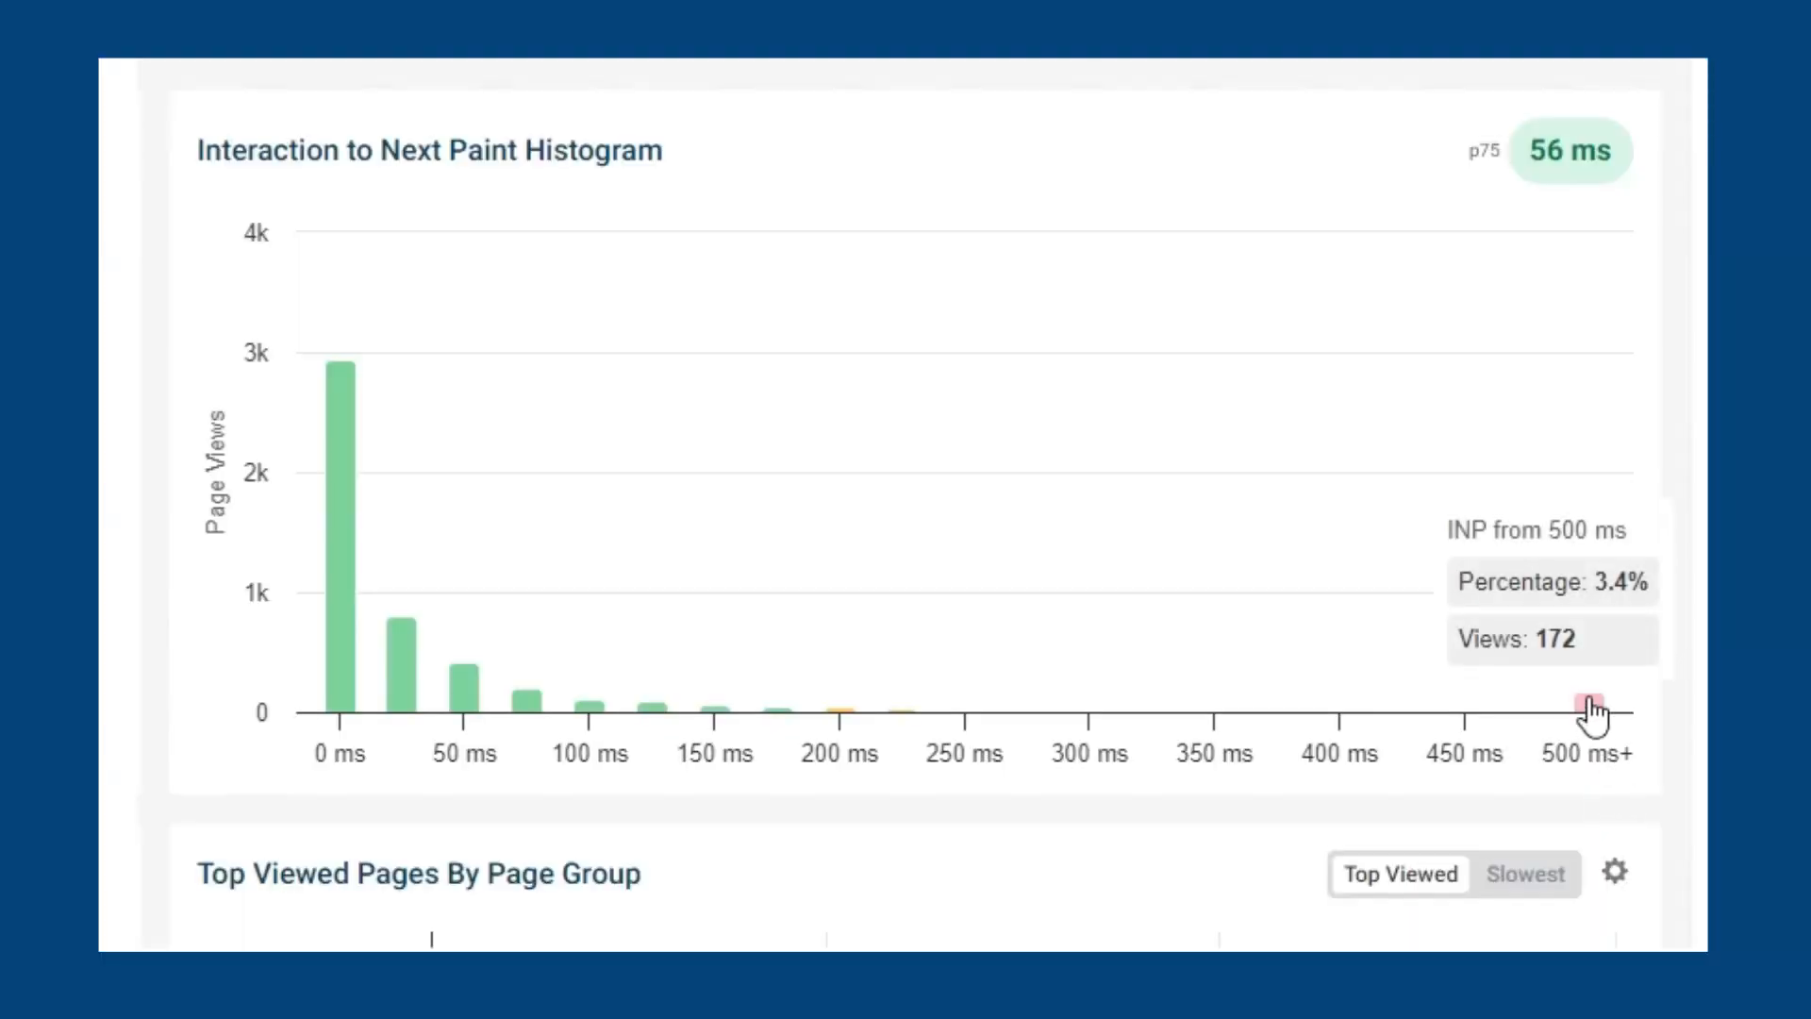
mouse_move(1594, 800)
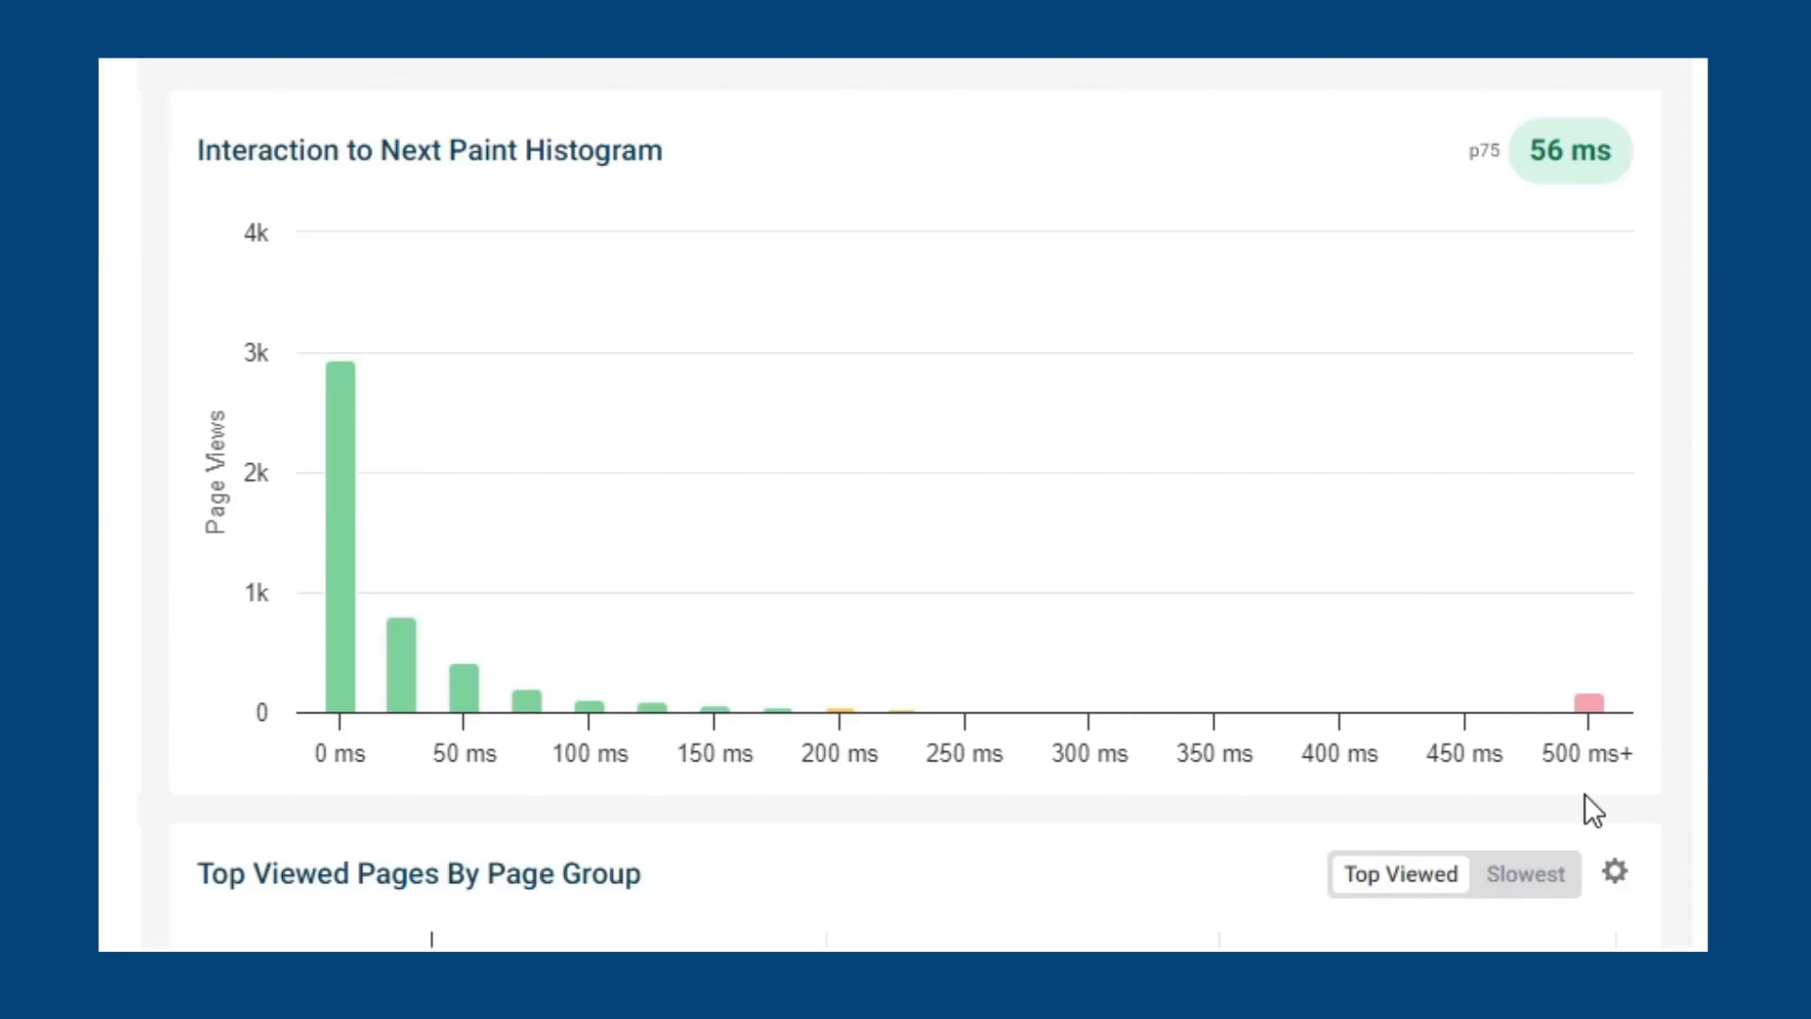
mouse_move(1588, 704)
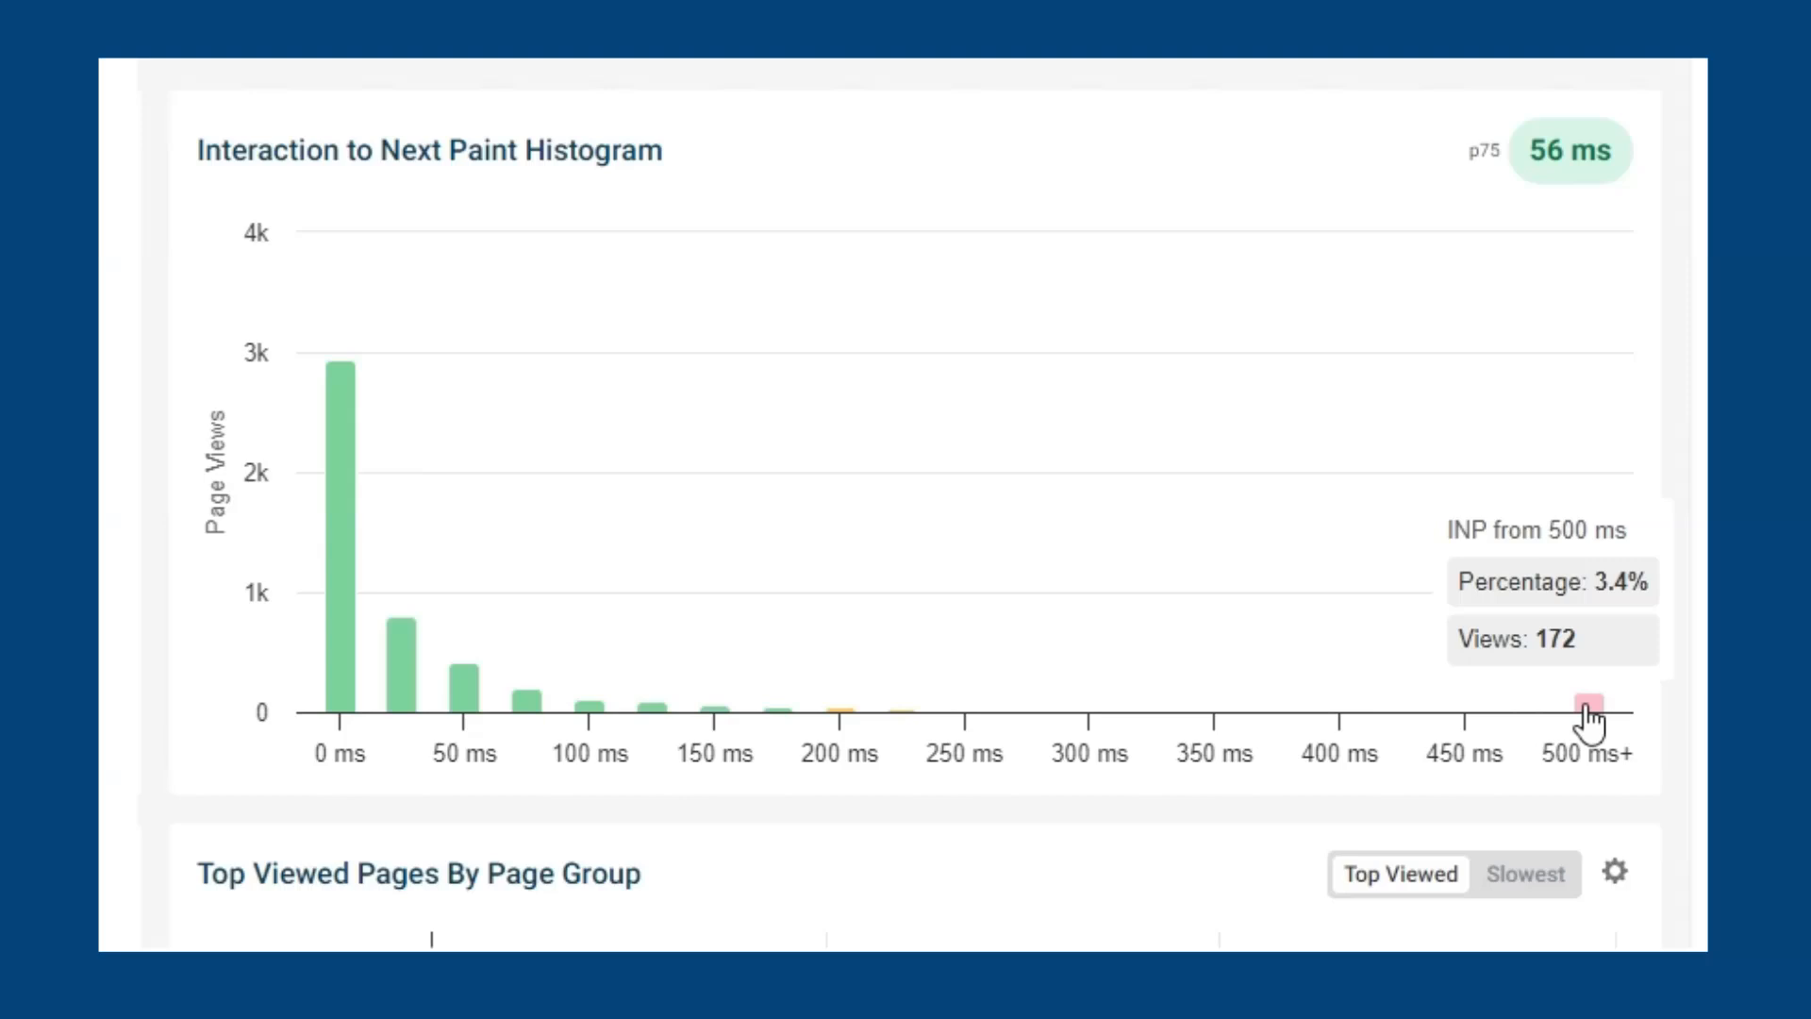
Step: Scroll the INP Elements list past the 2.80 s textarea and 6.30 s size indicator
scroll("down", 3)
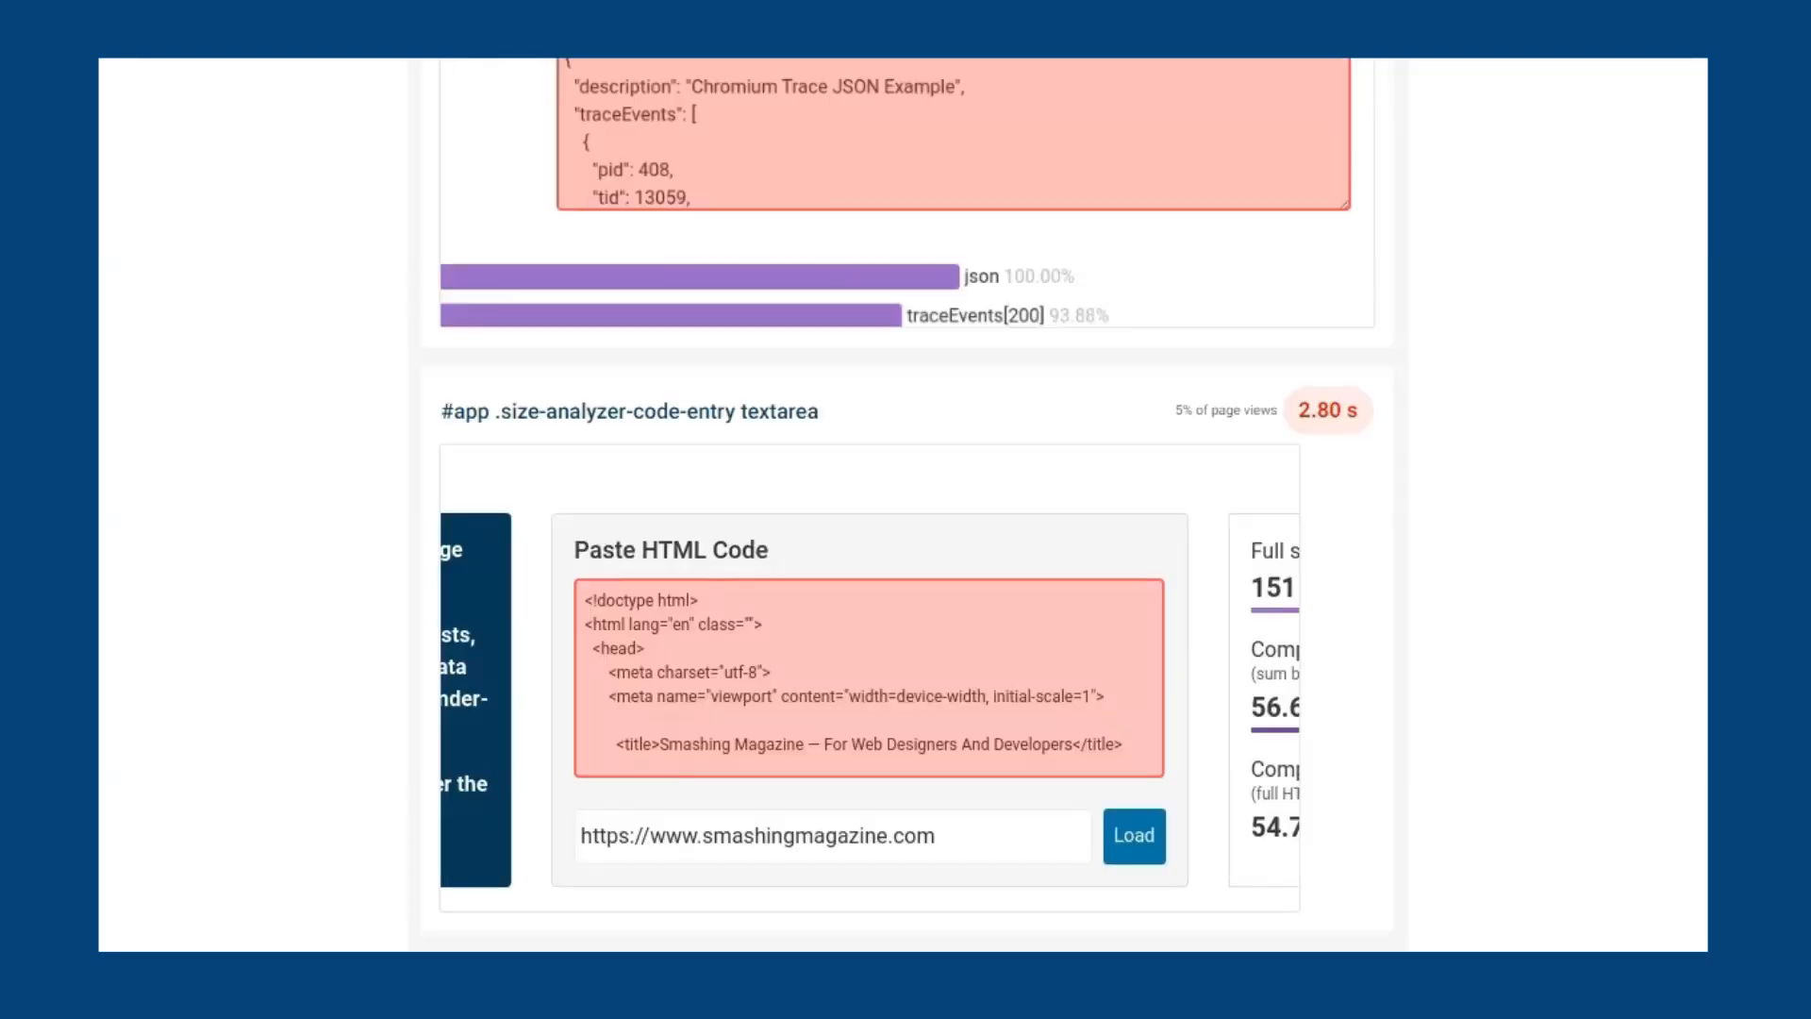
scroll("down", 3)
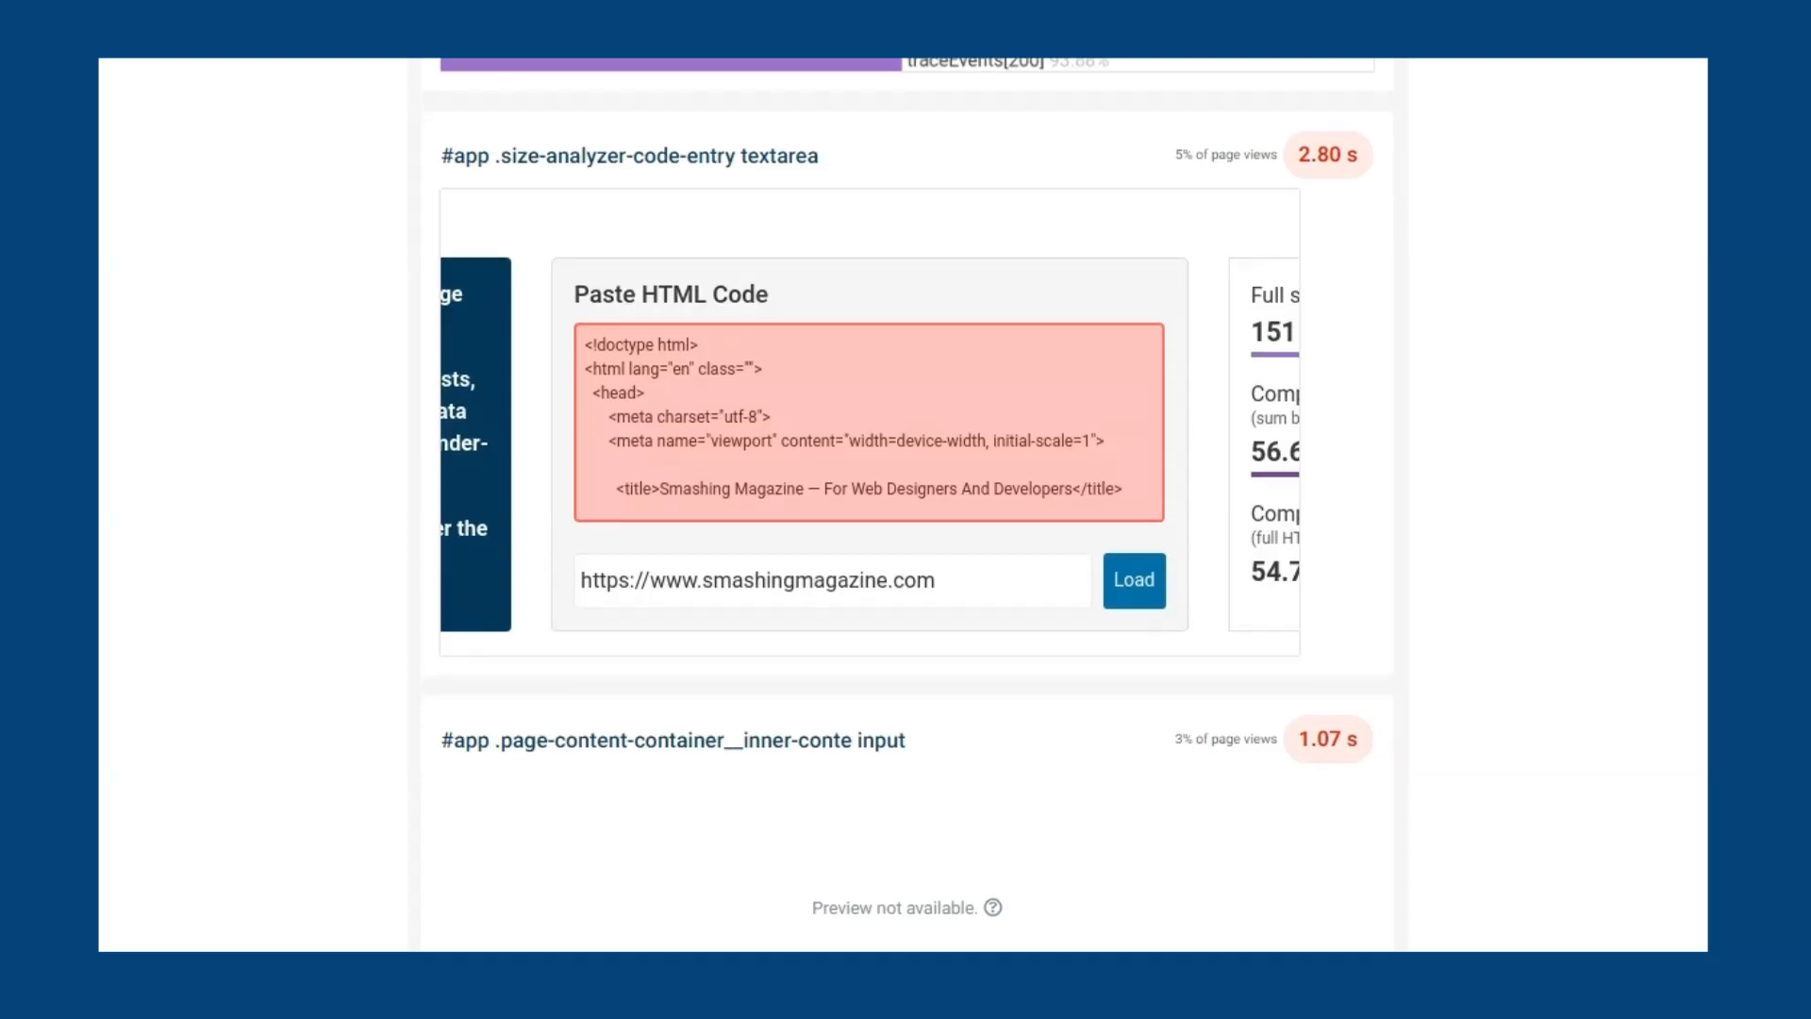
scroll("down", 3)
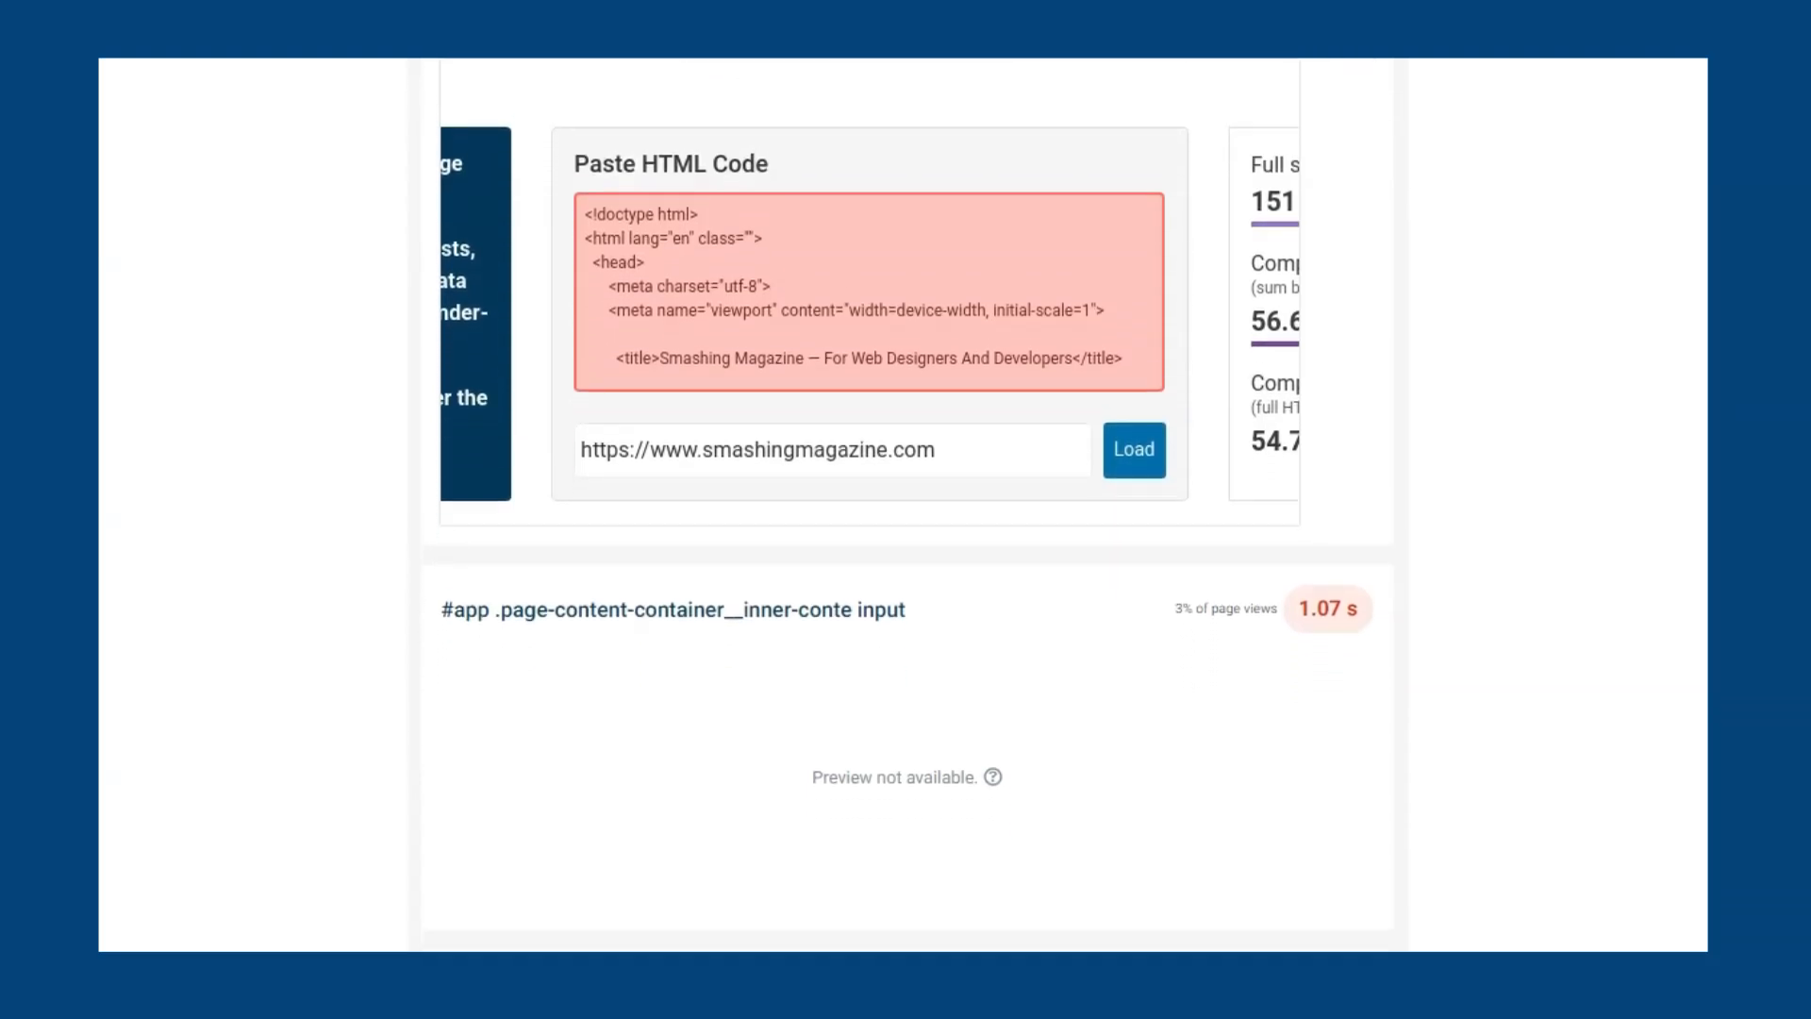
scroll("down", 3)
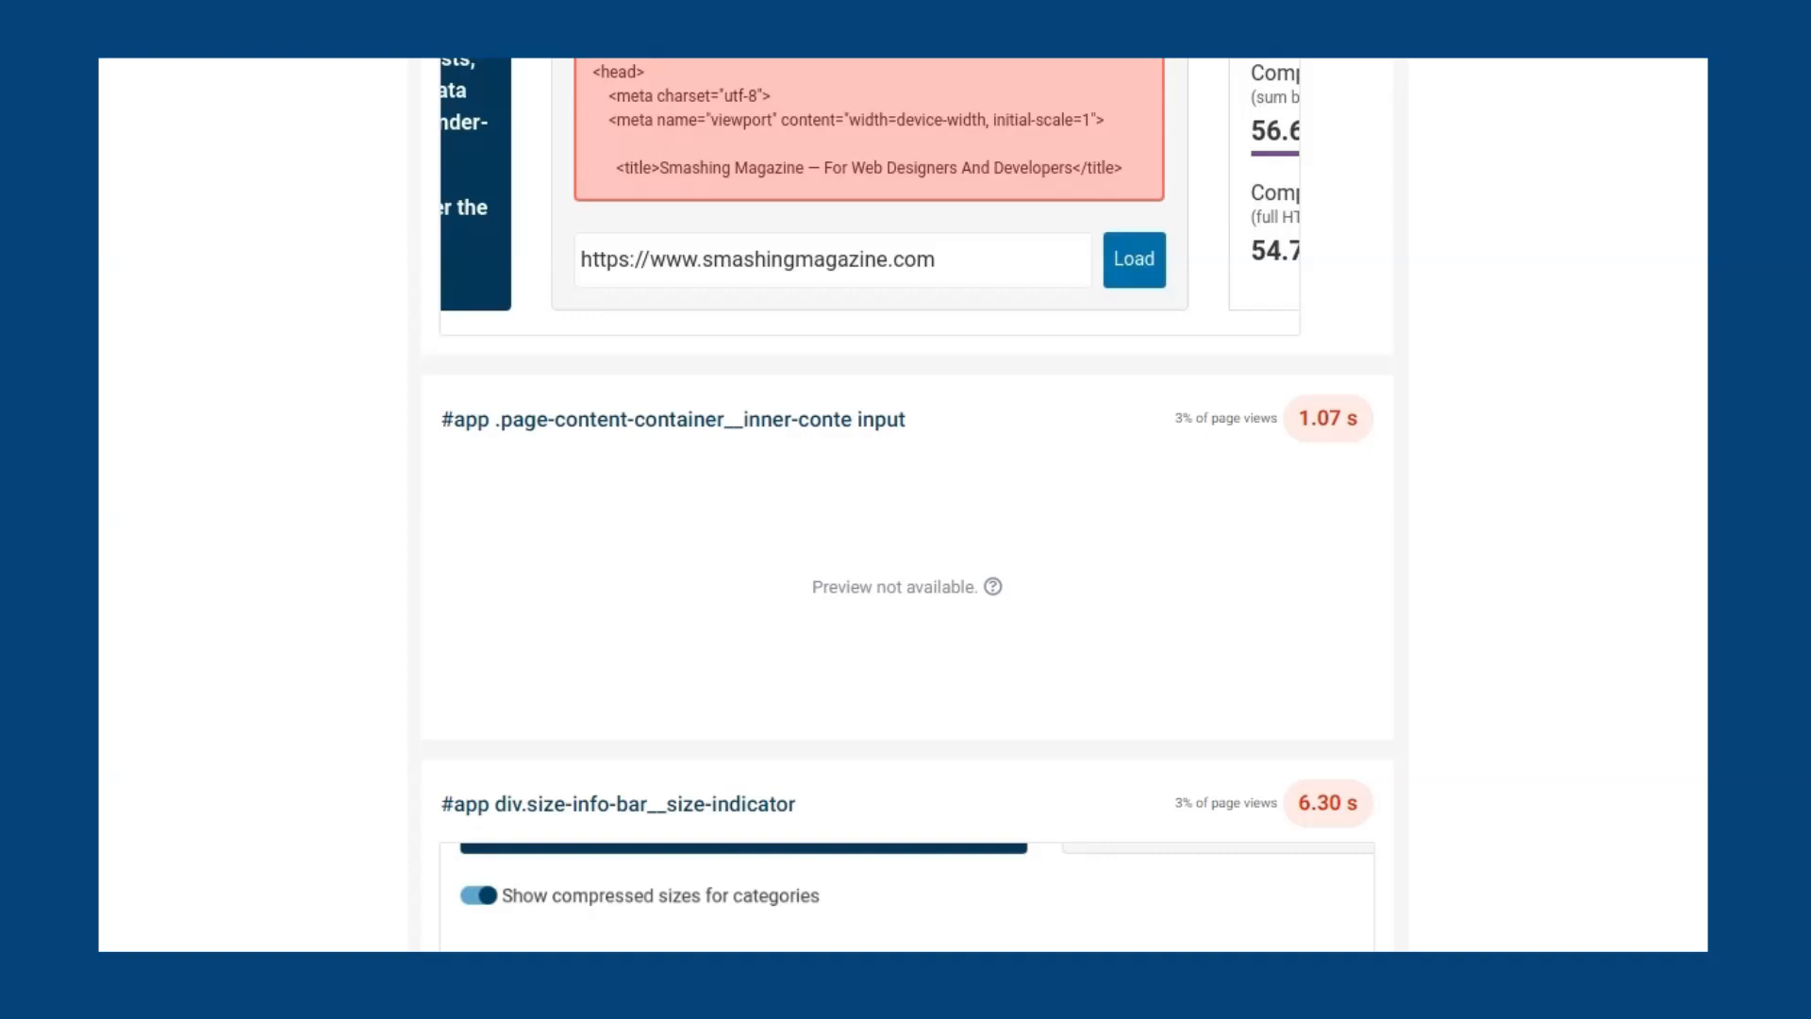
scroll("down", 3)
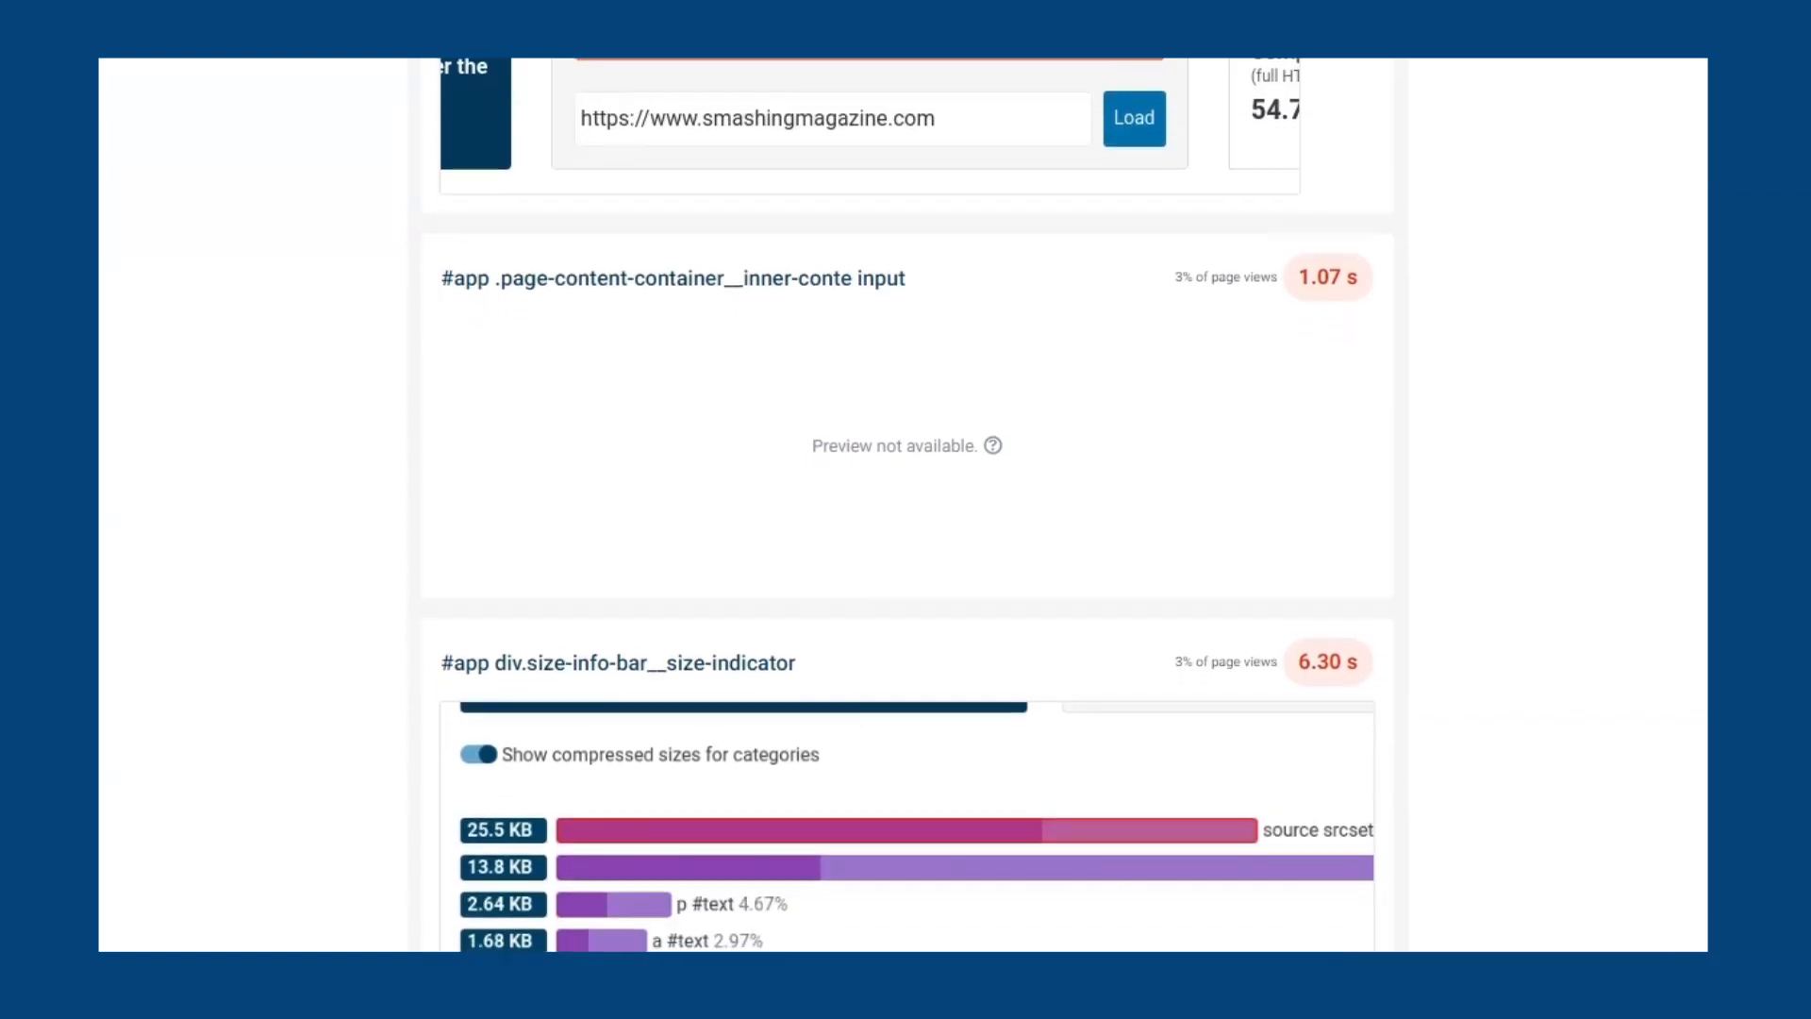
scroll("down", 3)
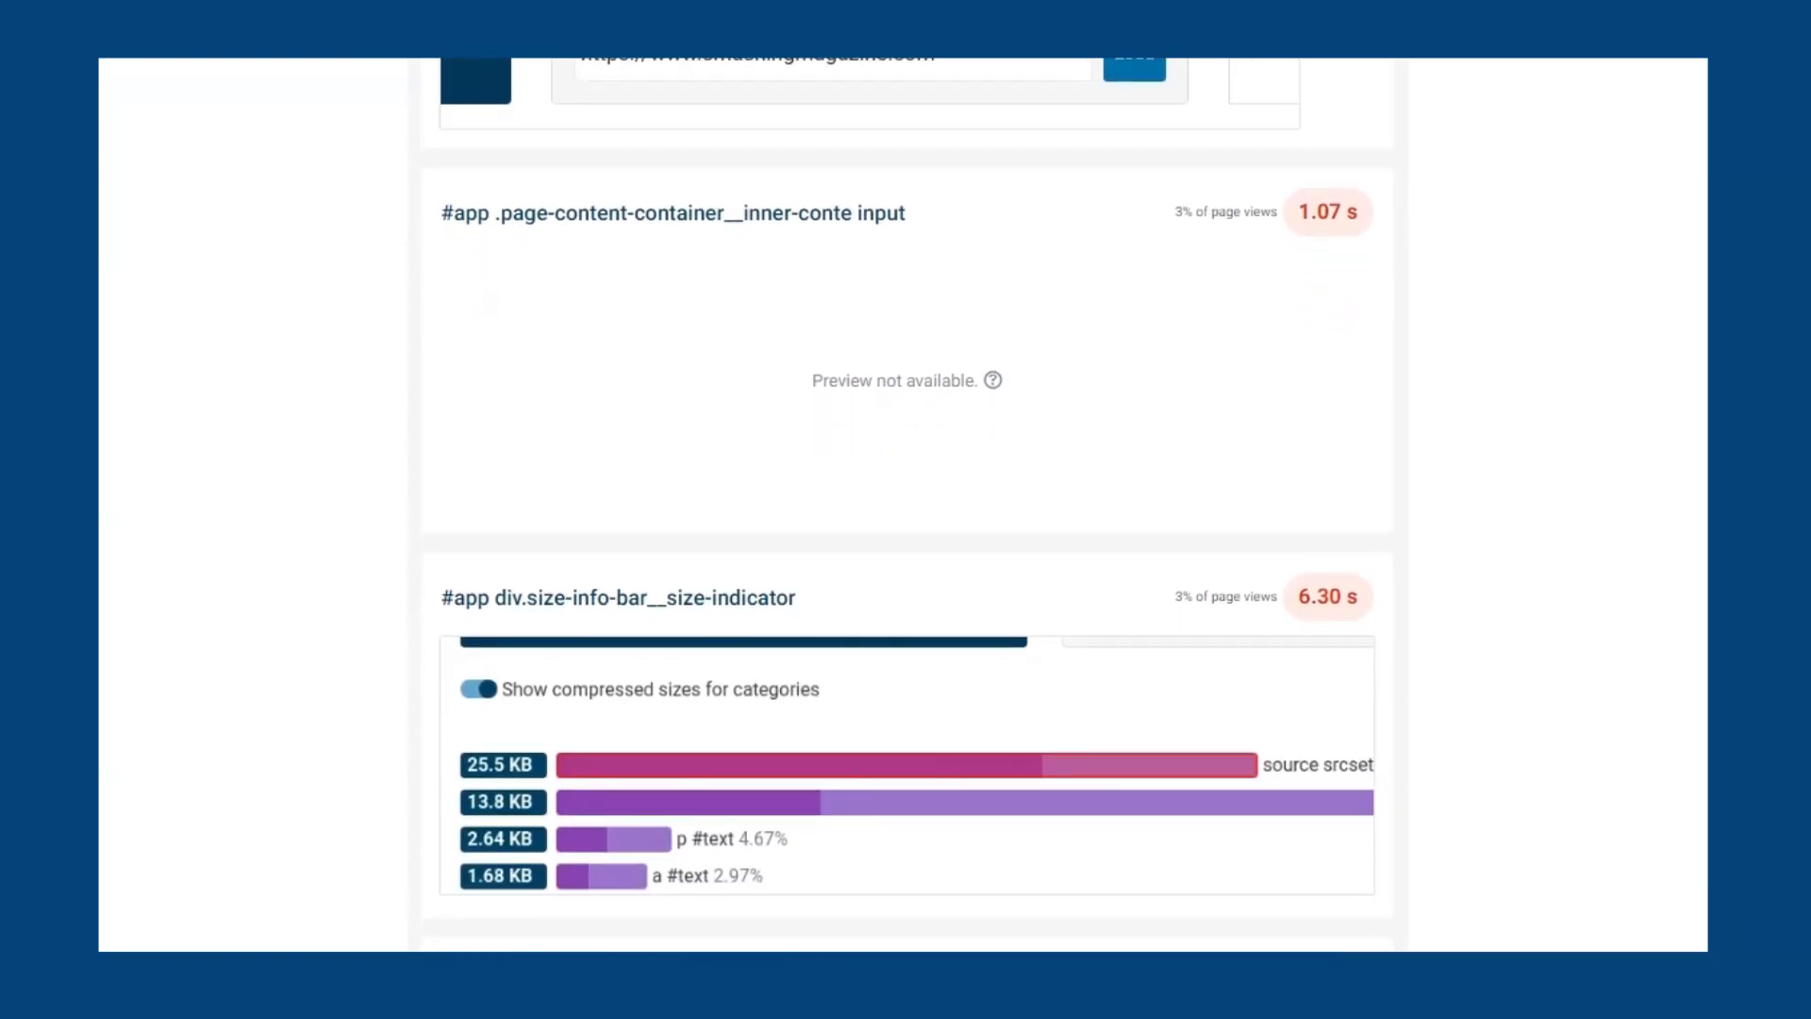
mouse_move(1171, 311)
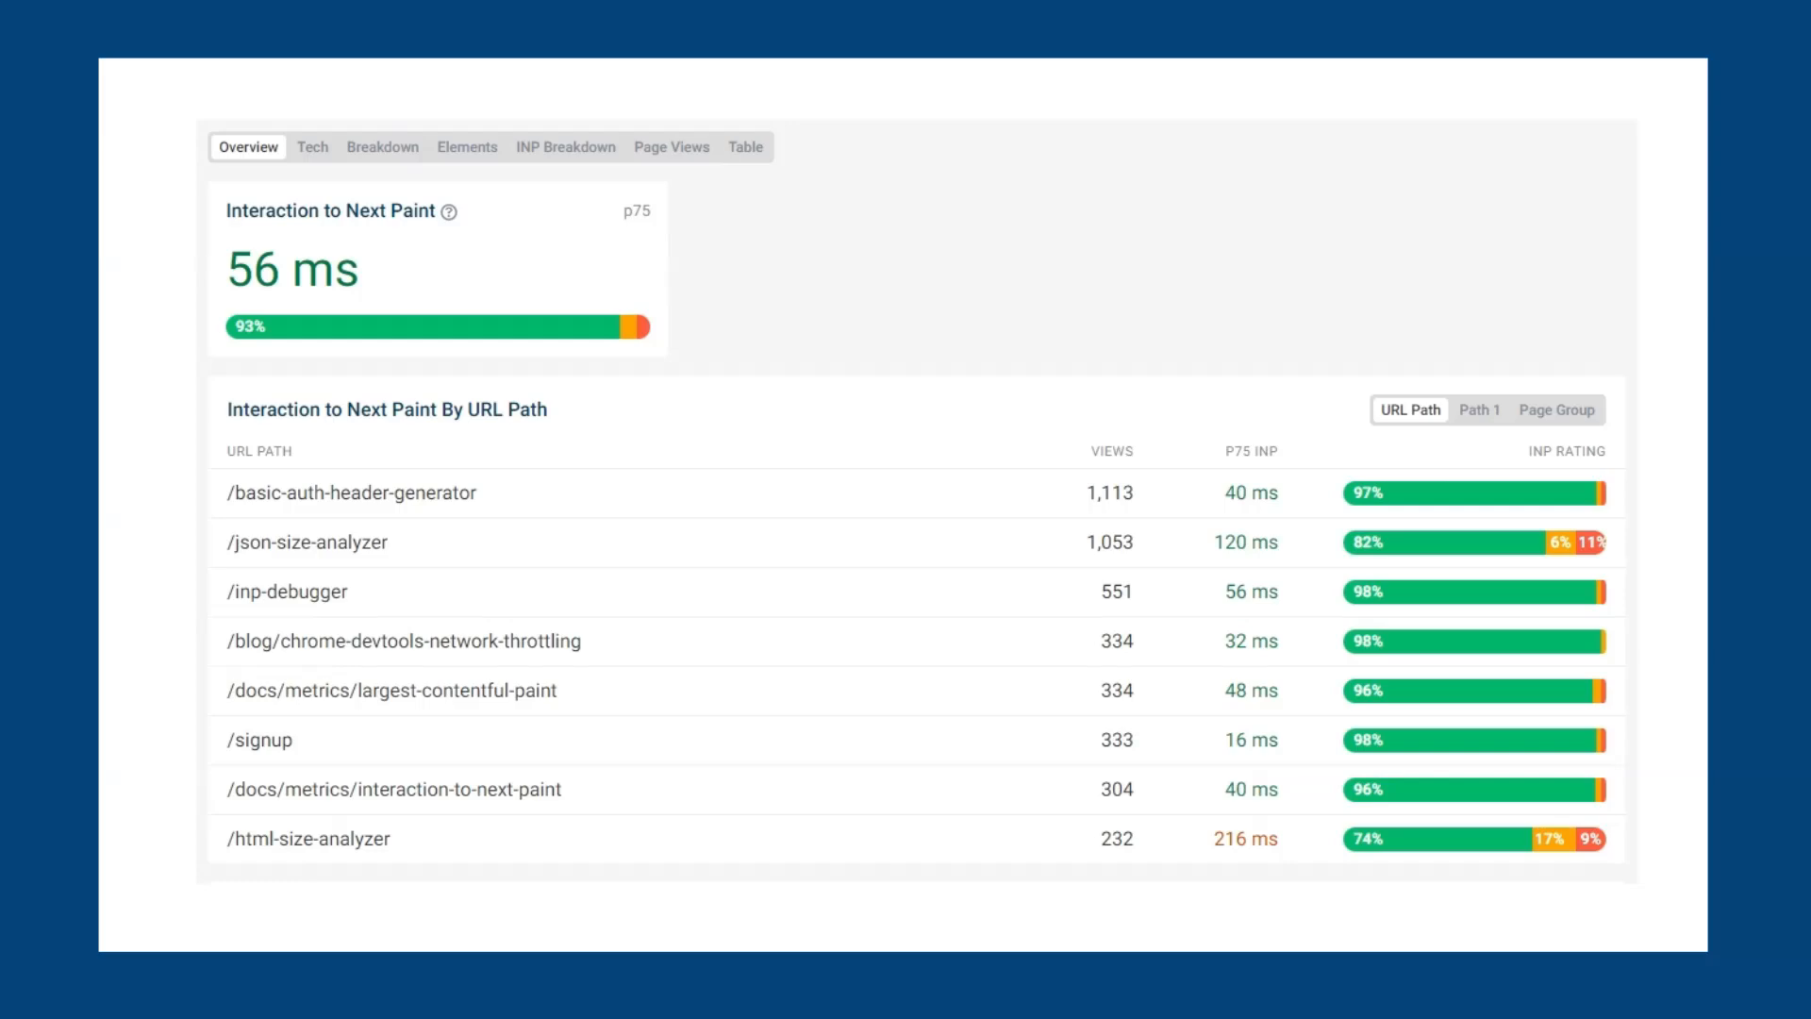
mouse_move(852, 552)
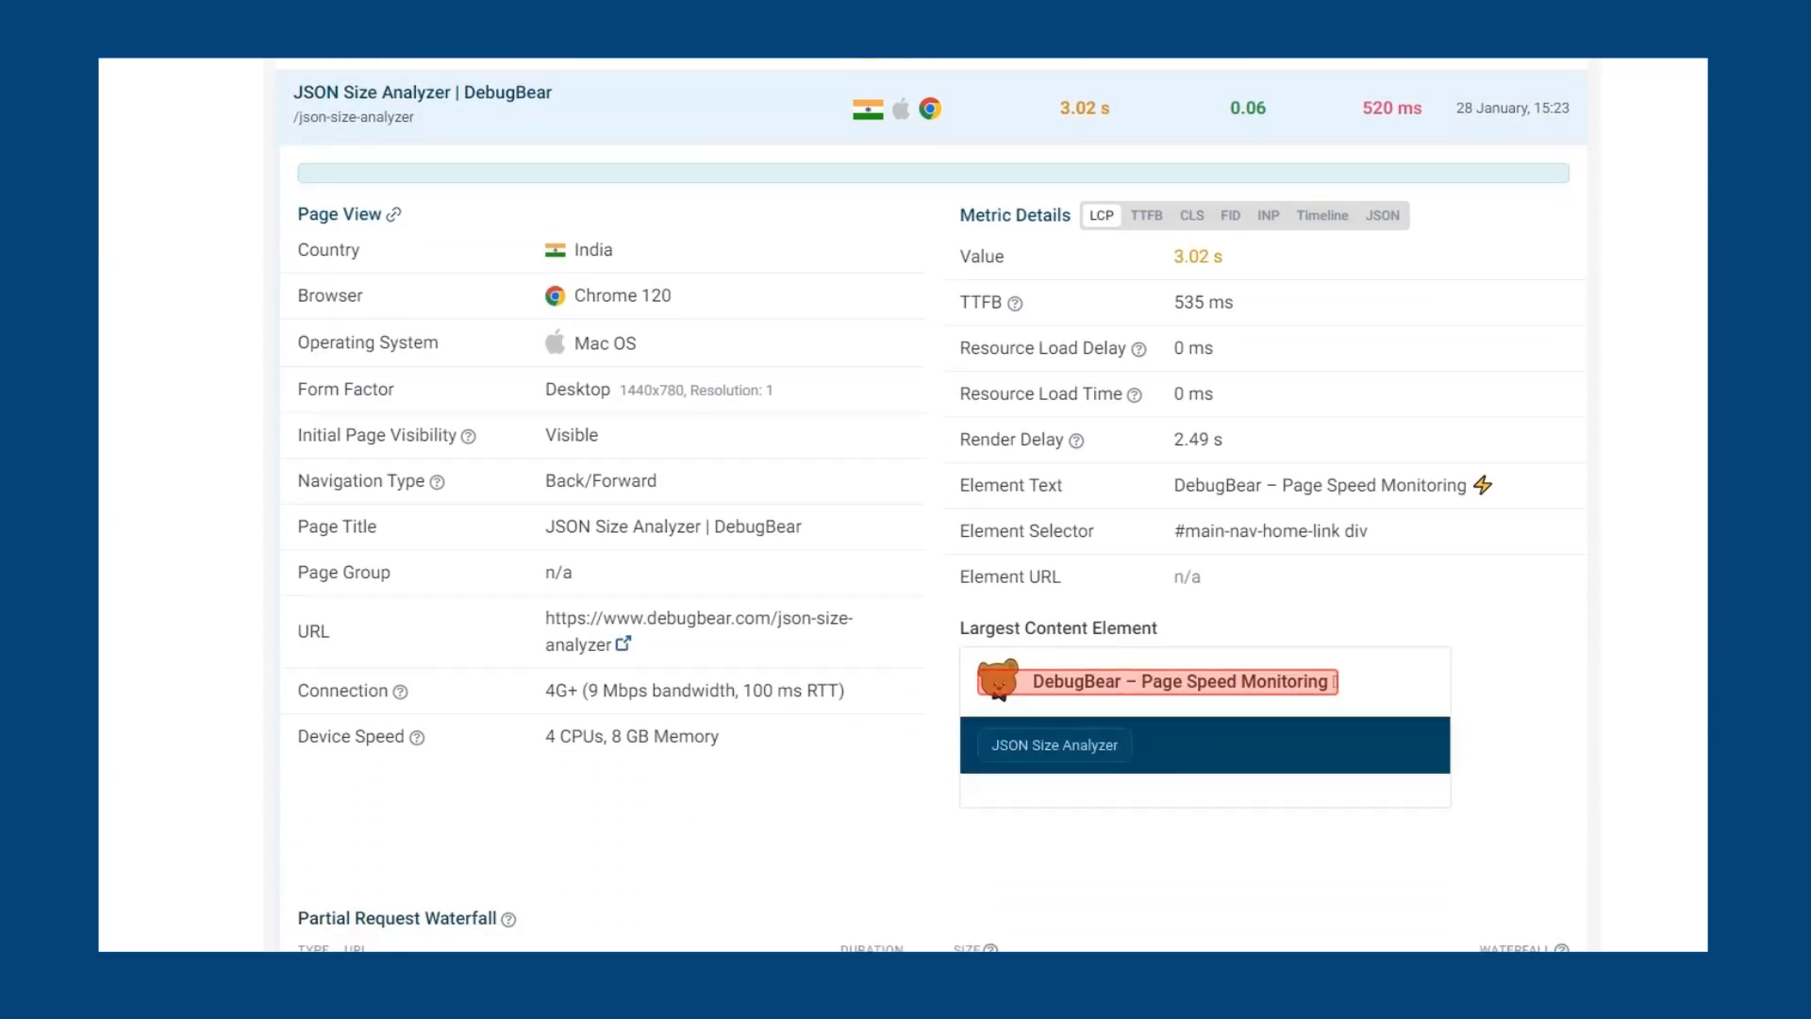
Step: Expand the JSON Size Analyzer page view's LoAF table, then go to the long animation frames article
scroll("down", 3)
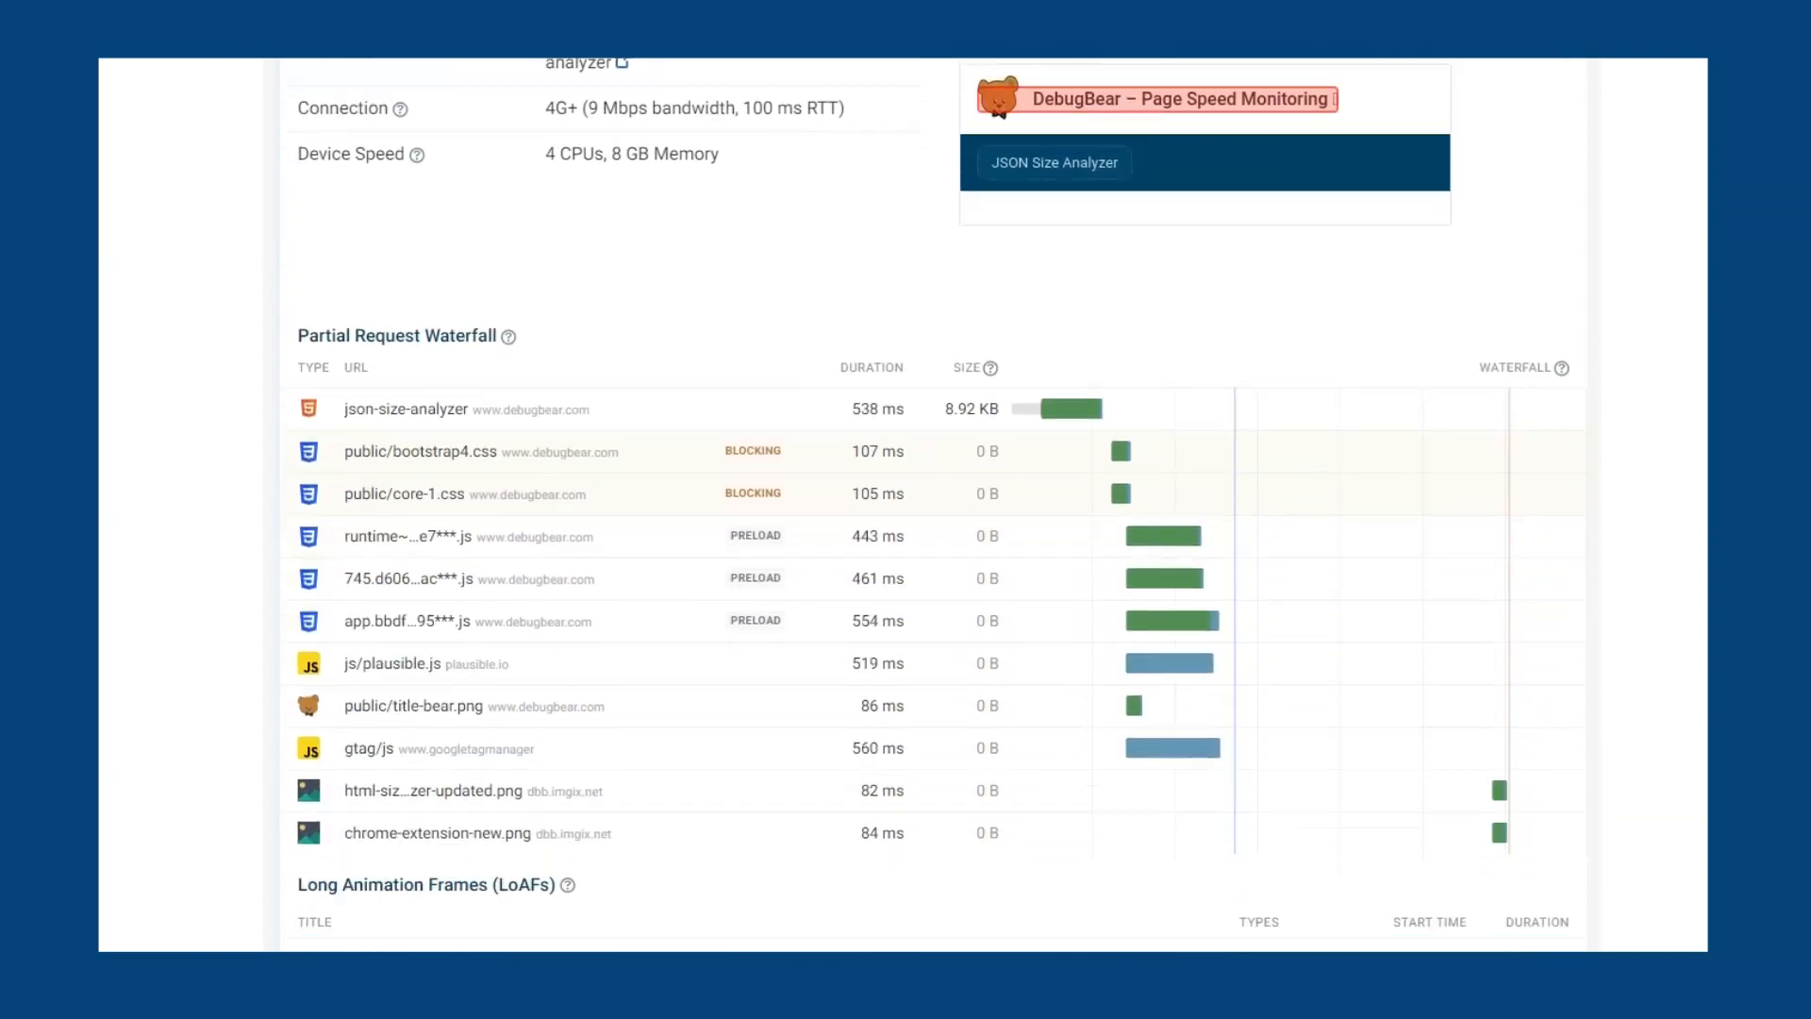
scroll("down", 3)
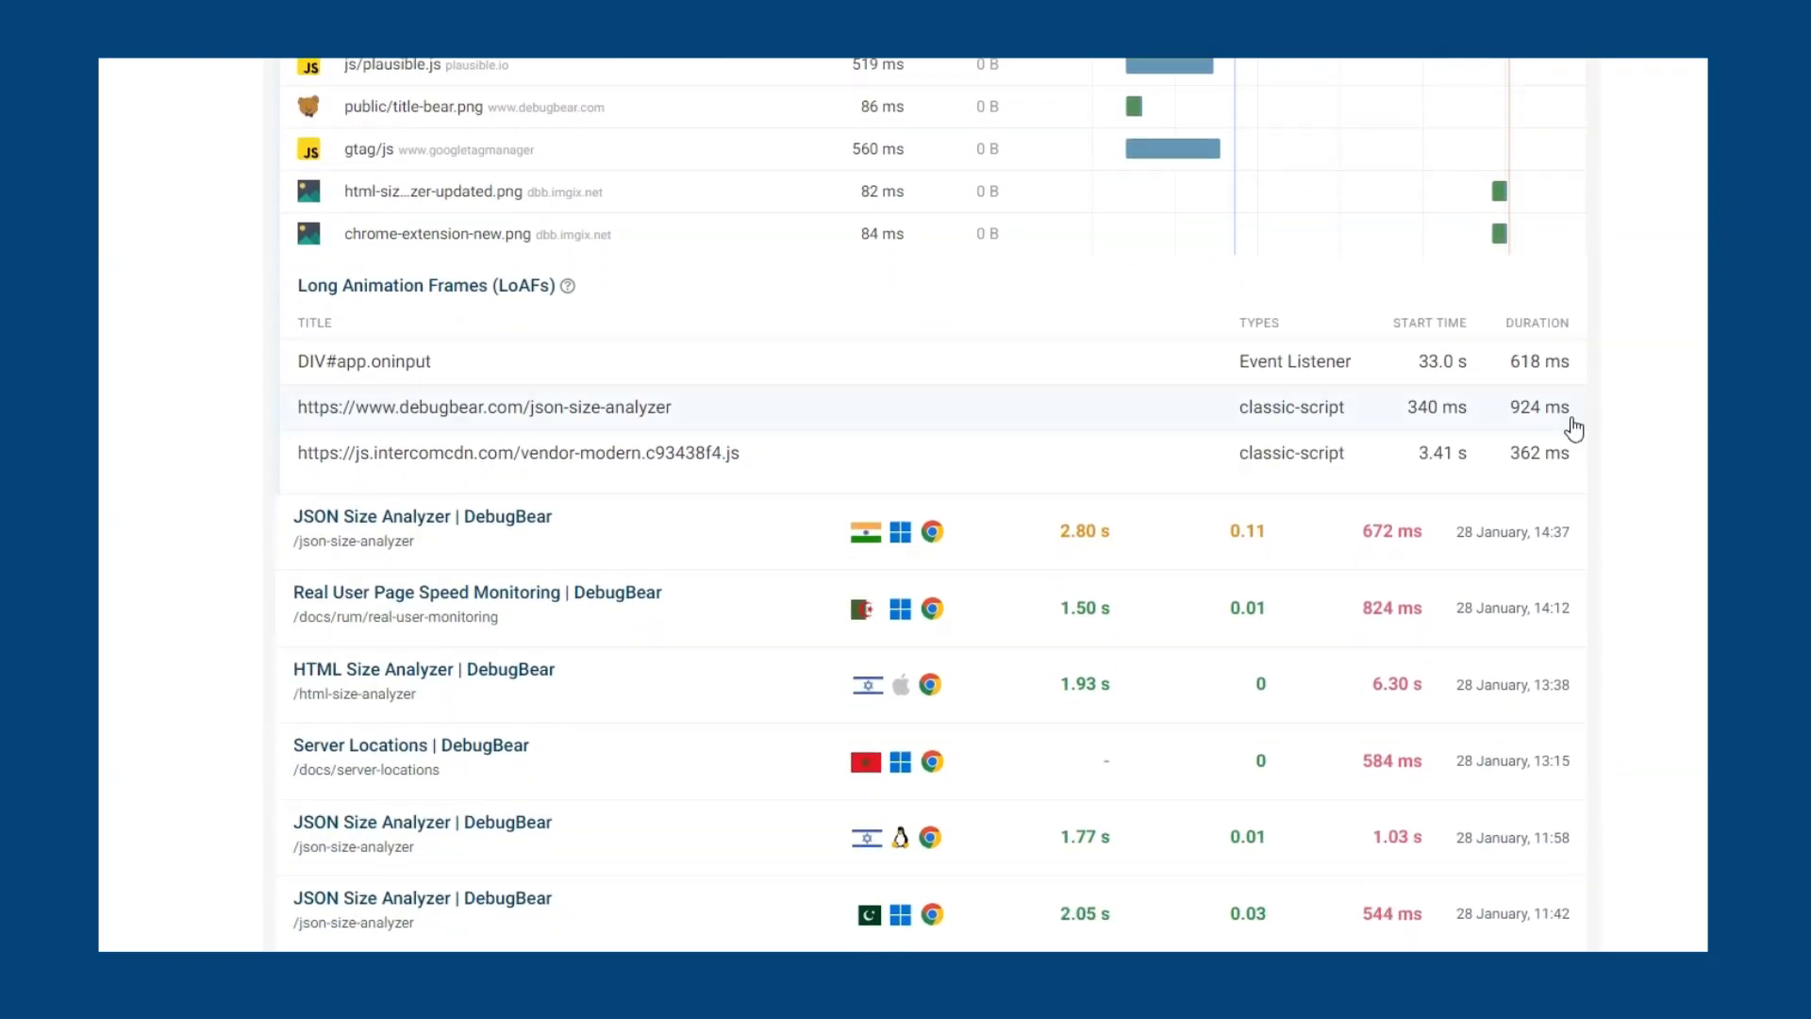
left_click(364, 360)
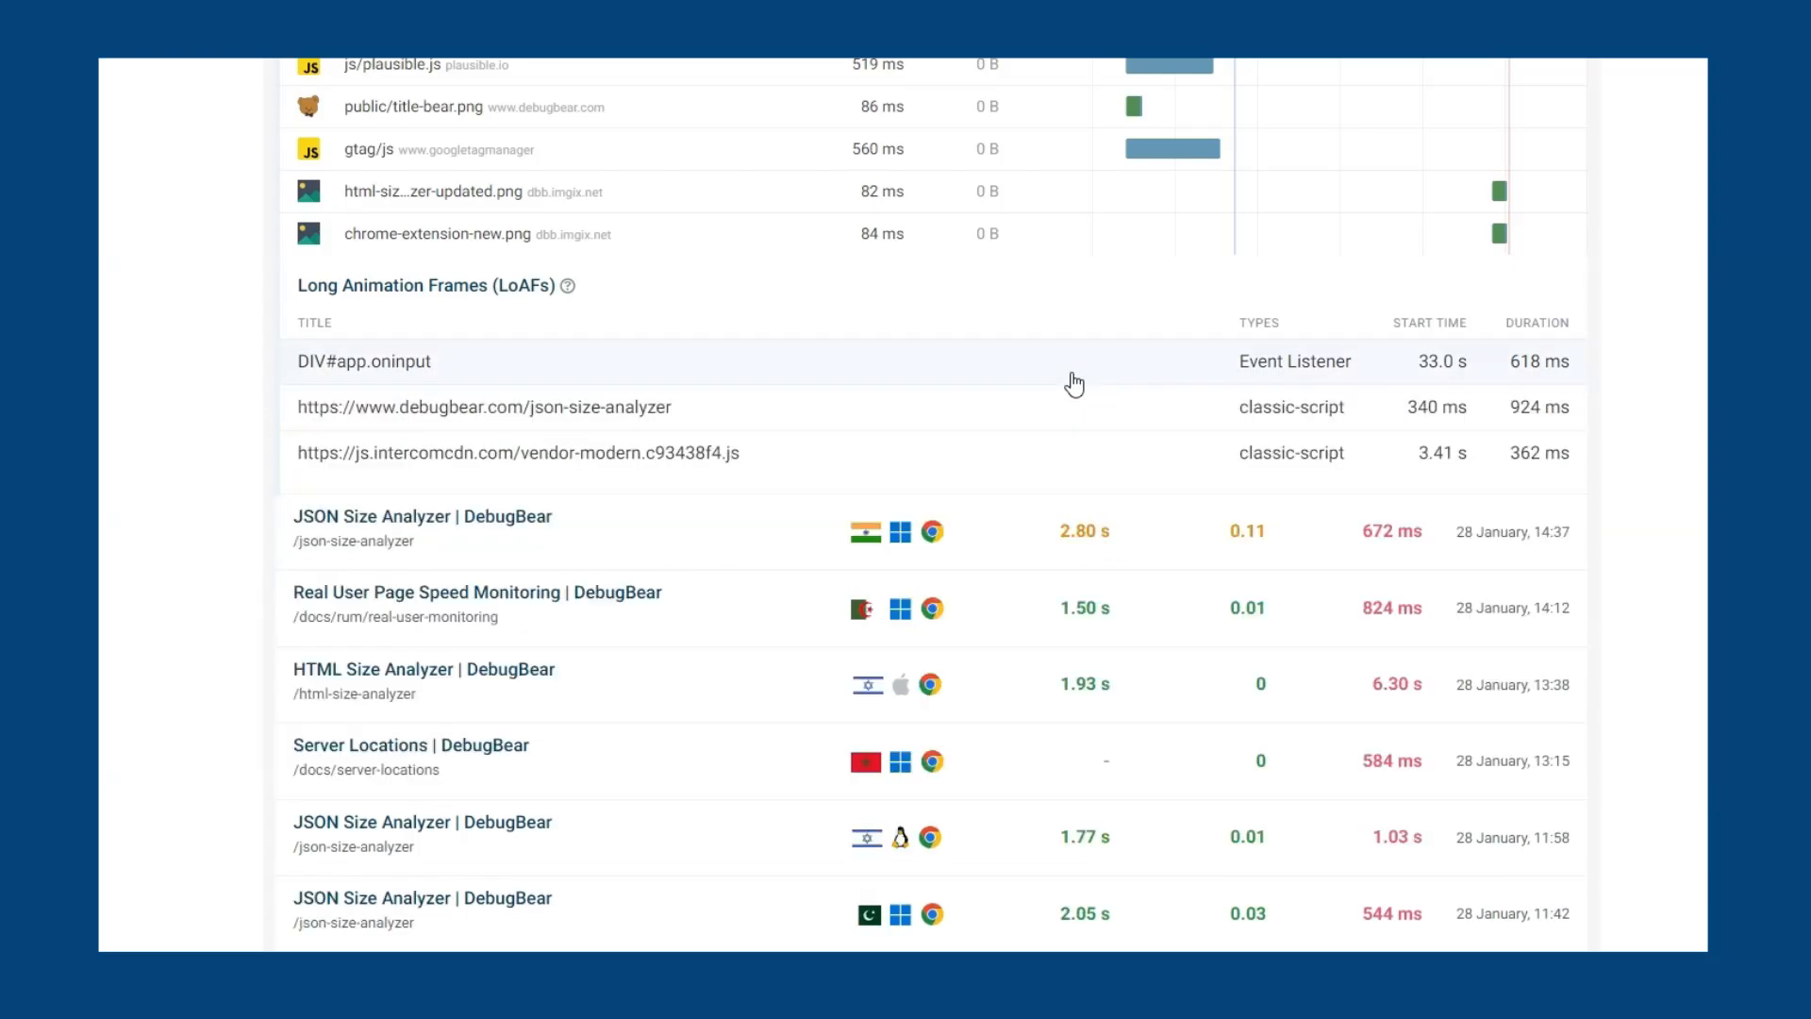
left_click(483, 407)
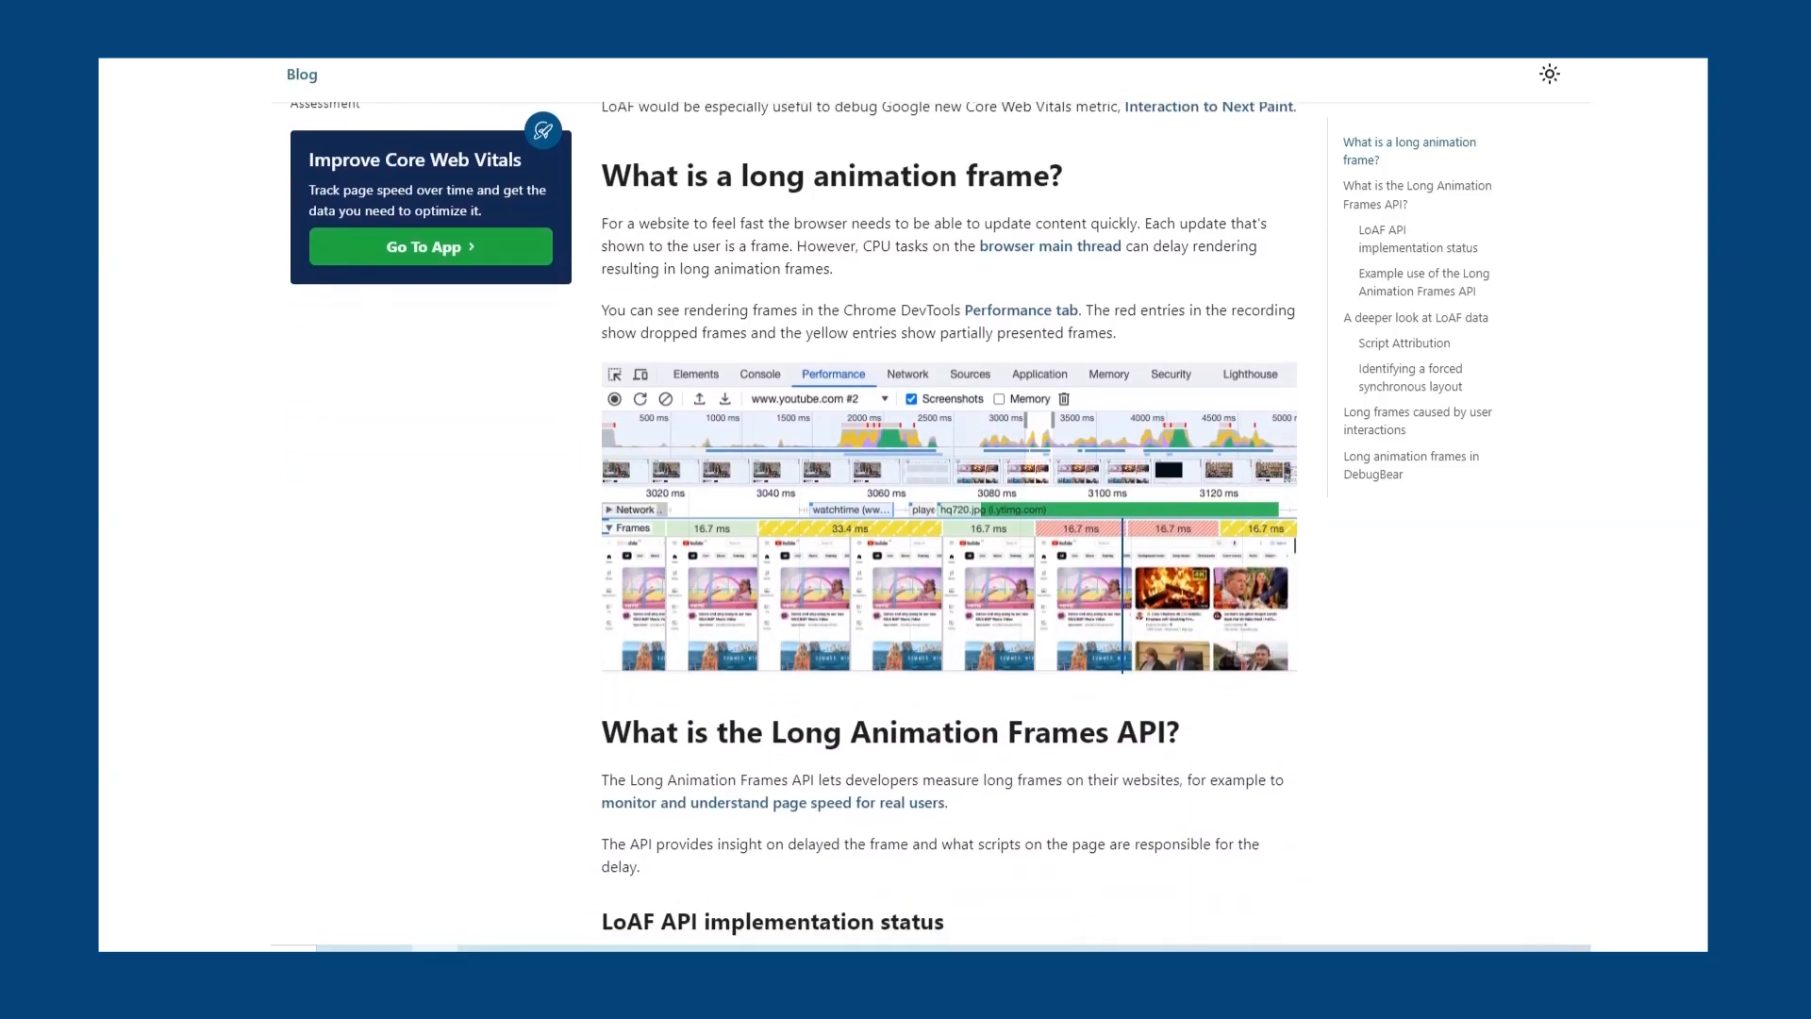
Step: Read the LoAF post down to the example use of the Long Animation Frames API
scroll("down", 3)
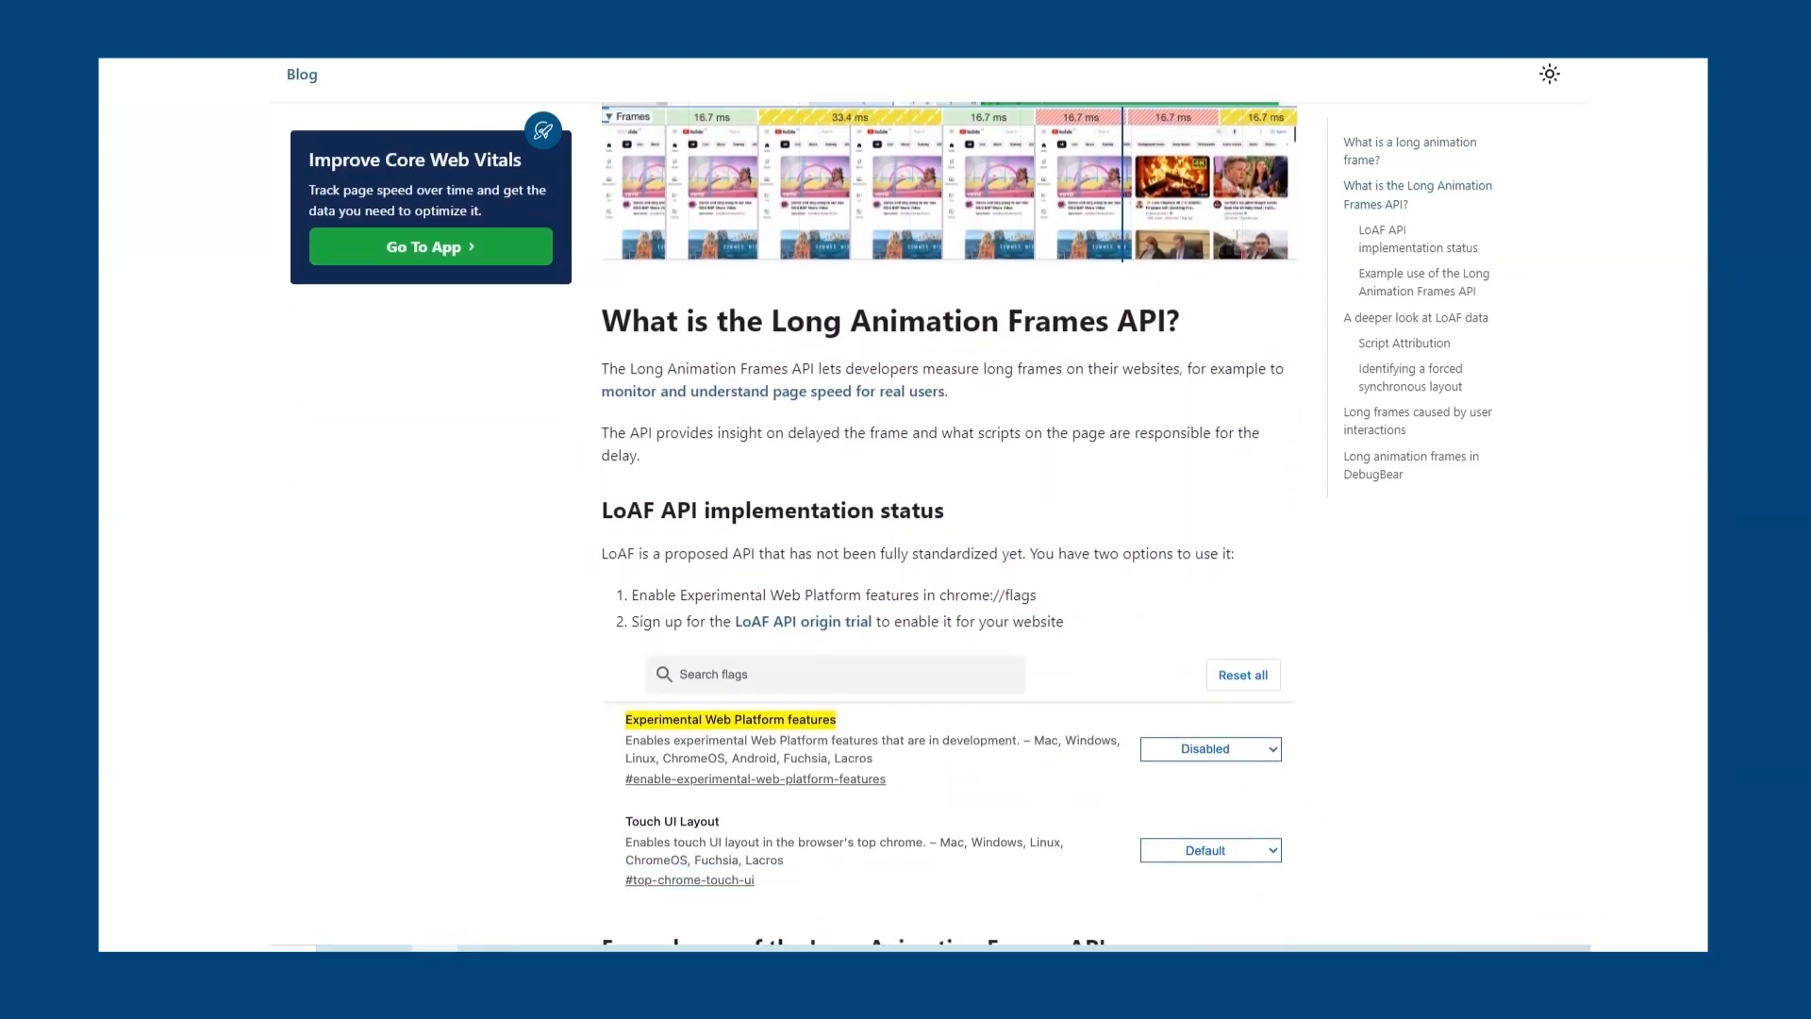
scroll("down", 3)
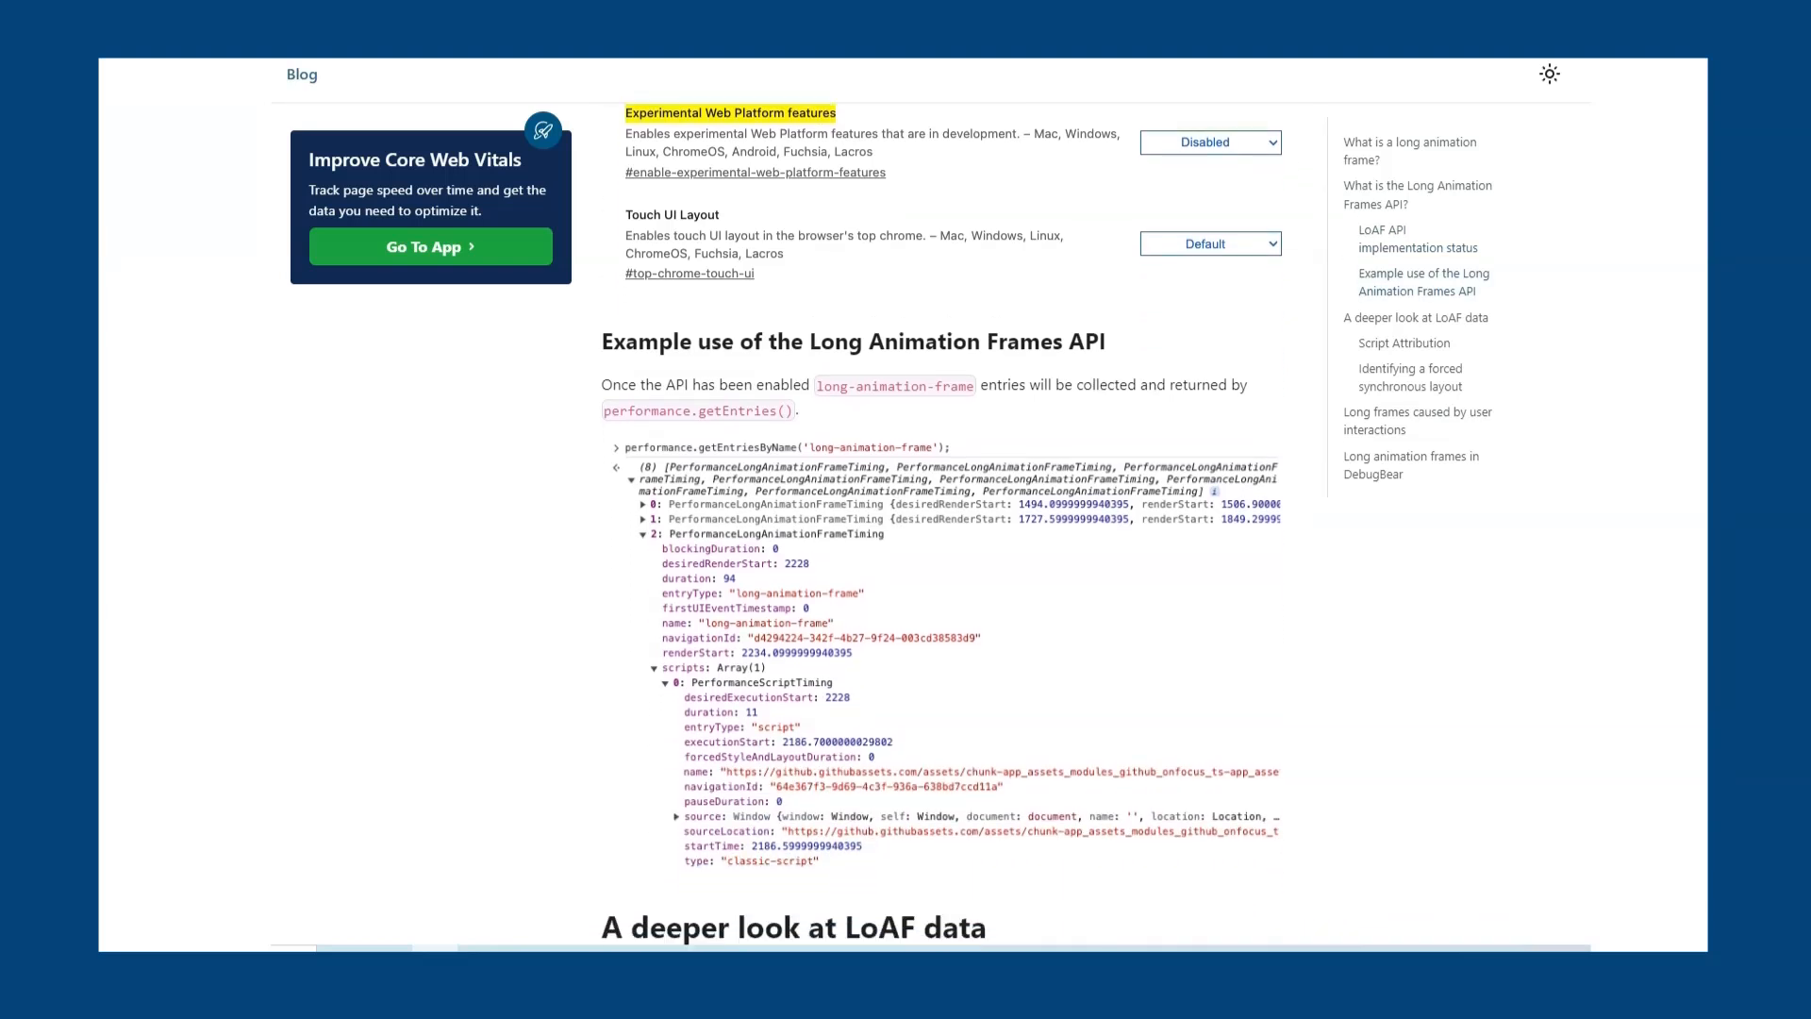
scroll("down", 3)
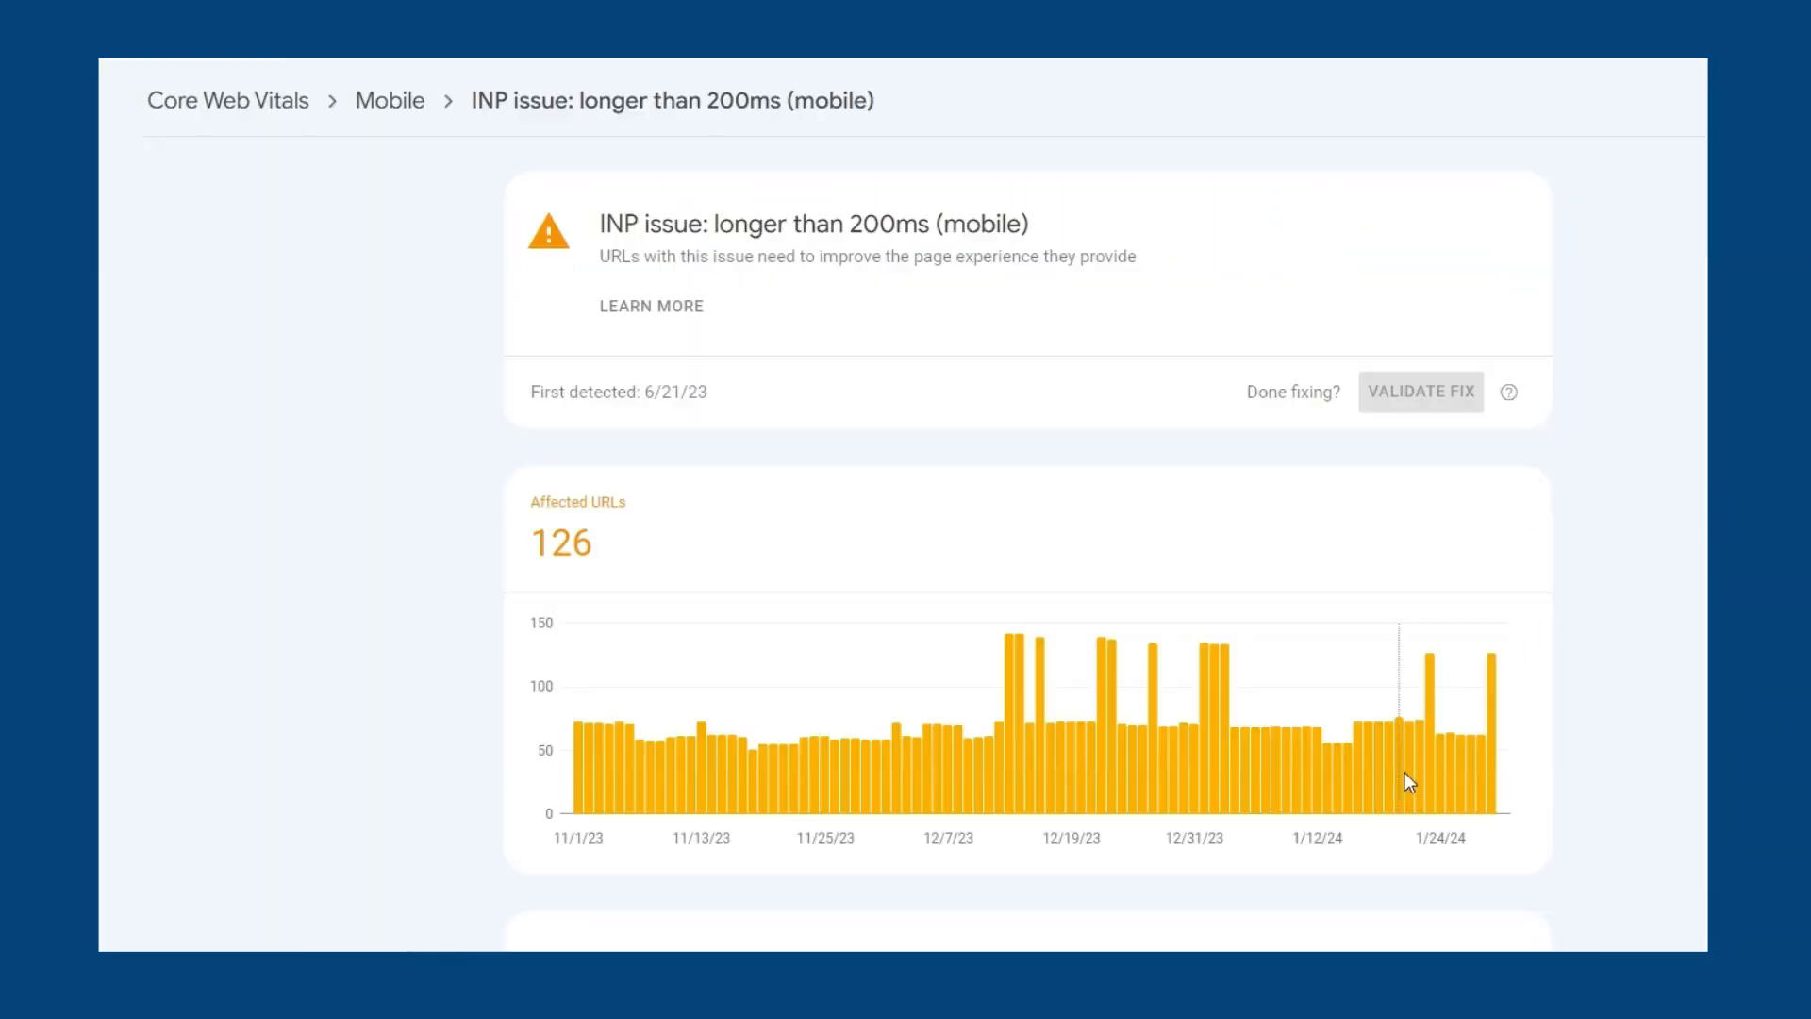
mouse_move(762, 802)
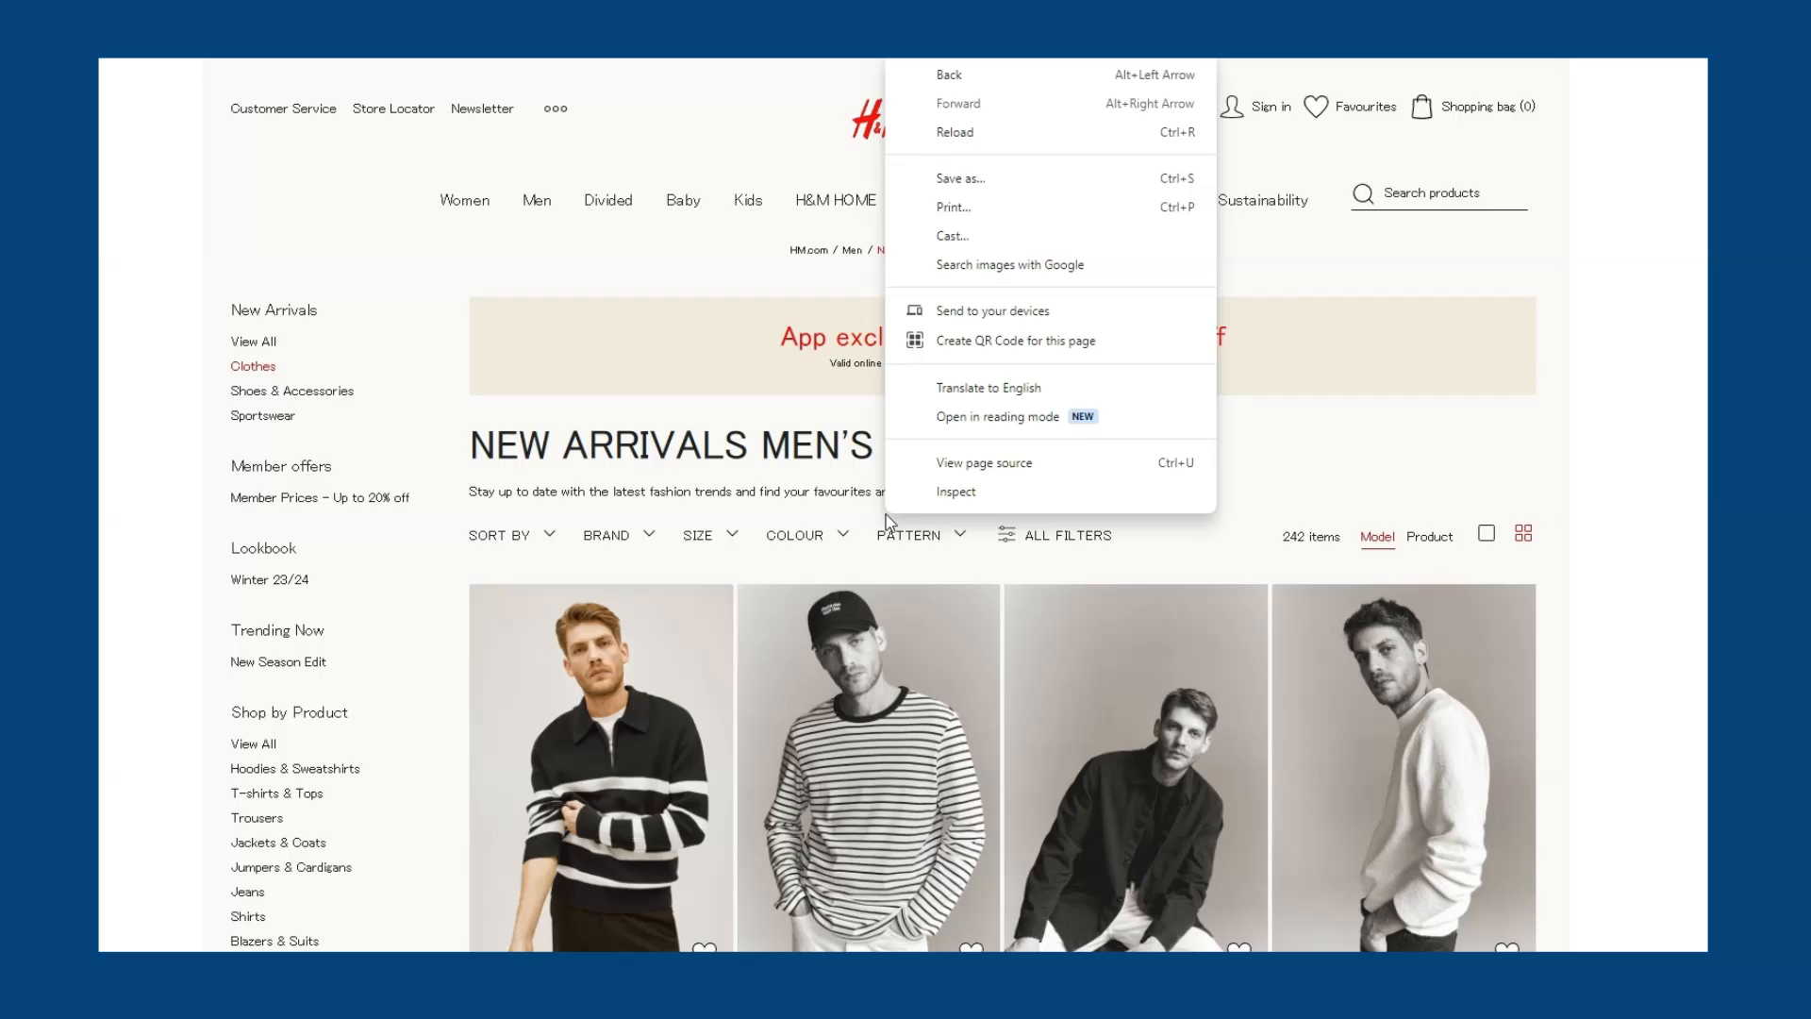
Step: In DevTools Performance, throttle the CPU to 6× slowdown
left_click(954, 491)
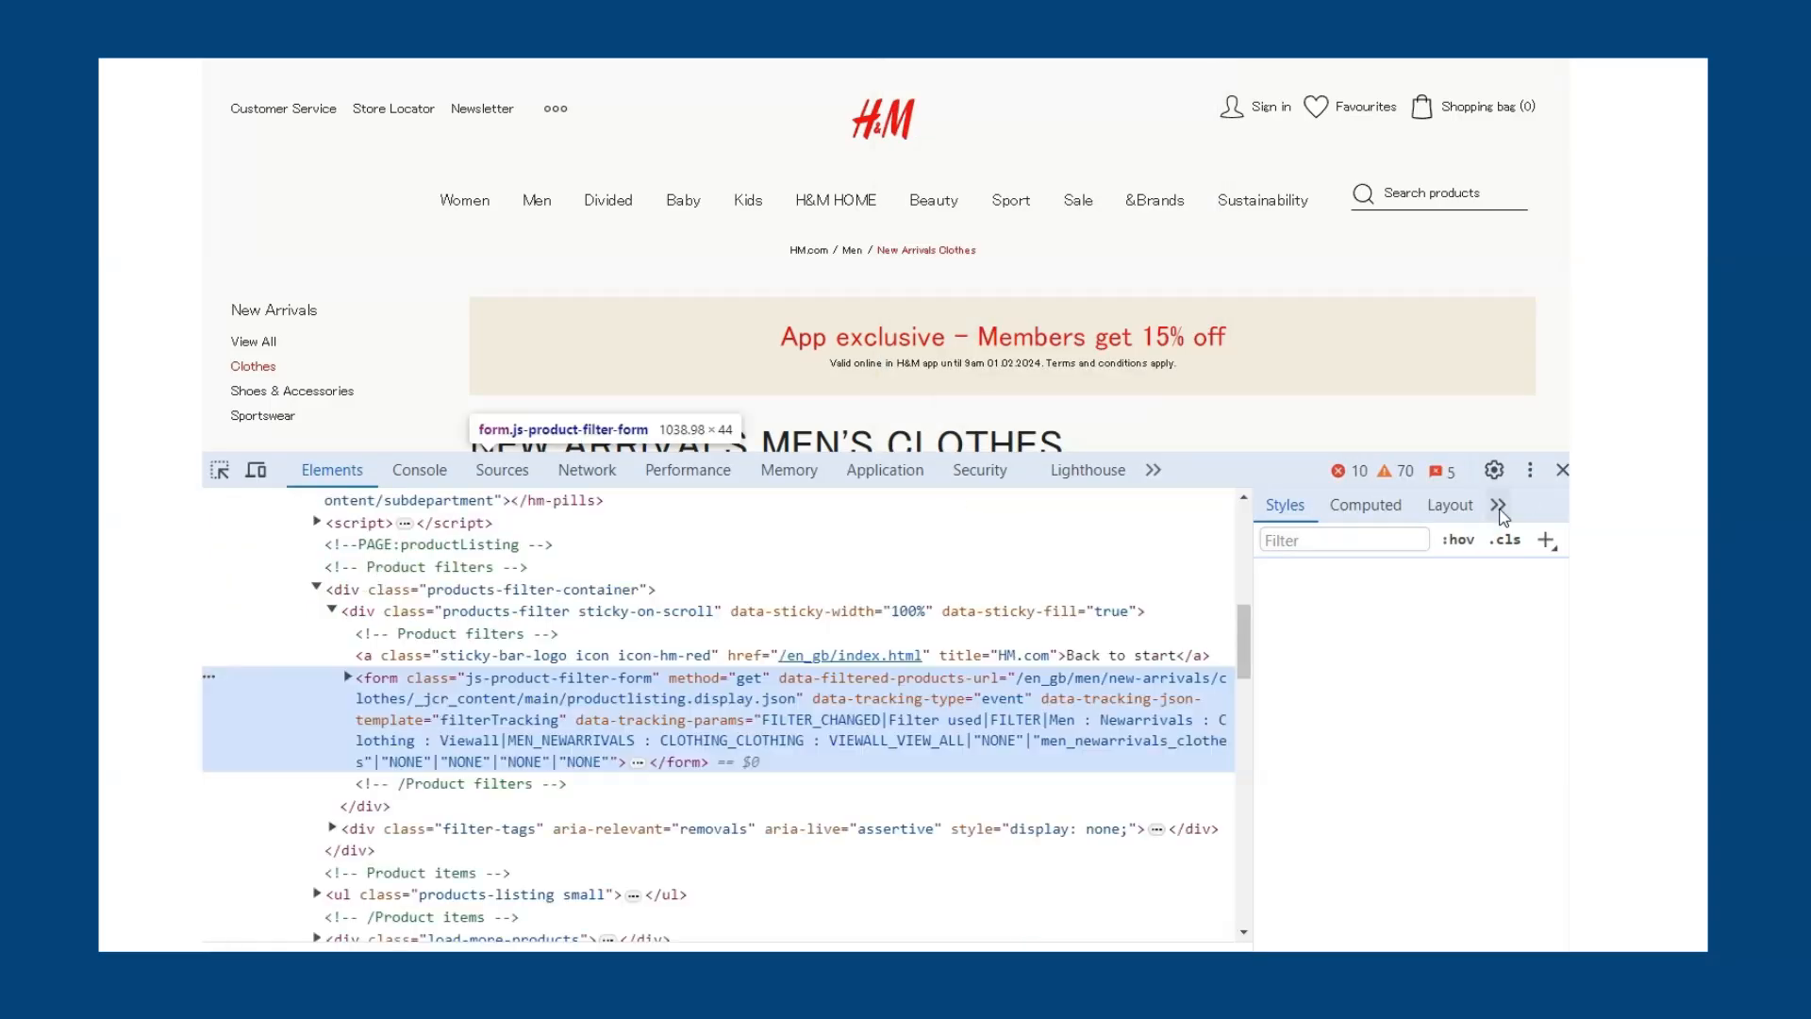
left_click(687, 470)
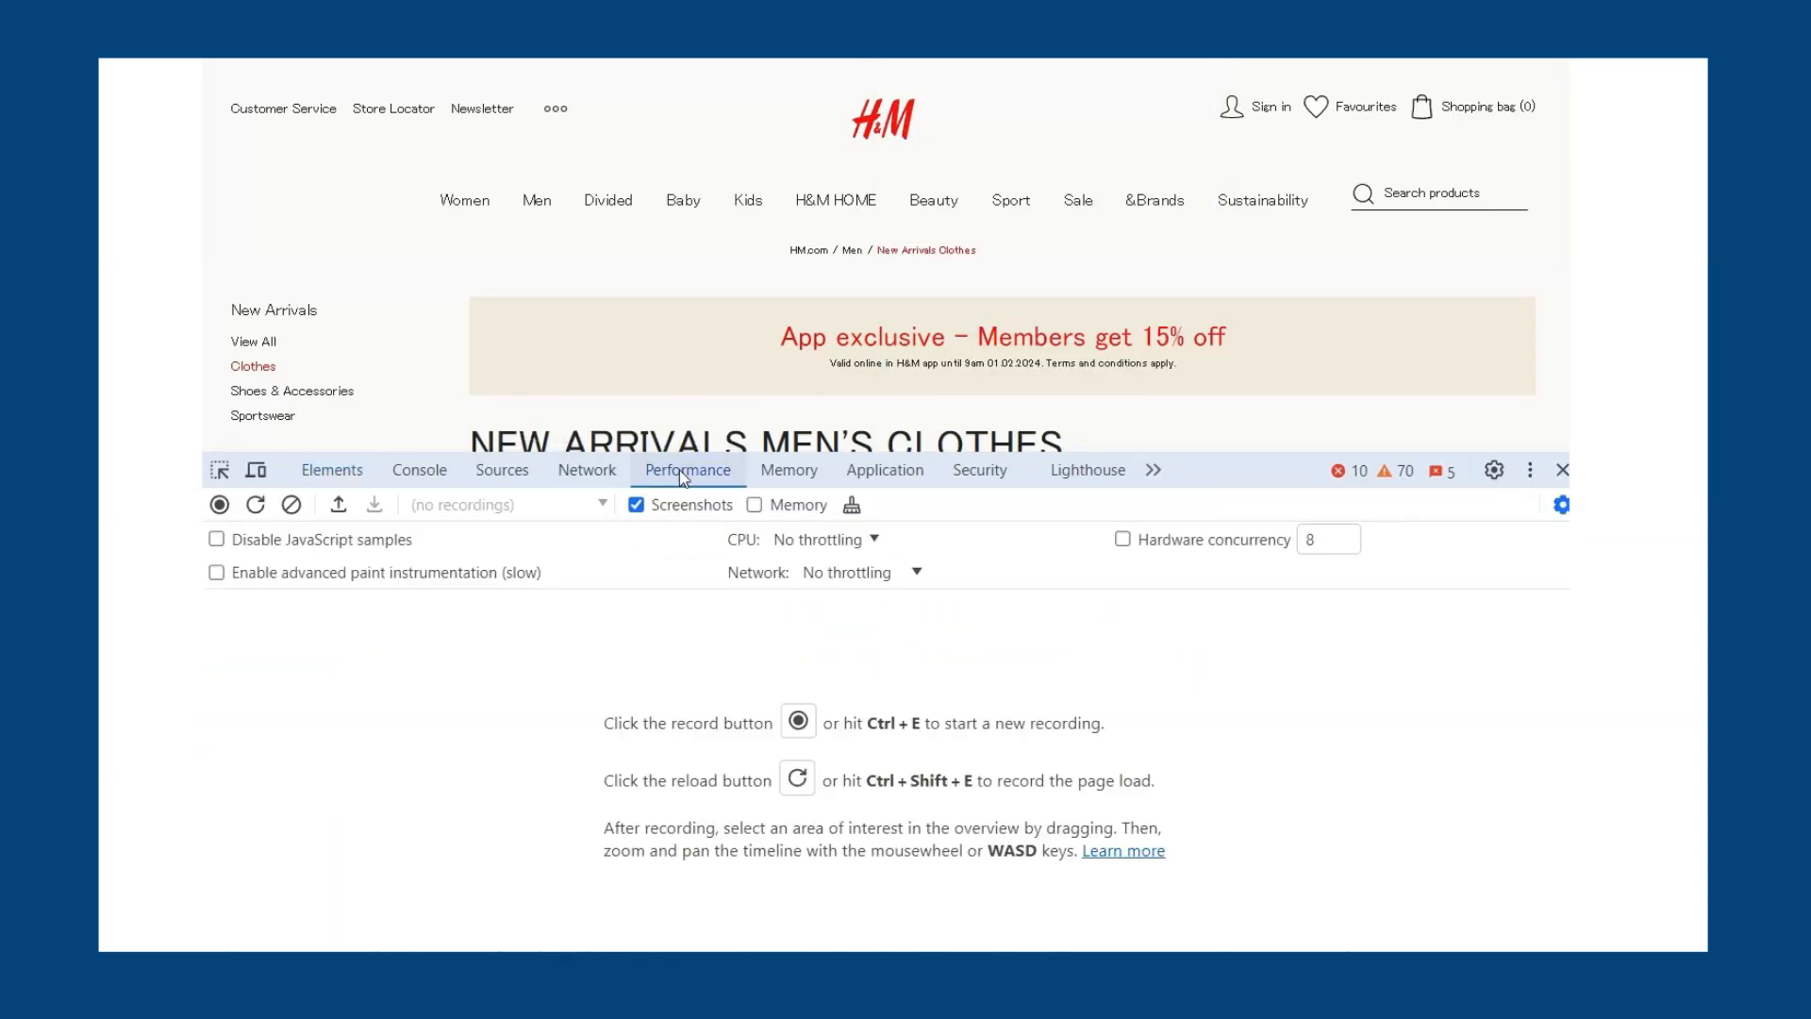
left_click(826, 538)
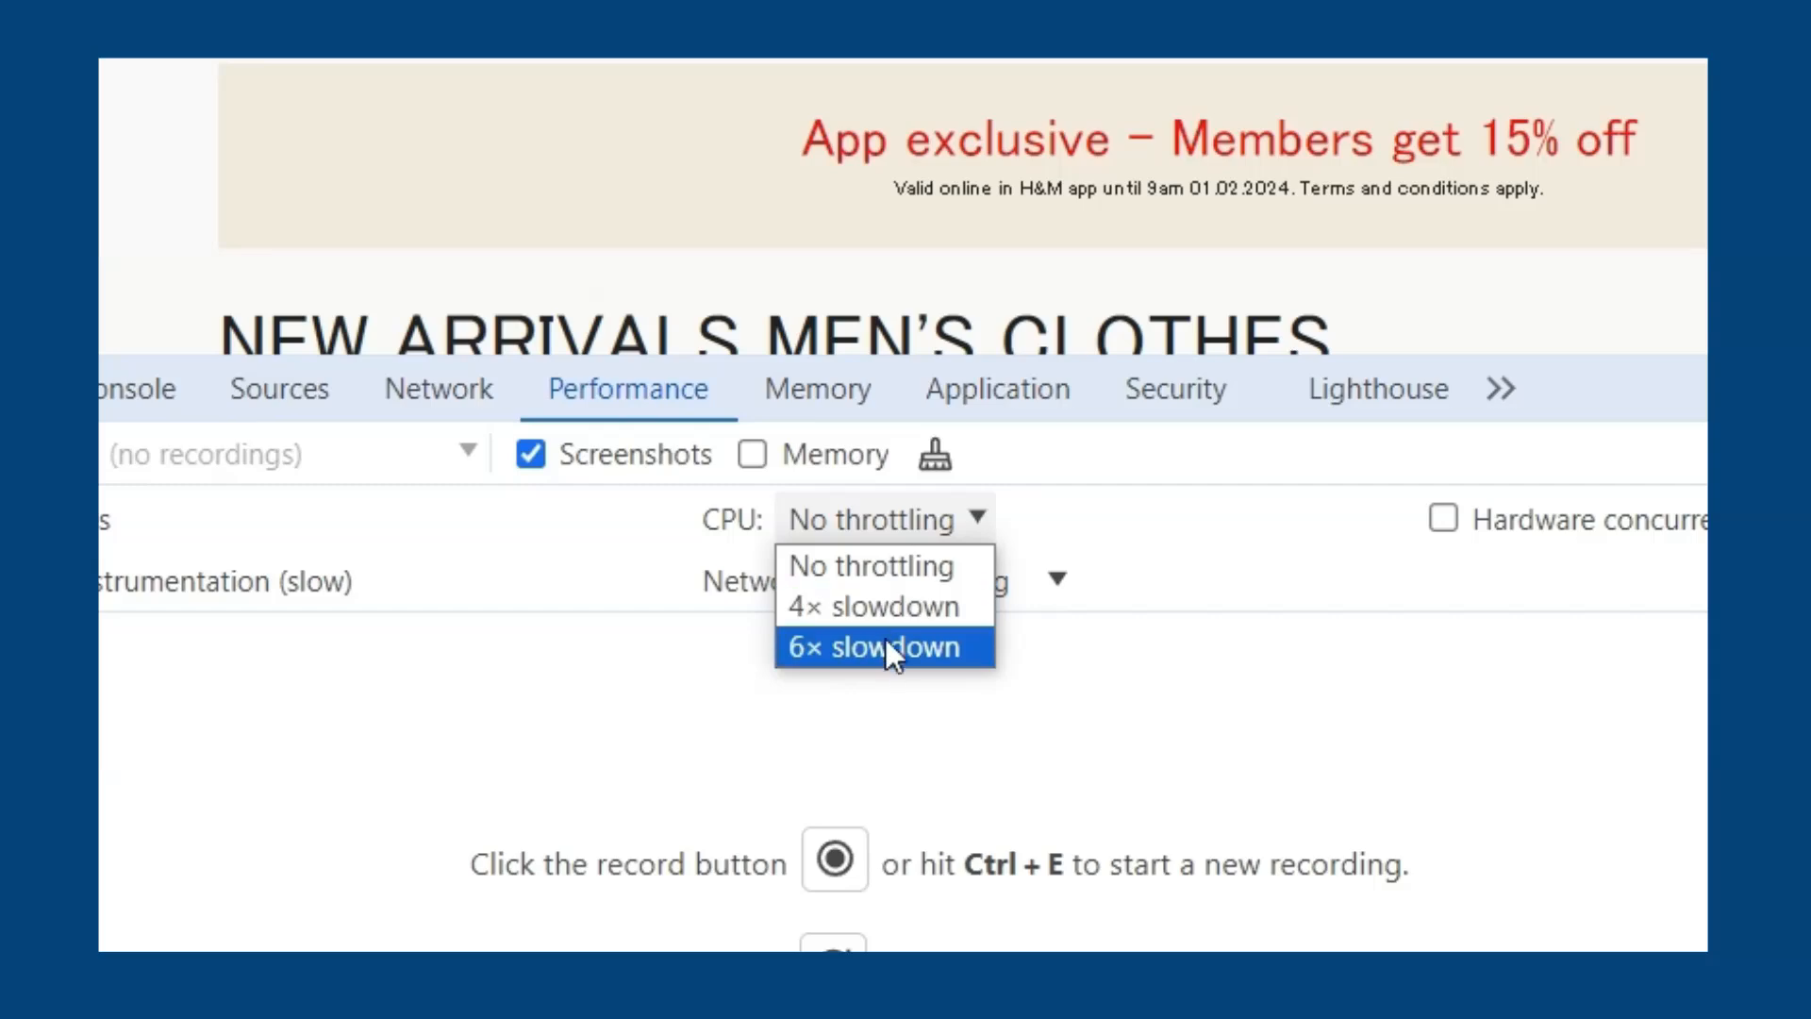
left_click(882, 647)
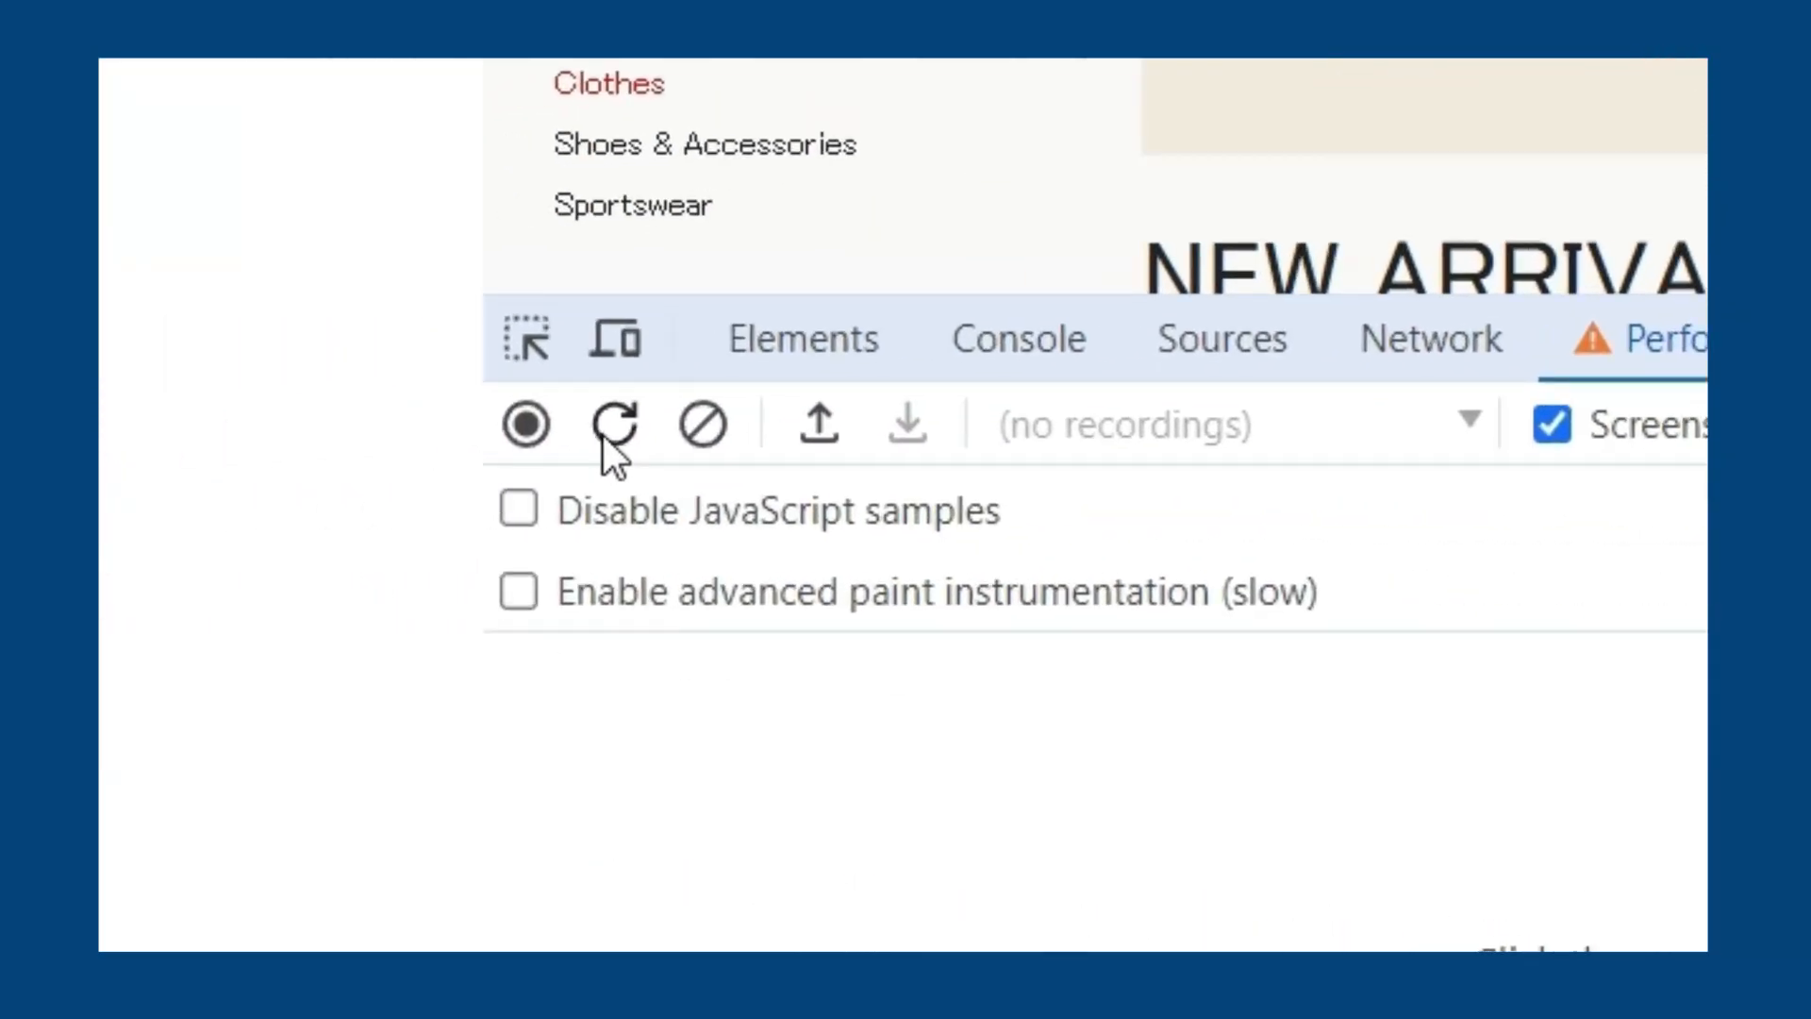
Step: Record a profile while re-sorting the men's new arrivals by Newest, then stop
left_click(526, 422)
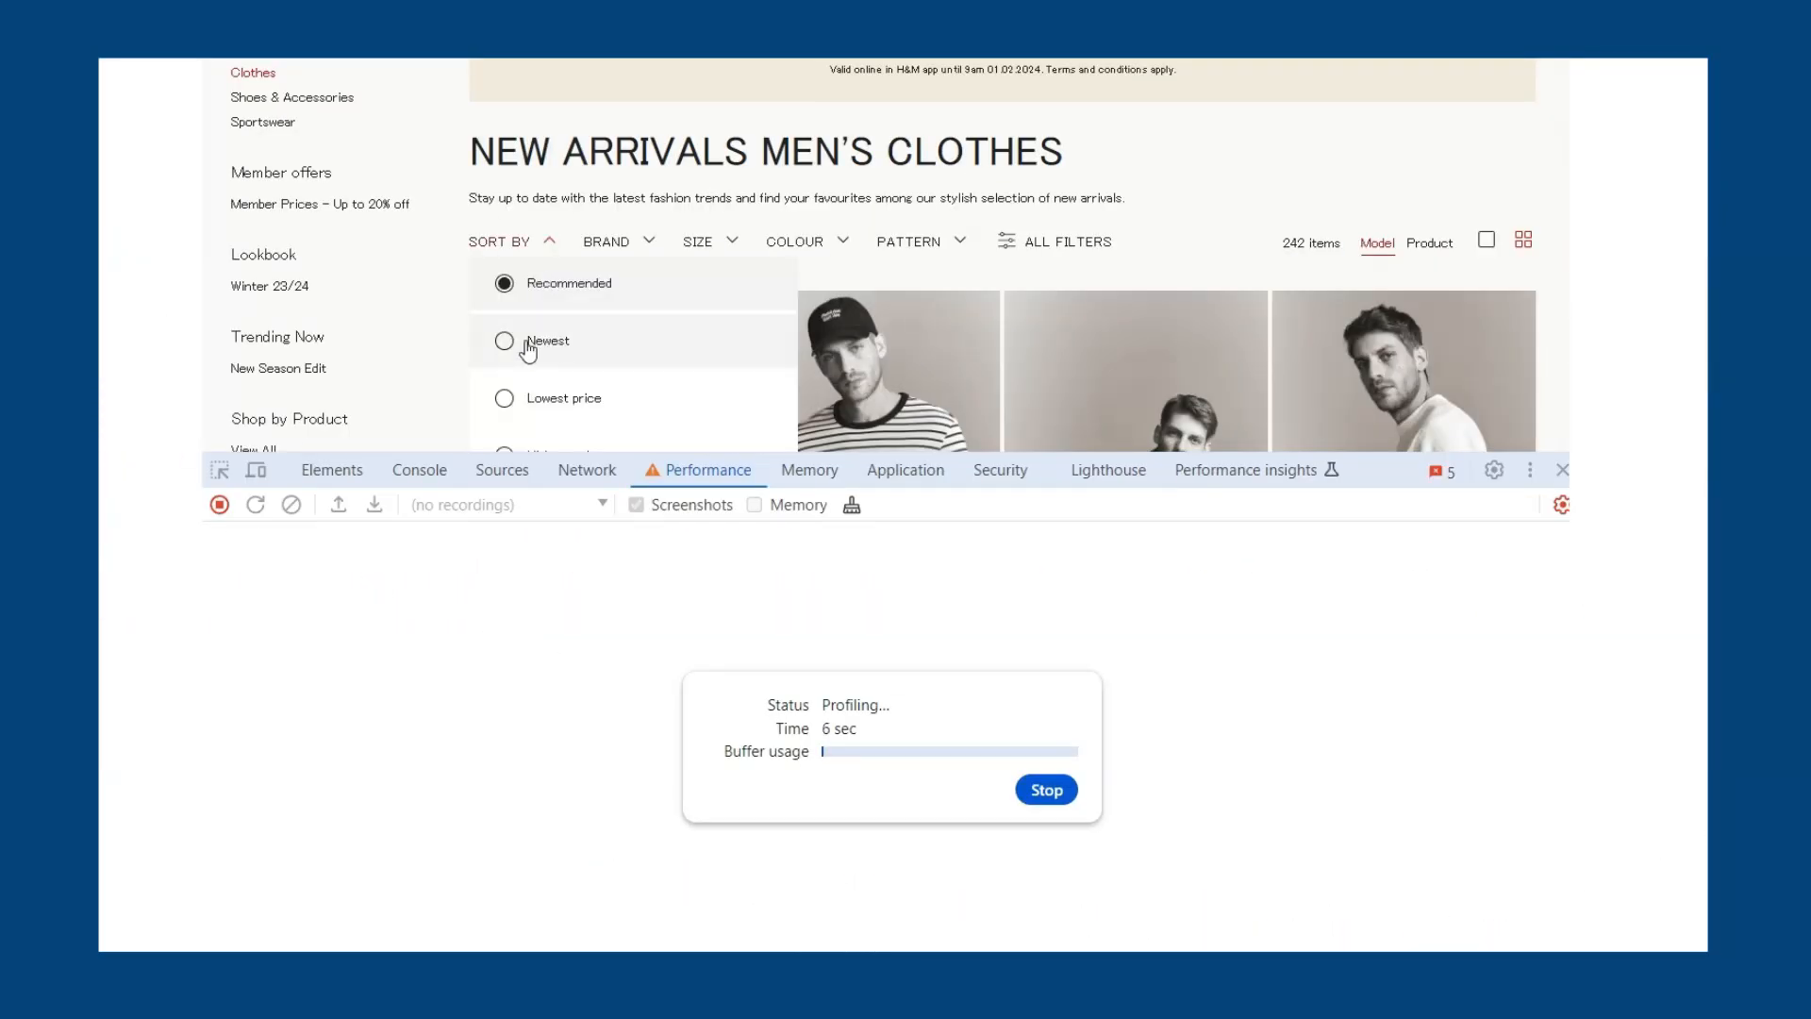
left_click(794, 242)
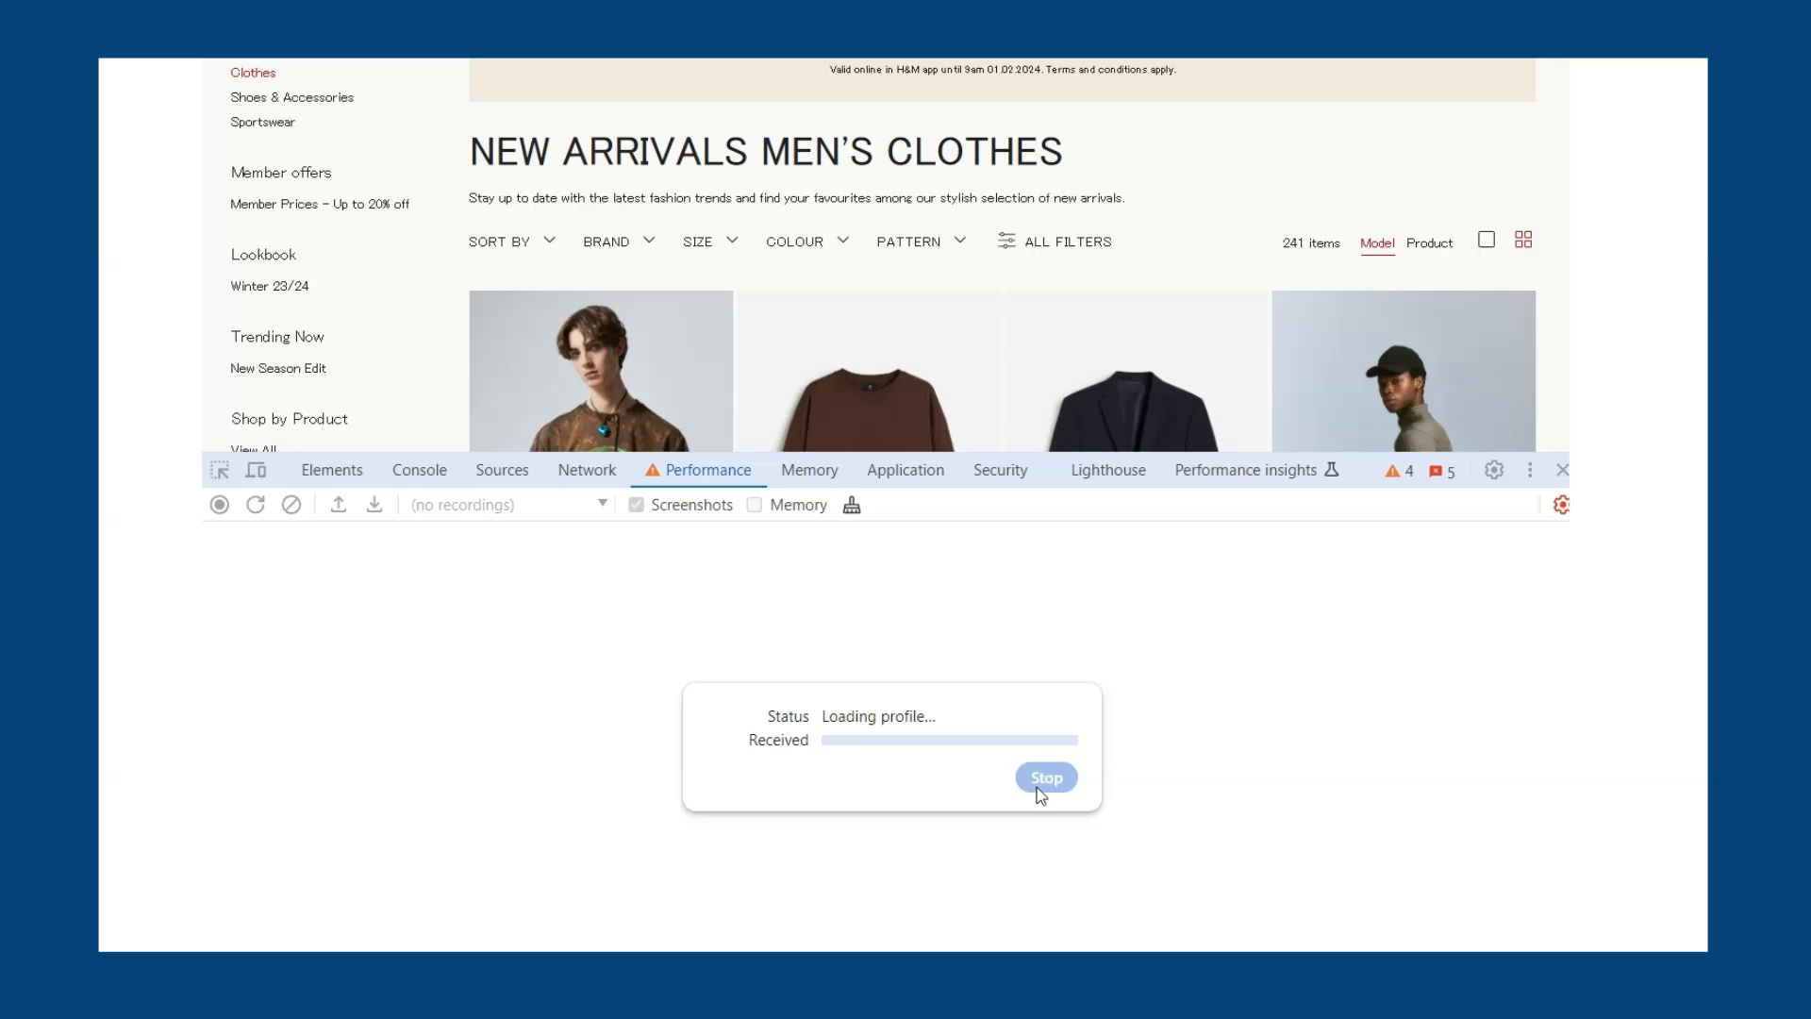
left_click(1044, 775)
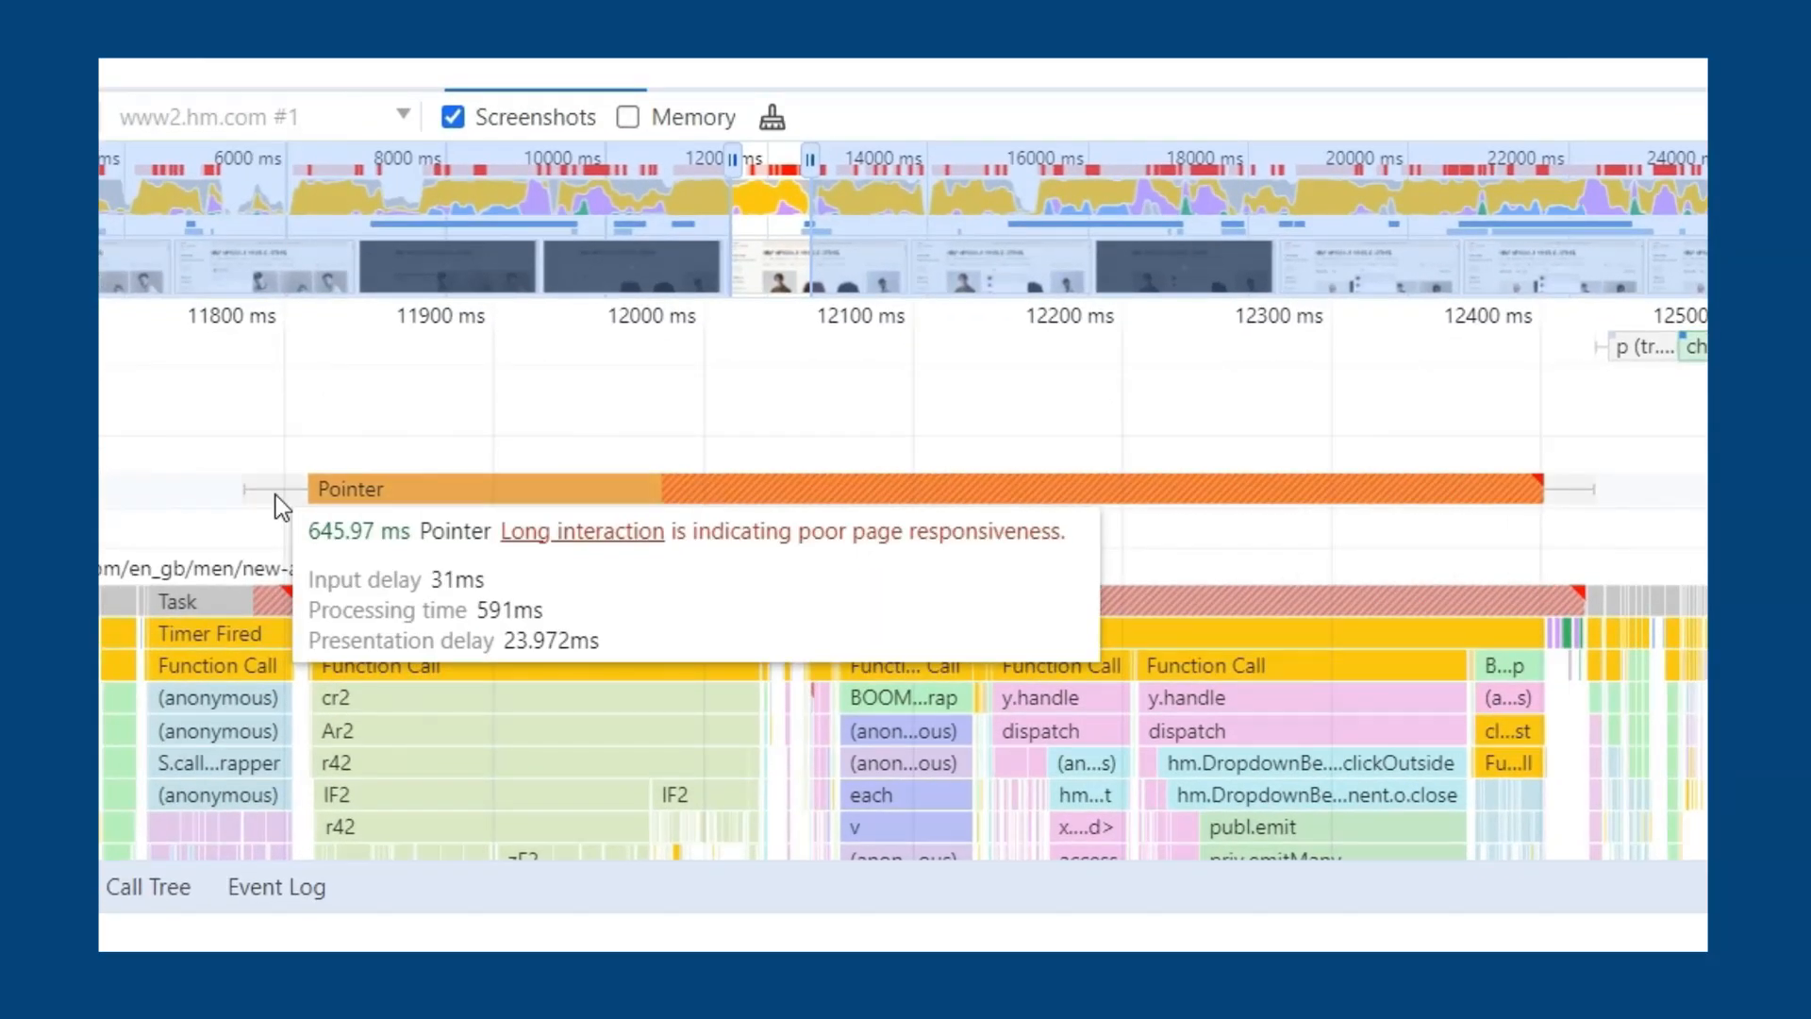
mouse_move(681, 513)
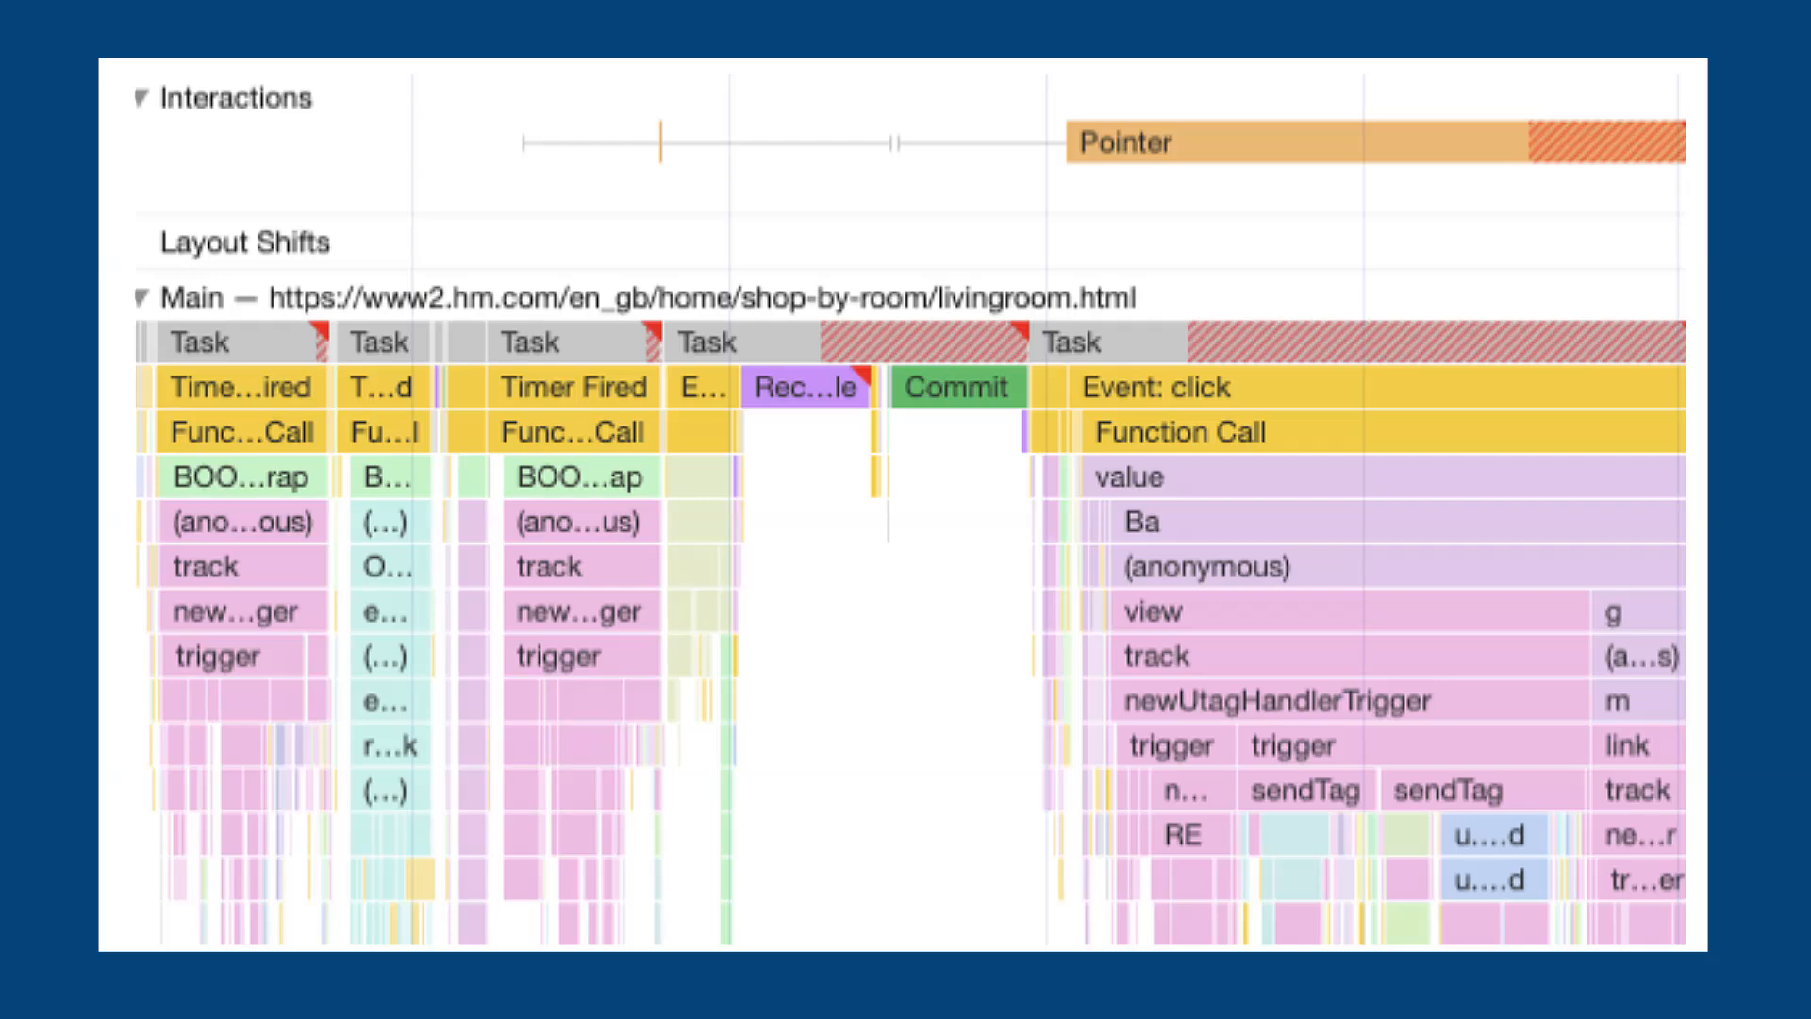
Step: Select the 519.10 ms click task and read its scripting-dominated Summary breakdown
left_click(981, 239)
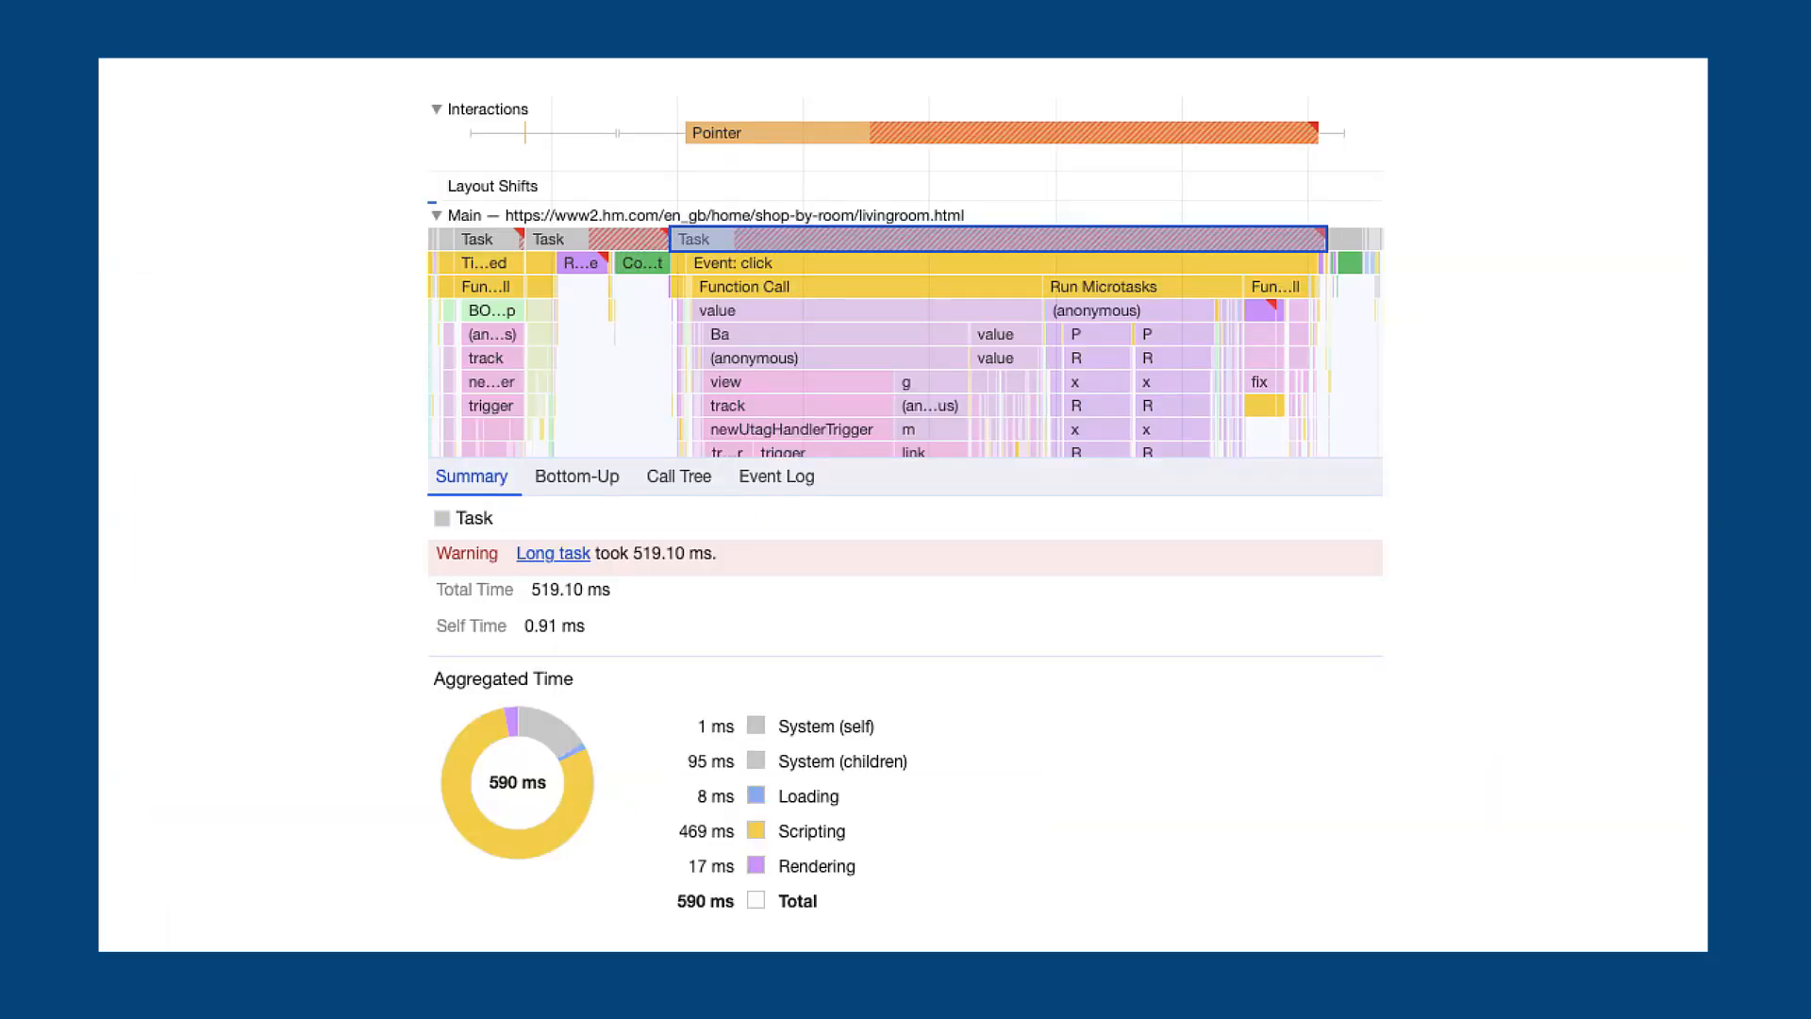
scroll("down", 3)
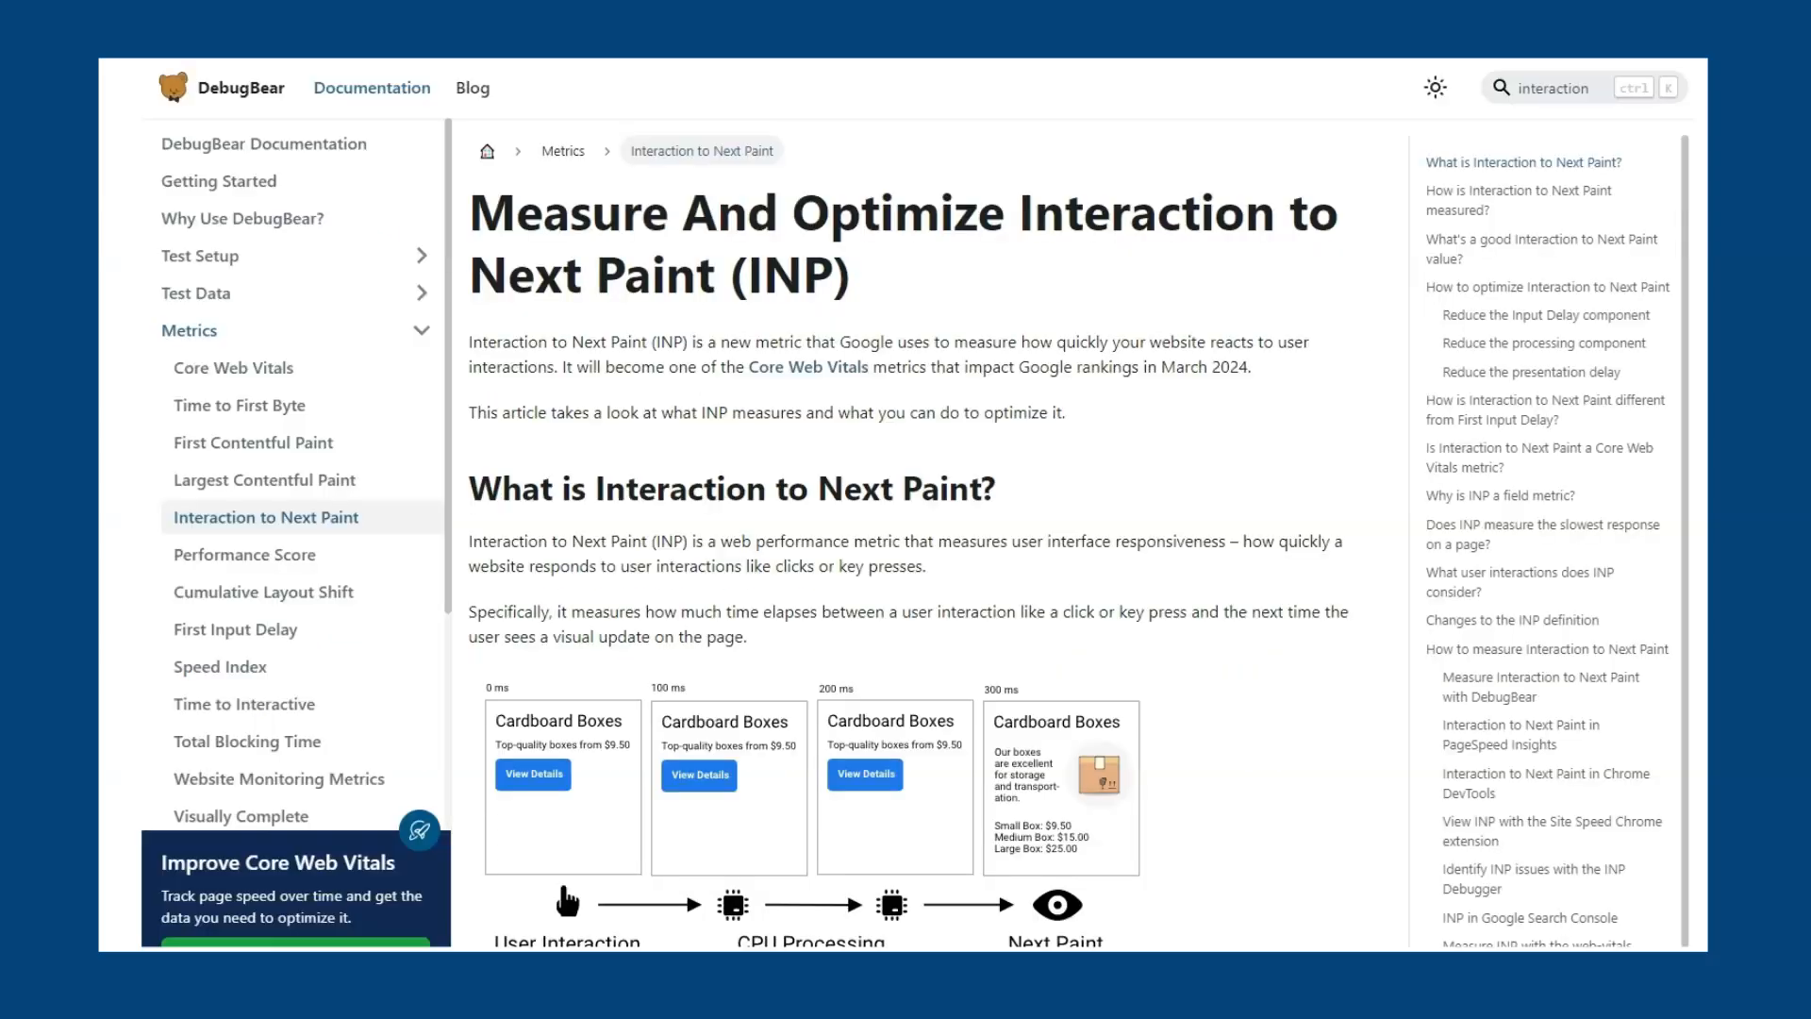
Step: Scroll the INP docs past the timeline diagram to how INP is measured and its three components
scroll("down", 3)
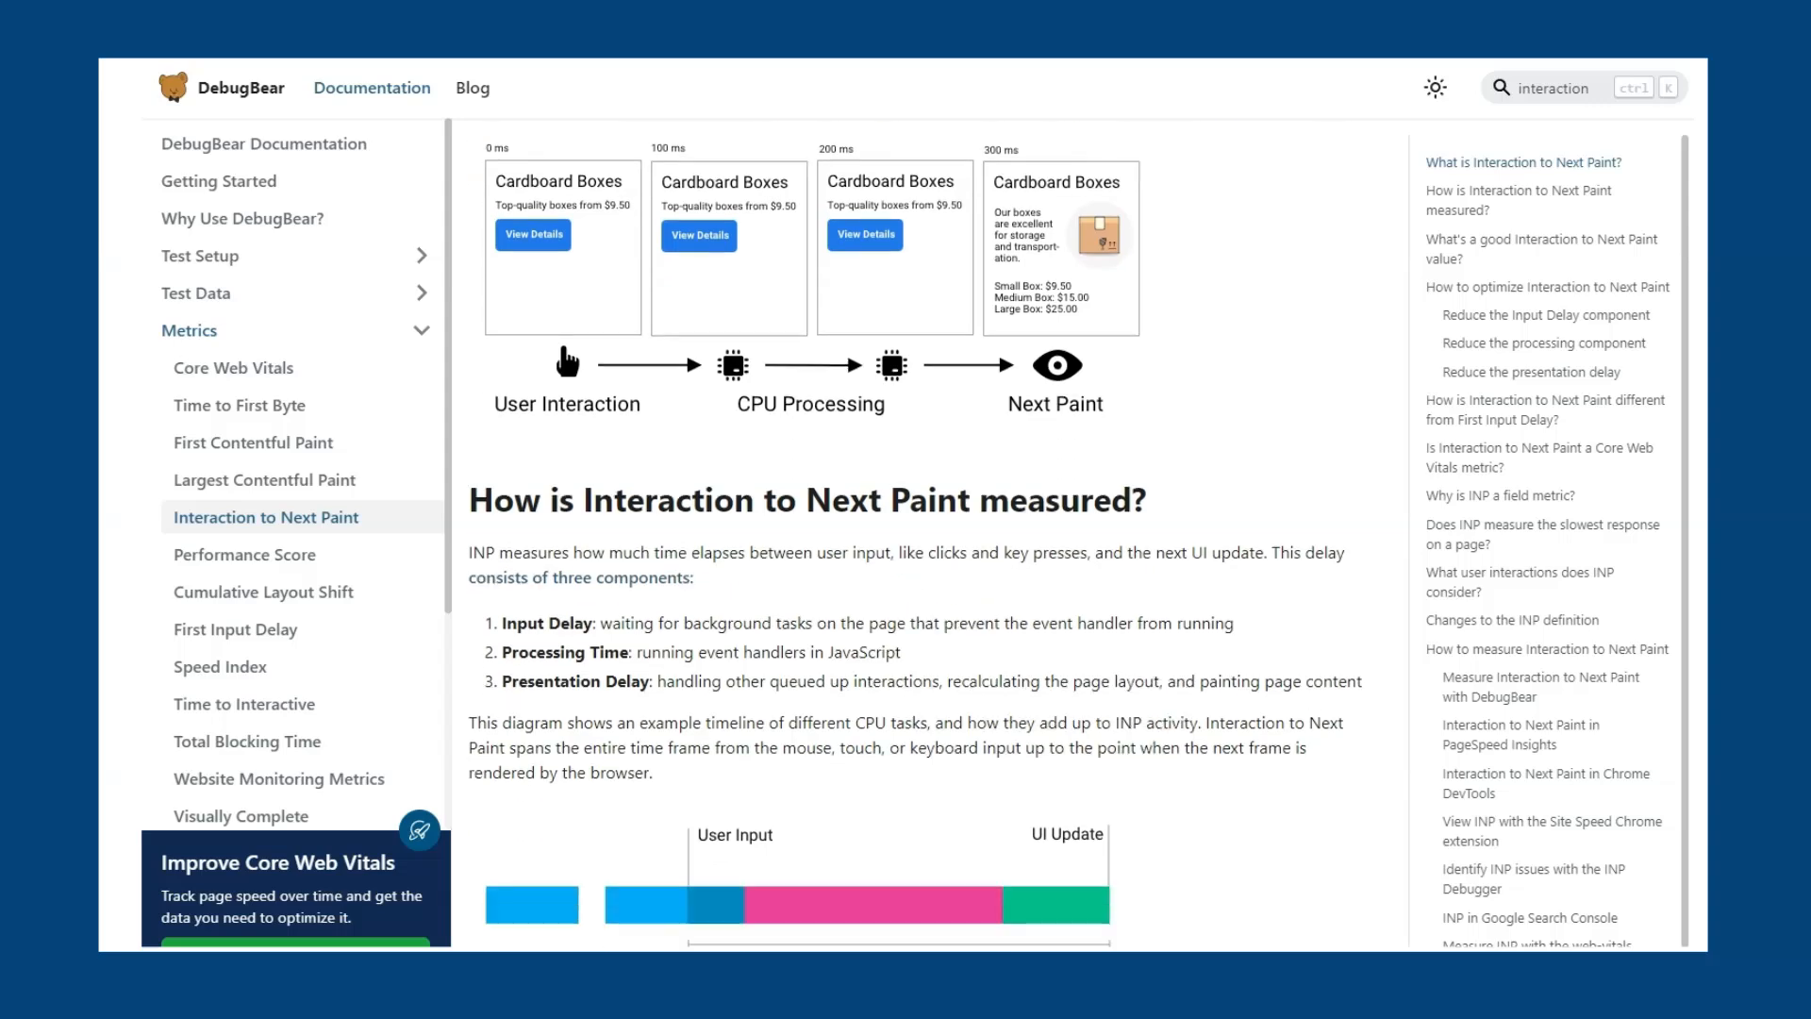
scroll("down", 3)
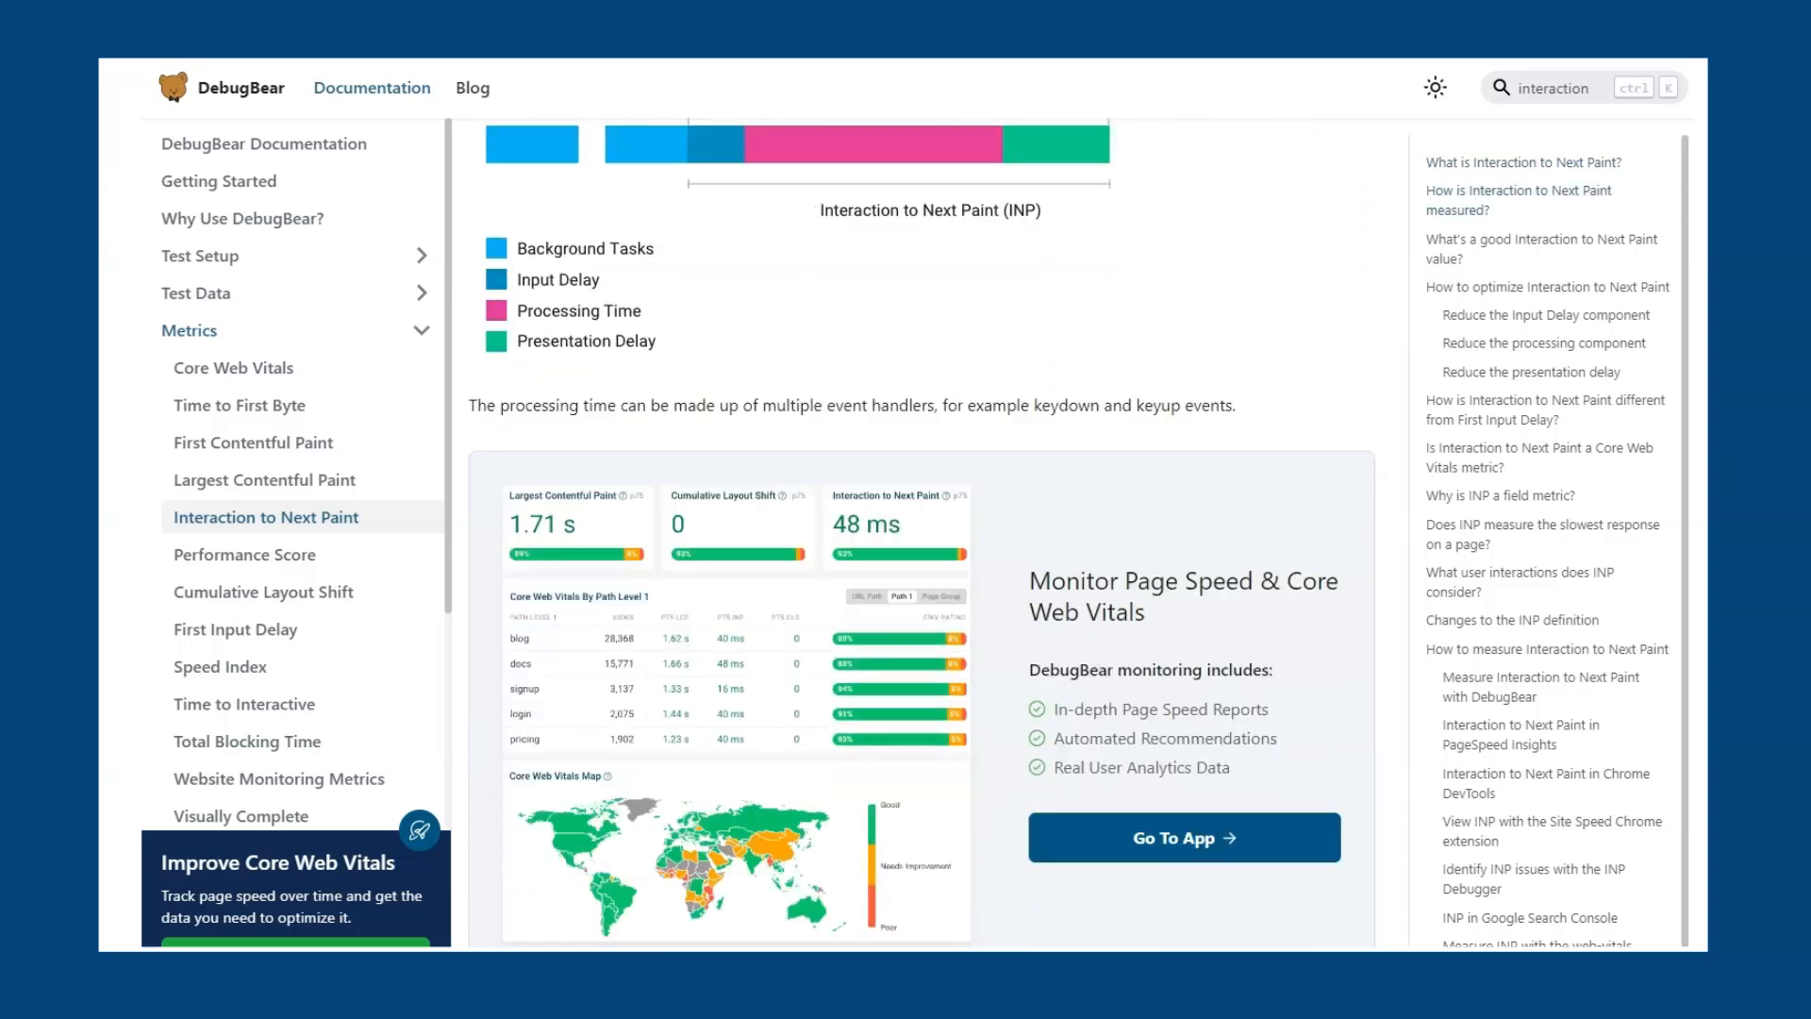
scroll("down", 3)
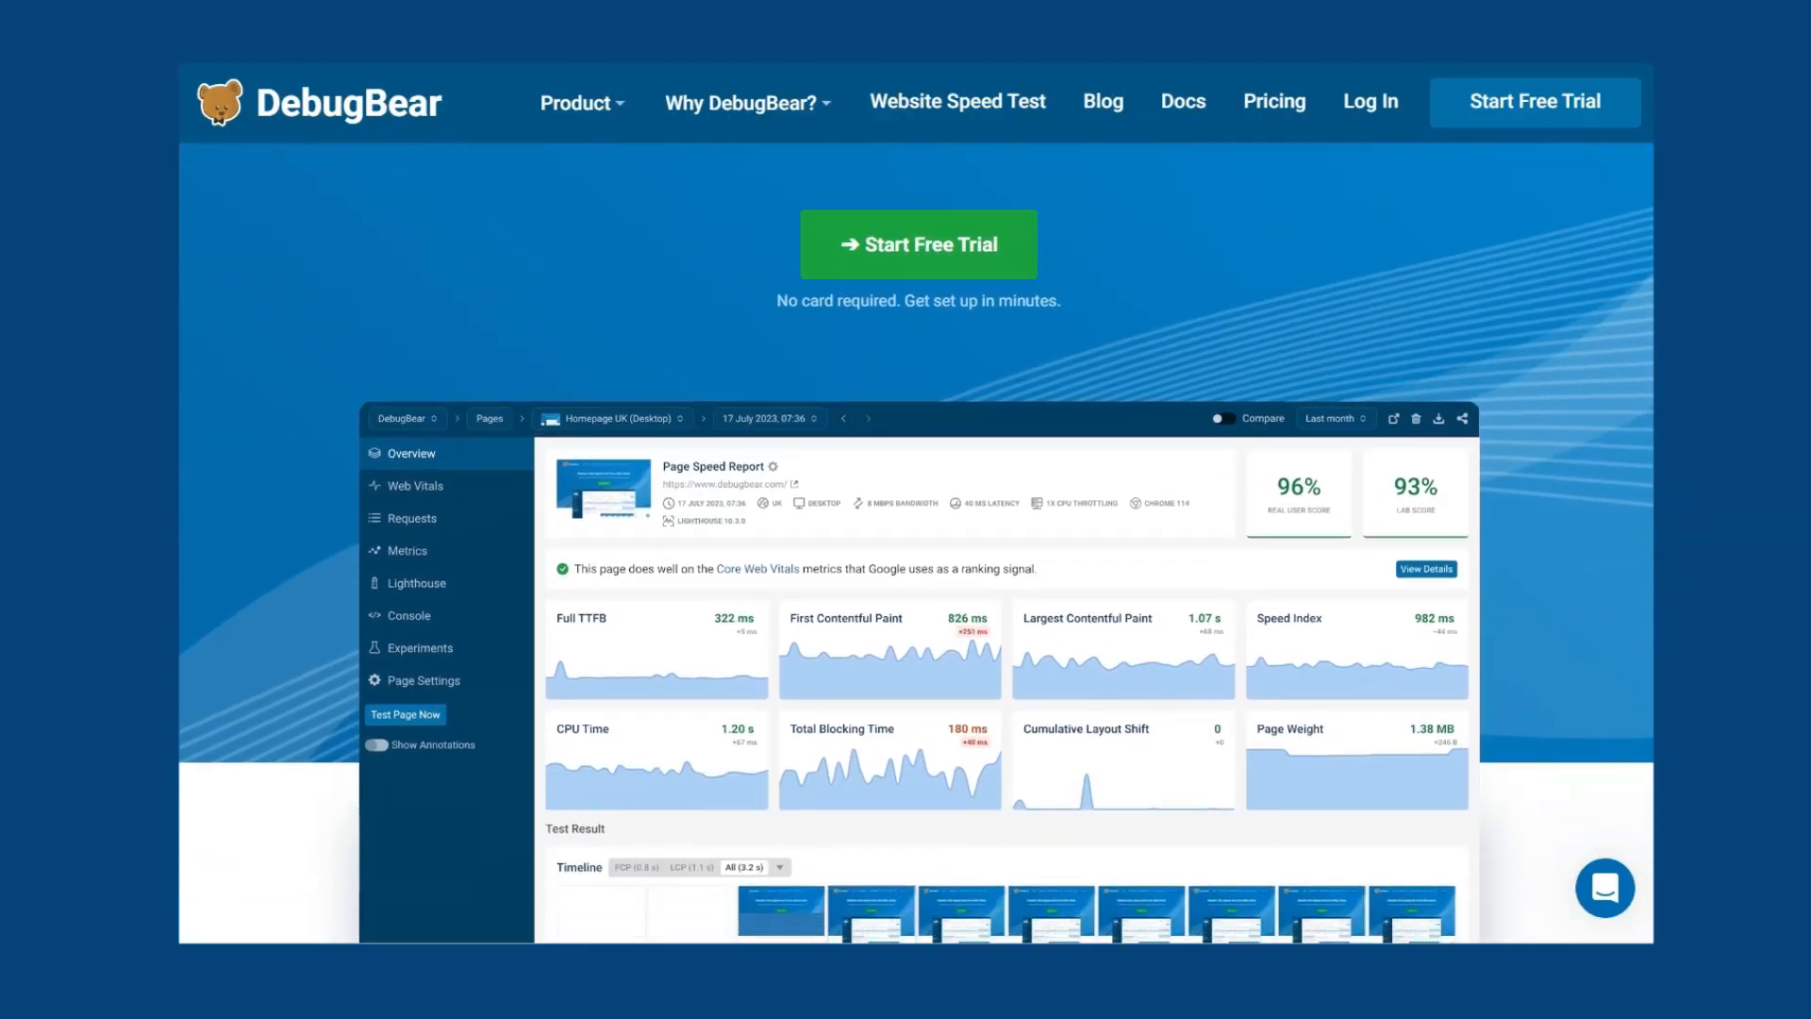
Step: Scroll through the RUM page views list showing LCP, CLS and INP per visit
scroll("down", 3)
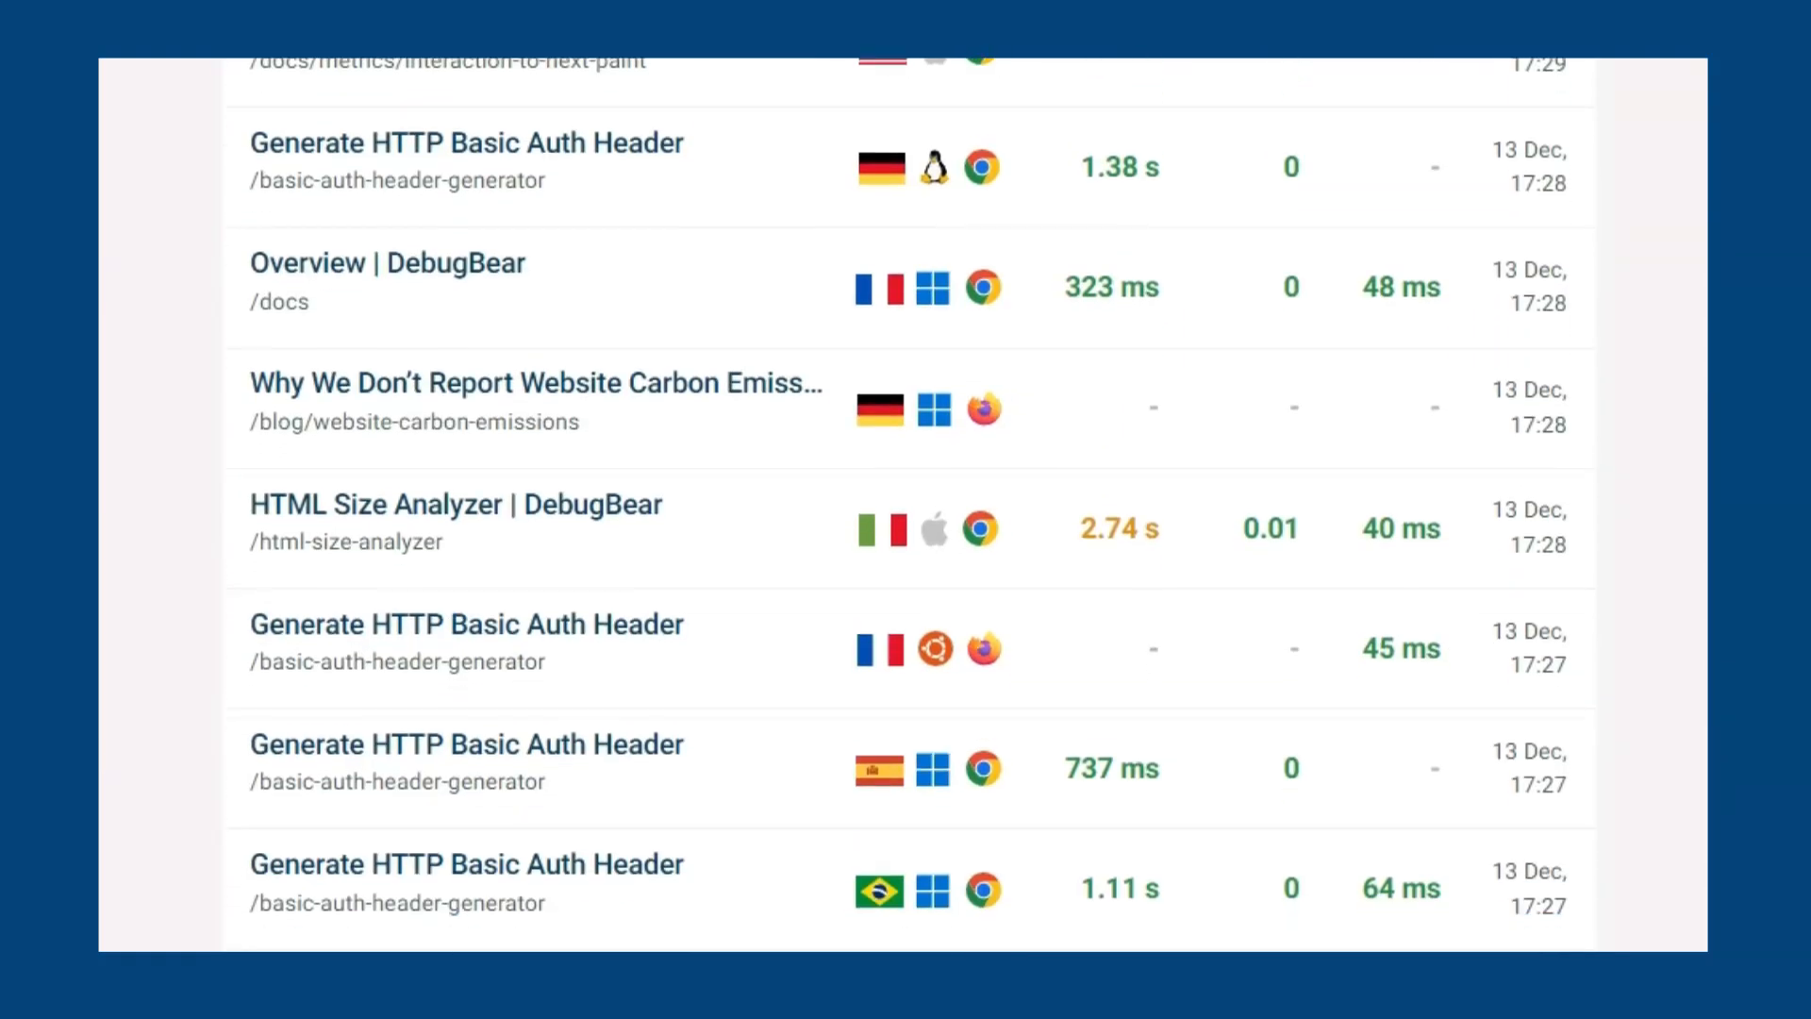
scroll("down", 3)
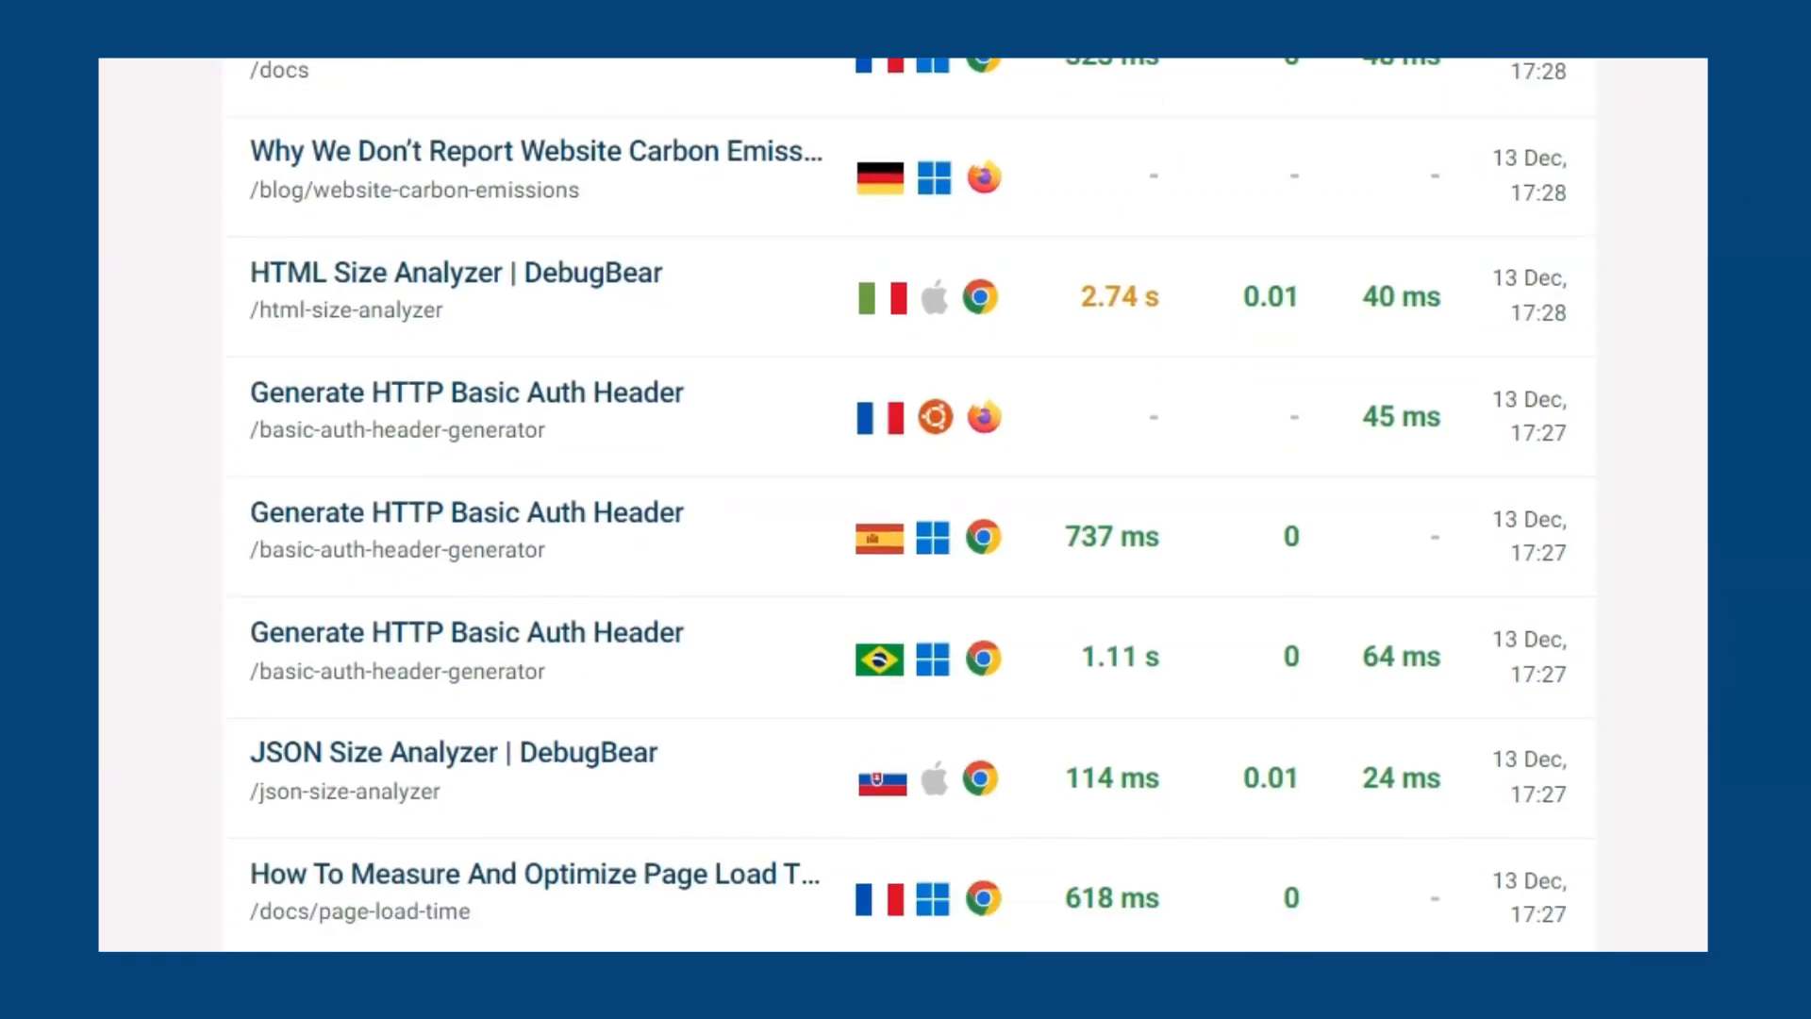